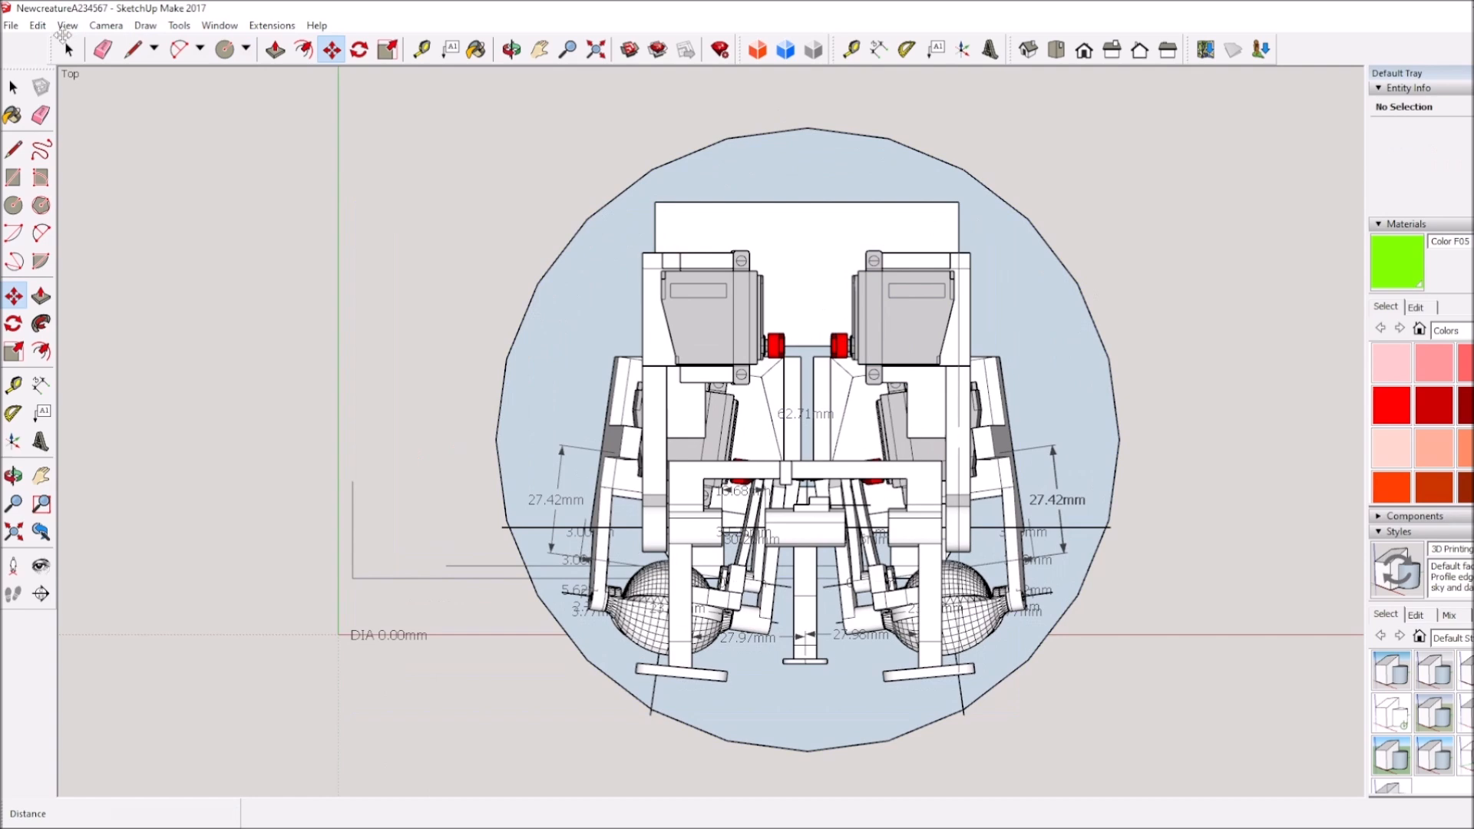
Select the round head outline pieces and apply the context-menu operation to them.
{"action": "left_click", "coordinate": [389, 49]}
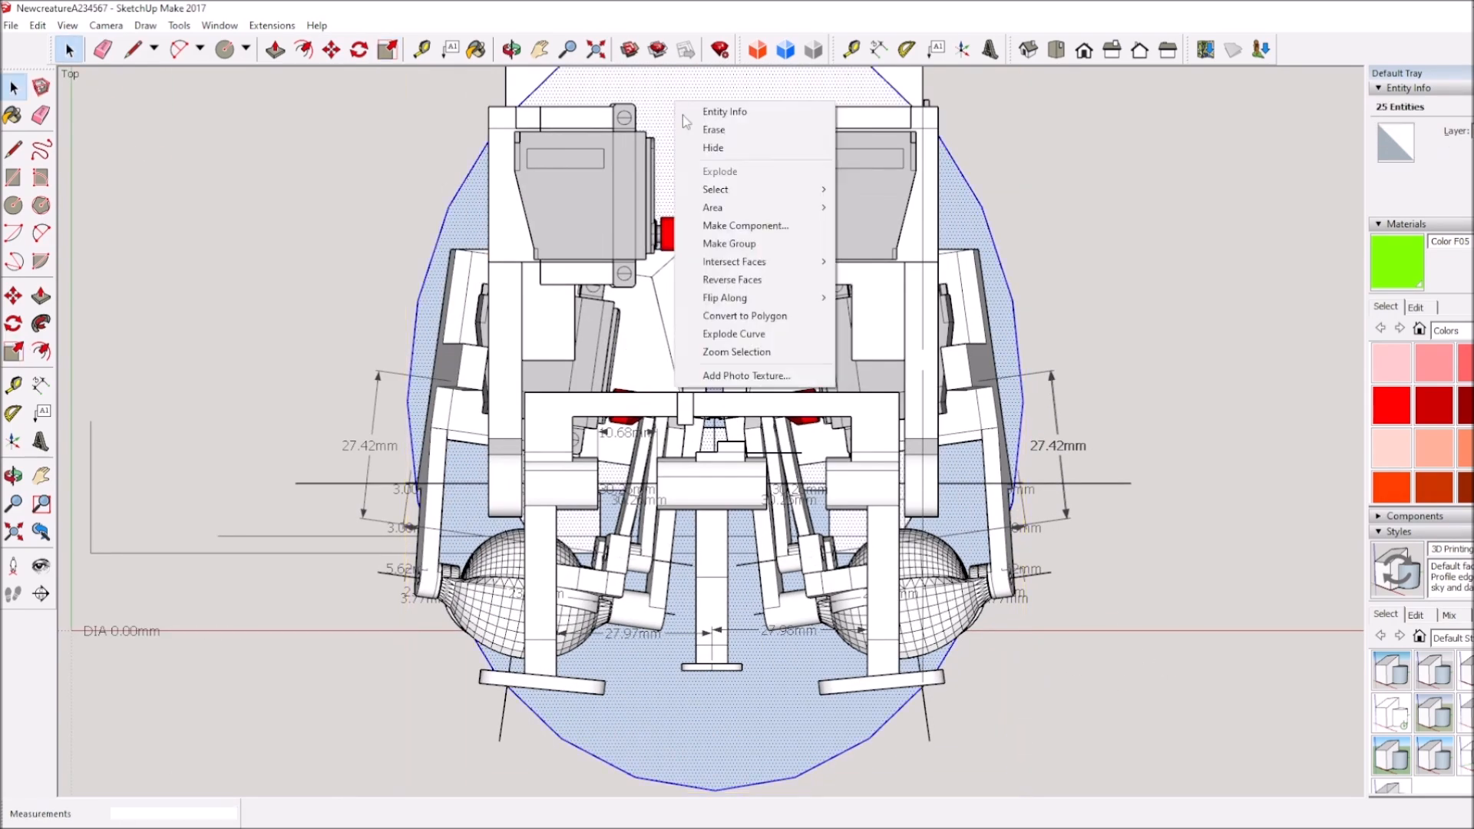
{"action": "left_click", "coordinate": [729, 244]}
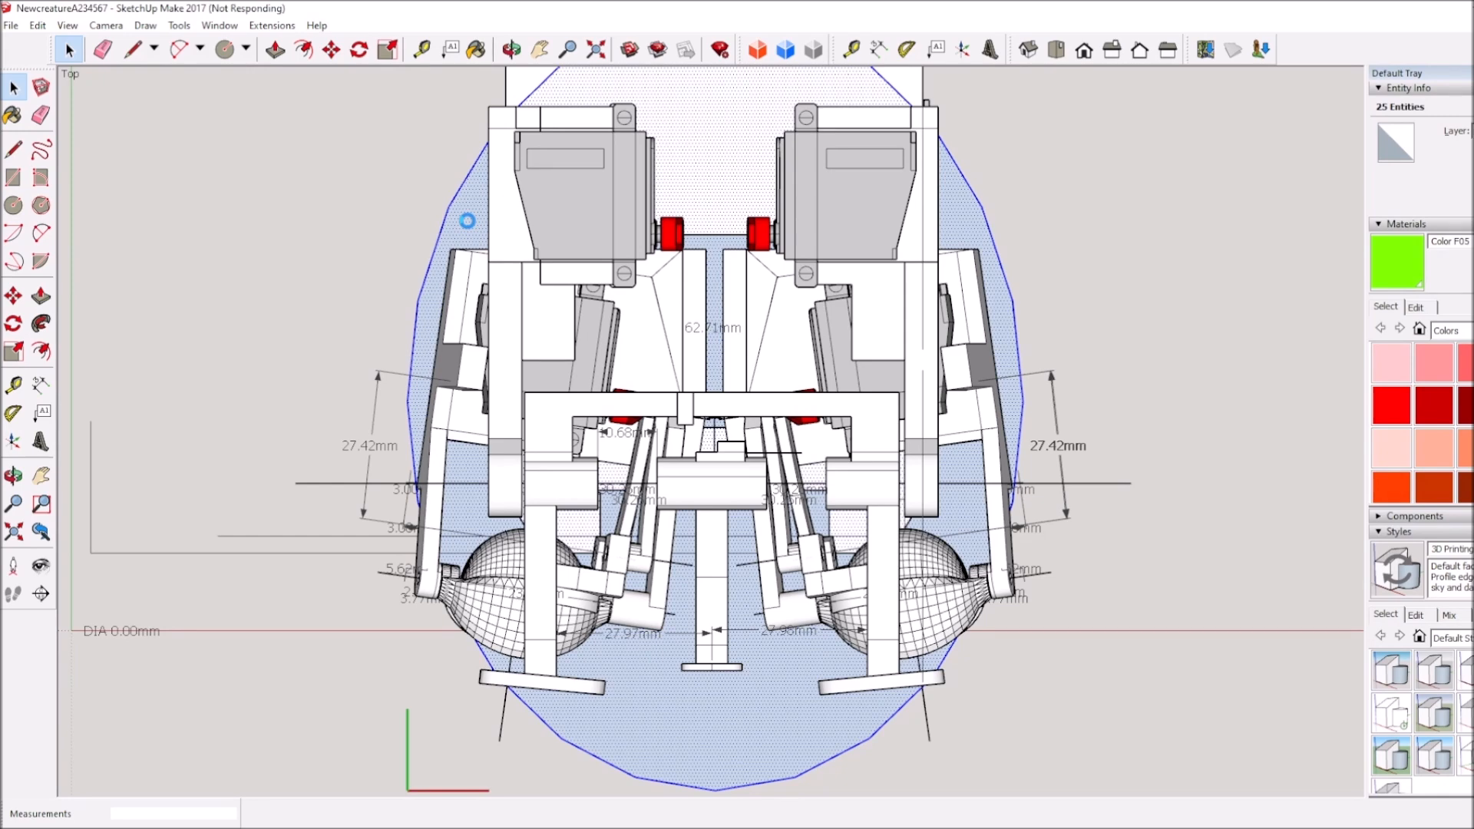
{"action": "mouse_move", "coordinate": [751, 700]}
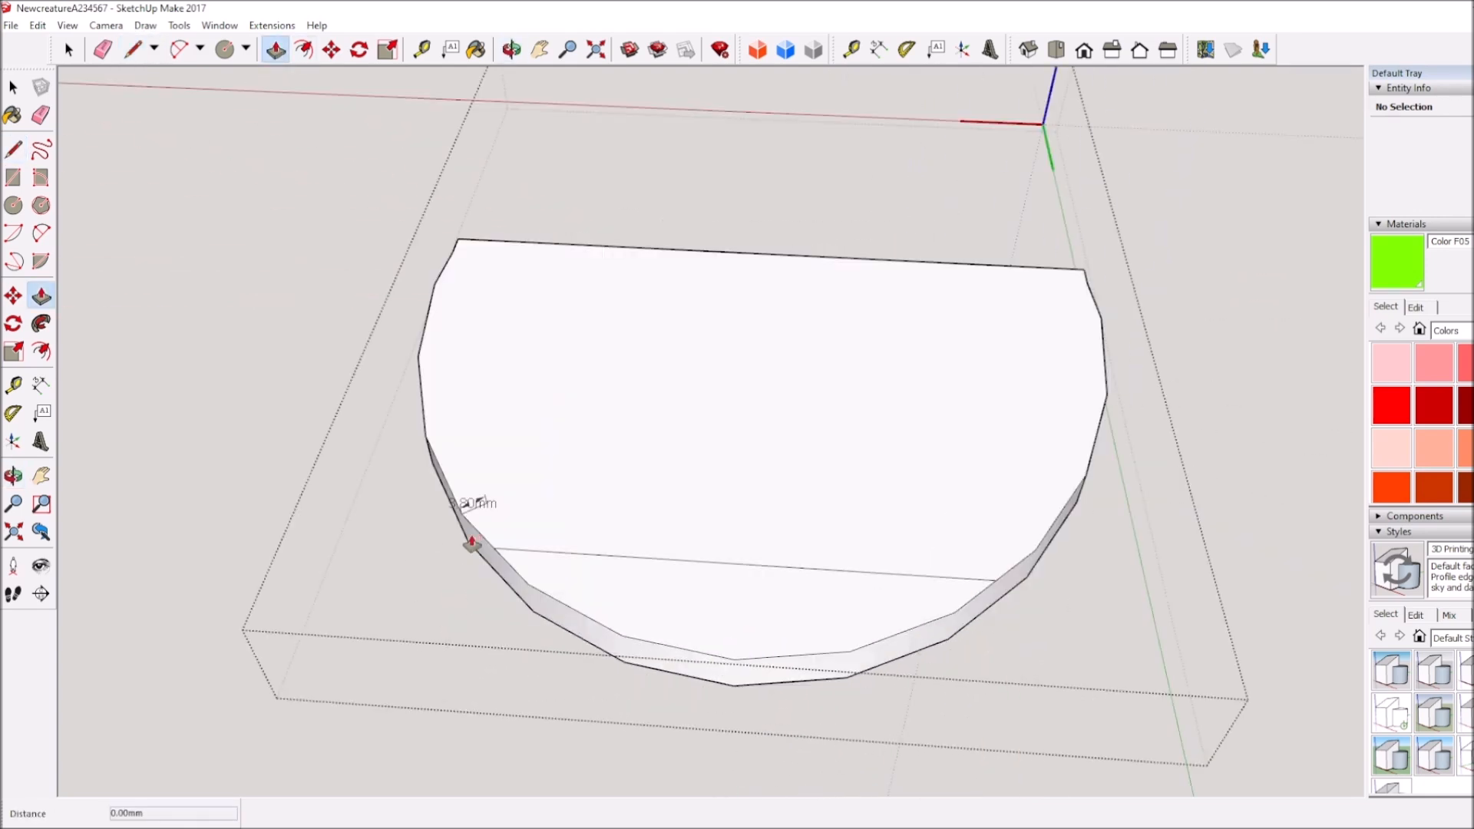
Draw a line across the flat slab's face.
{"action": "left_click", "coordinate": [387, 49]}
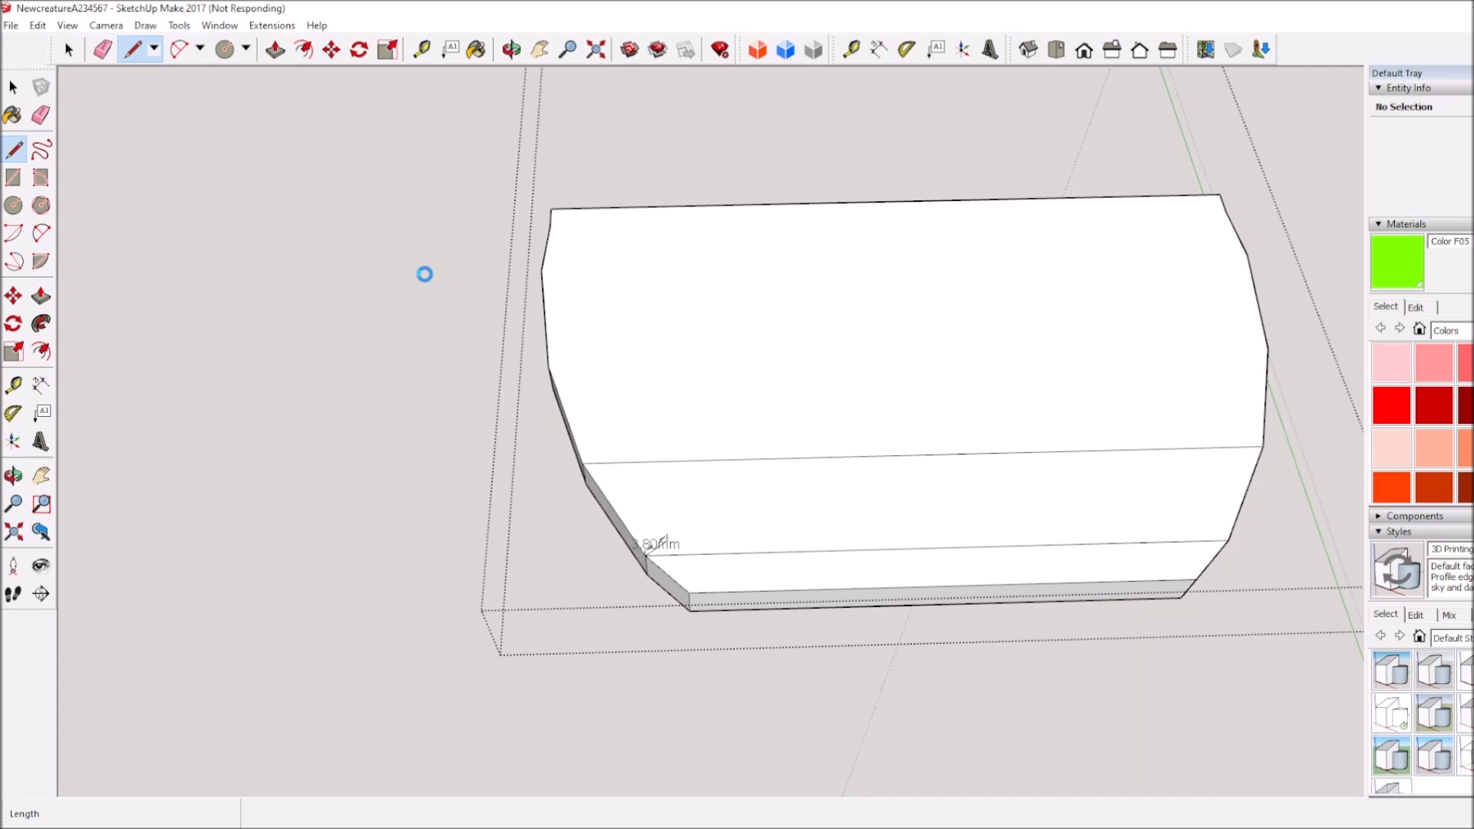
{"action": "mouse_move", "coordinate": [517, 528]}
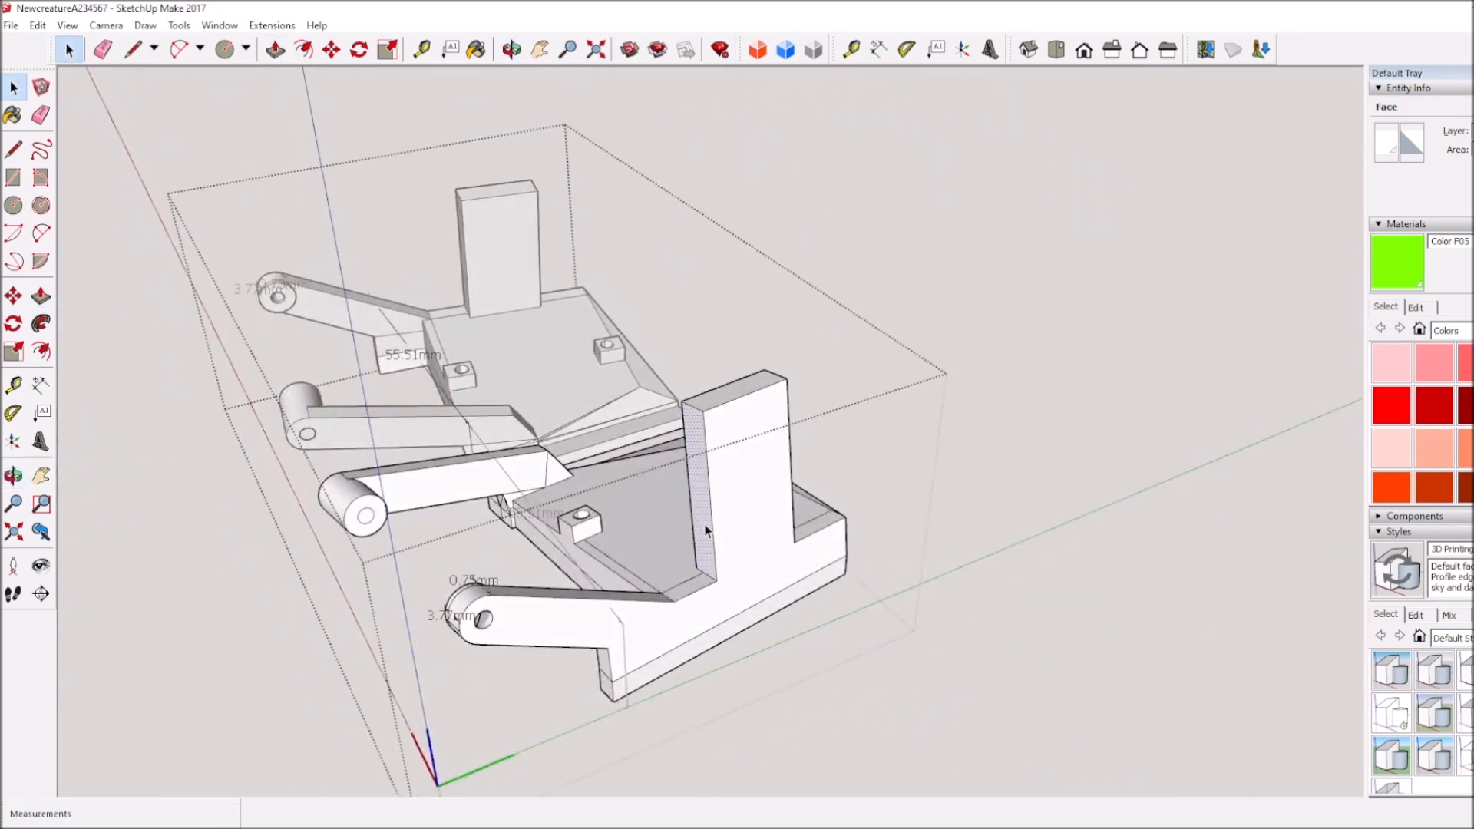
Select the curved arch geometry and bring up Make Component from its context menu.
{"action": "left_click", "coordinate": [275, 49]}
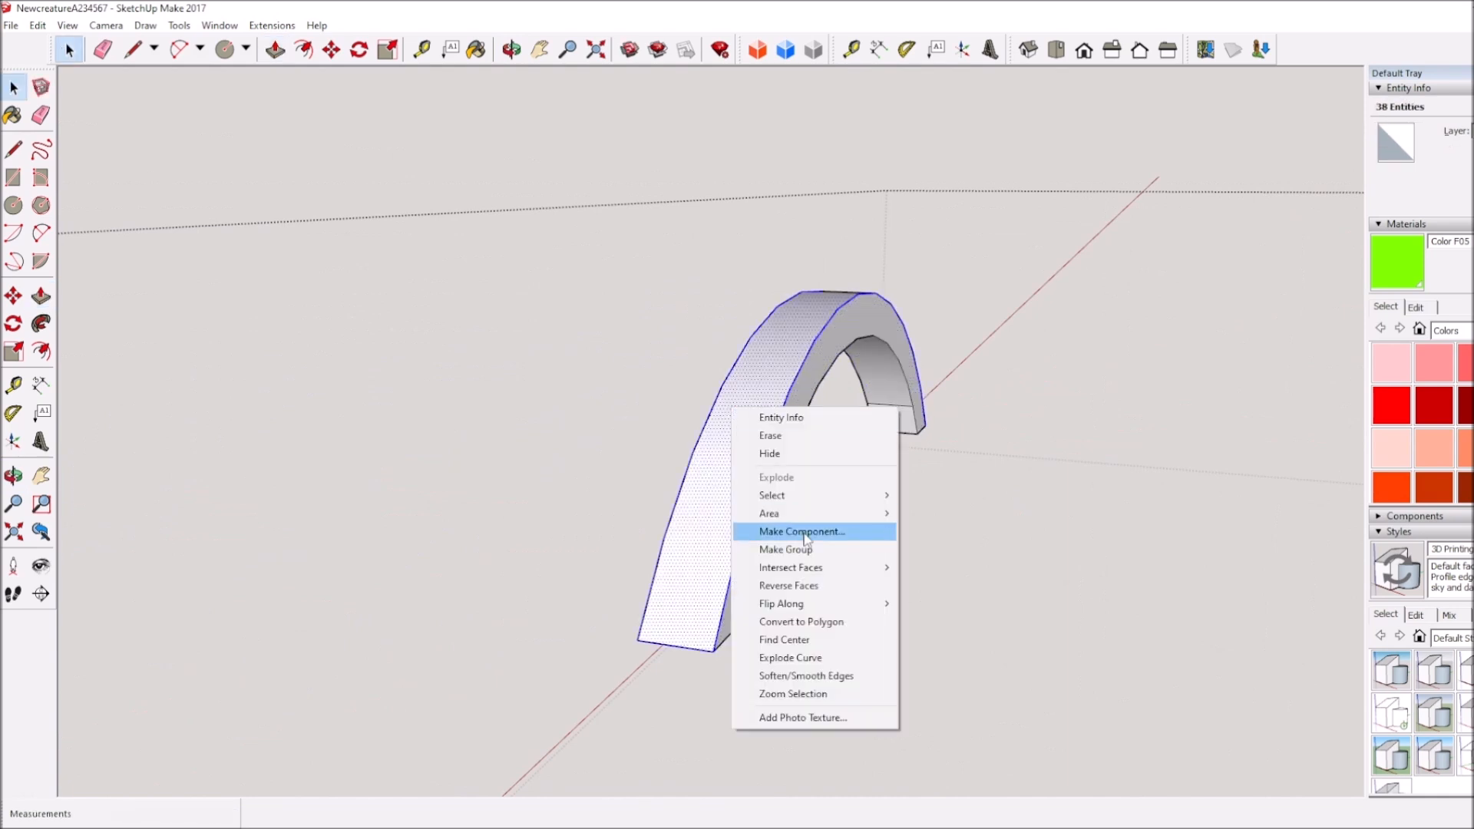
Create the arch component and move it above the robot's servo assembly.
{"action": "left_click", "coordinate": [800, 531]}
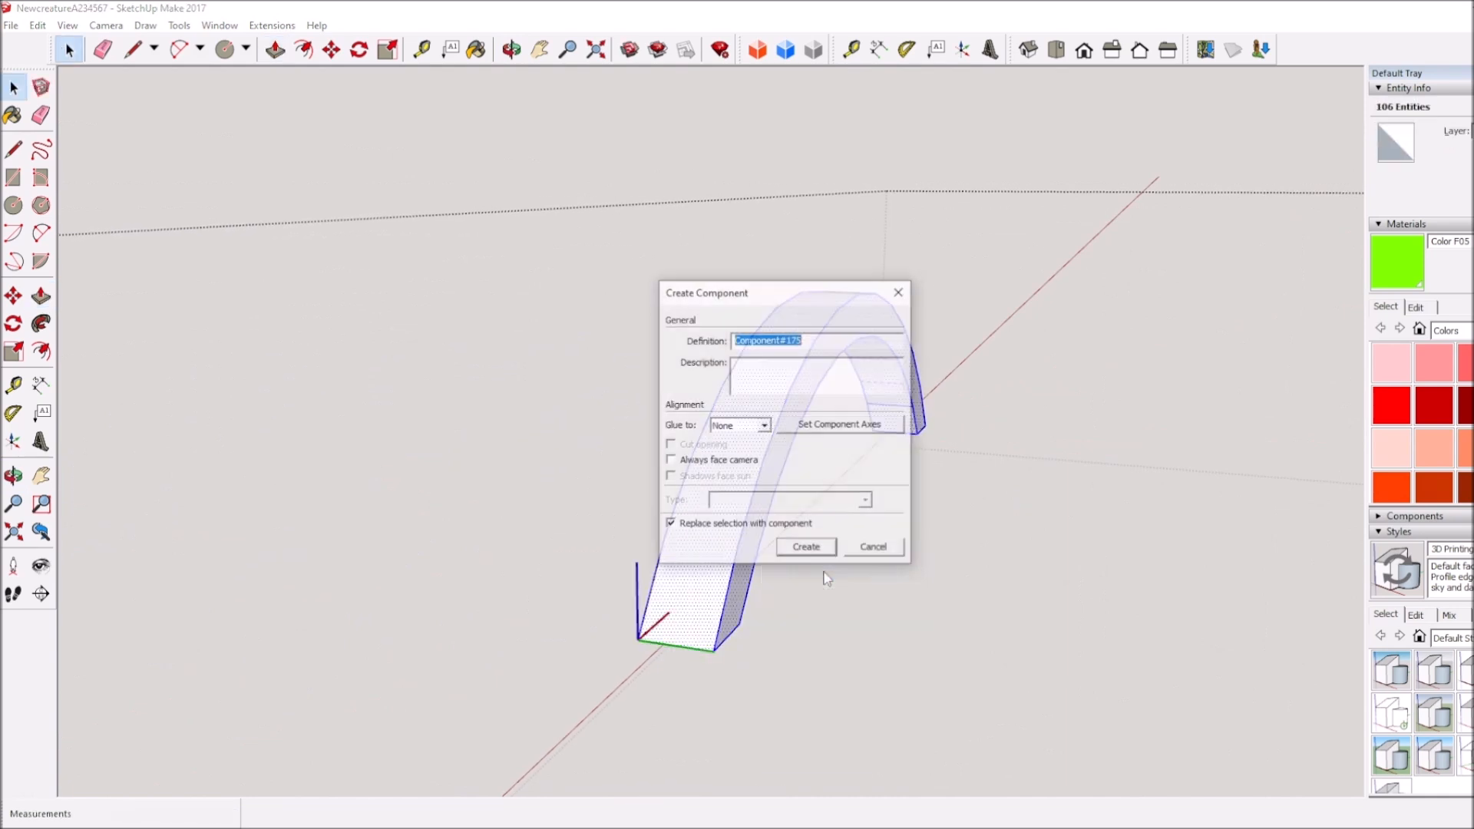
{"action": "left_click", "coordinate": [804, 546]}
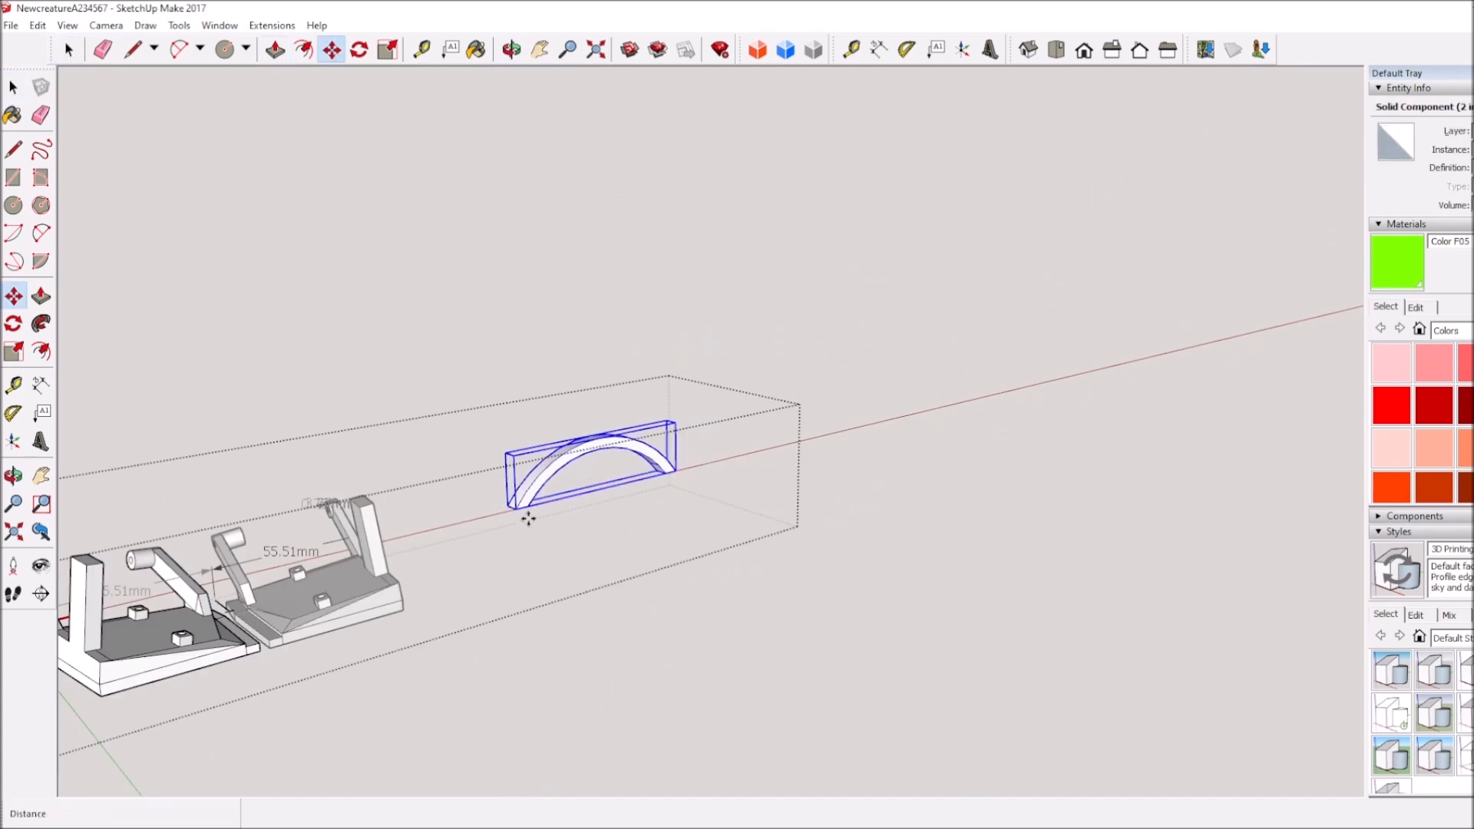
{"action": "left_click", "coordinate": [38, 25]}
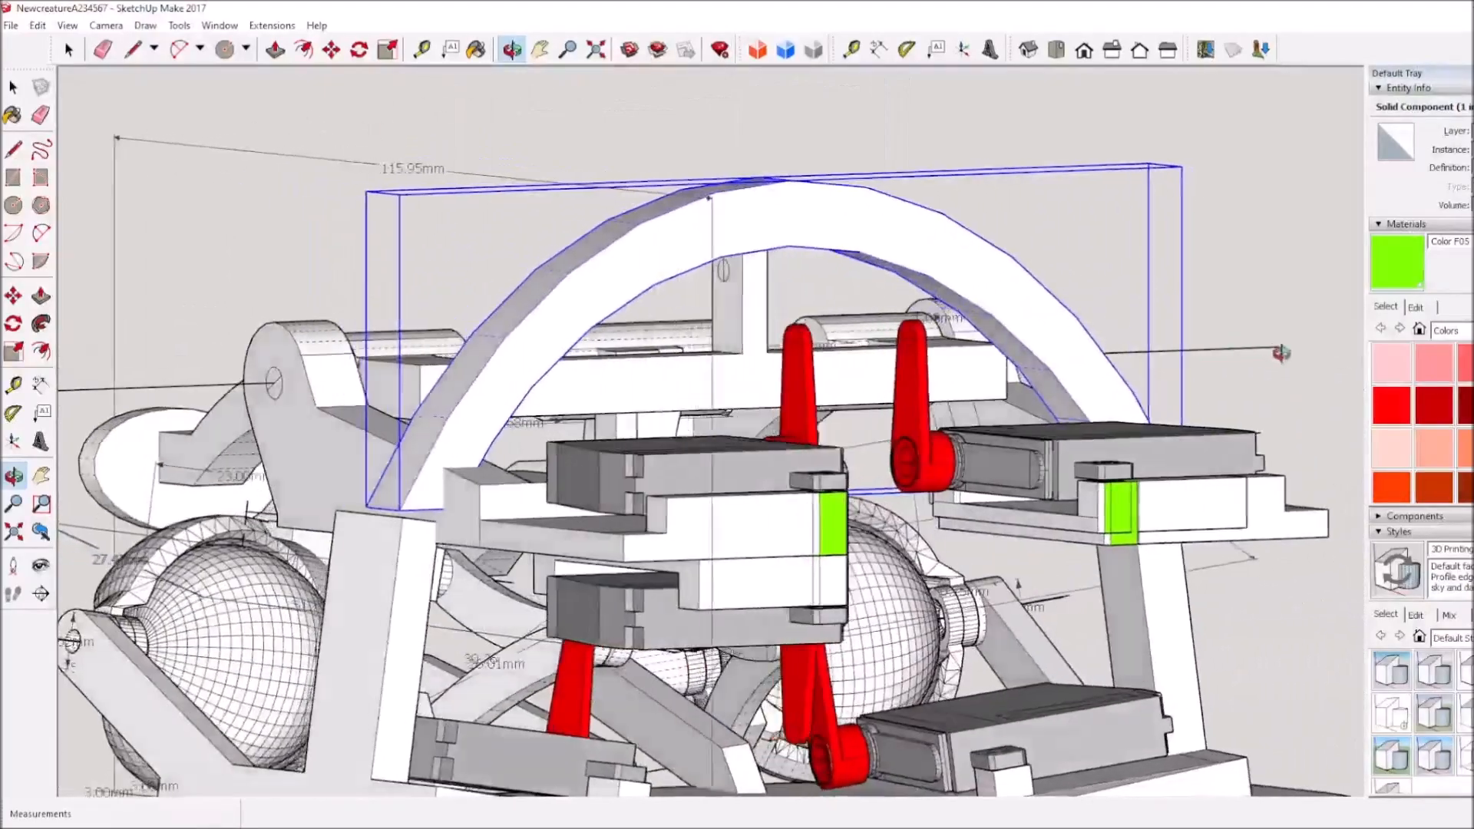
Inspect the arch against the servo assembly from the Left standard view.
{"action": "left_click", "coordinate": [331, 49]}
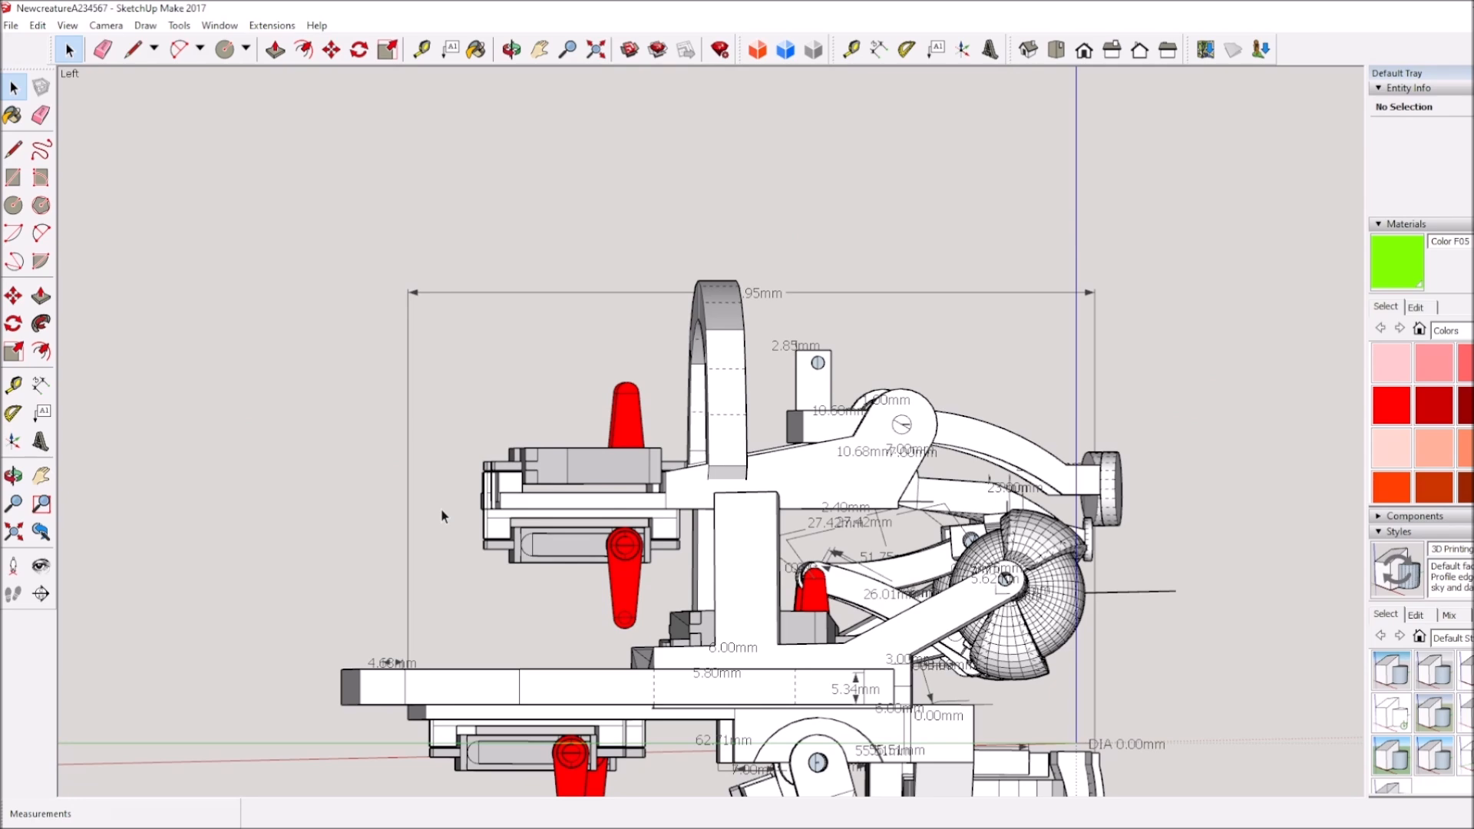
{"action": "mouse_move", "coordinate": [758, 552]}
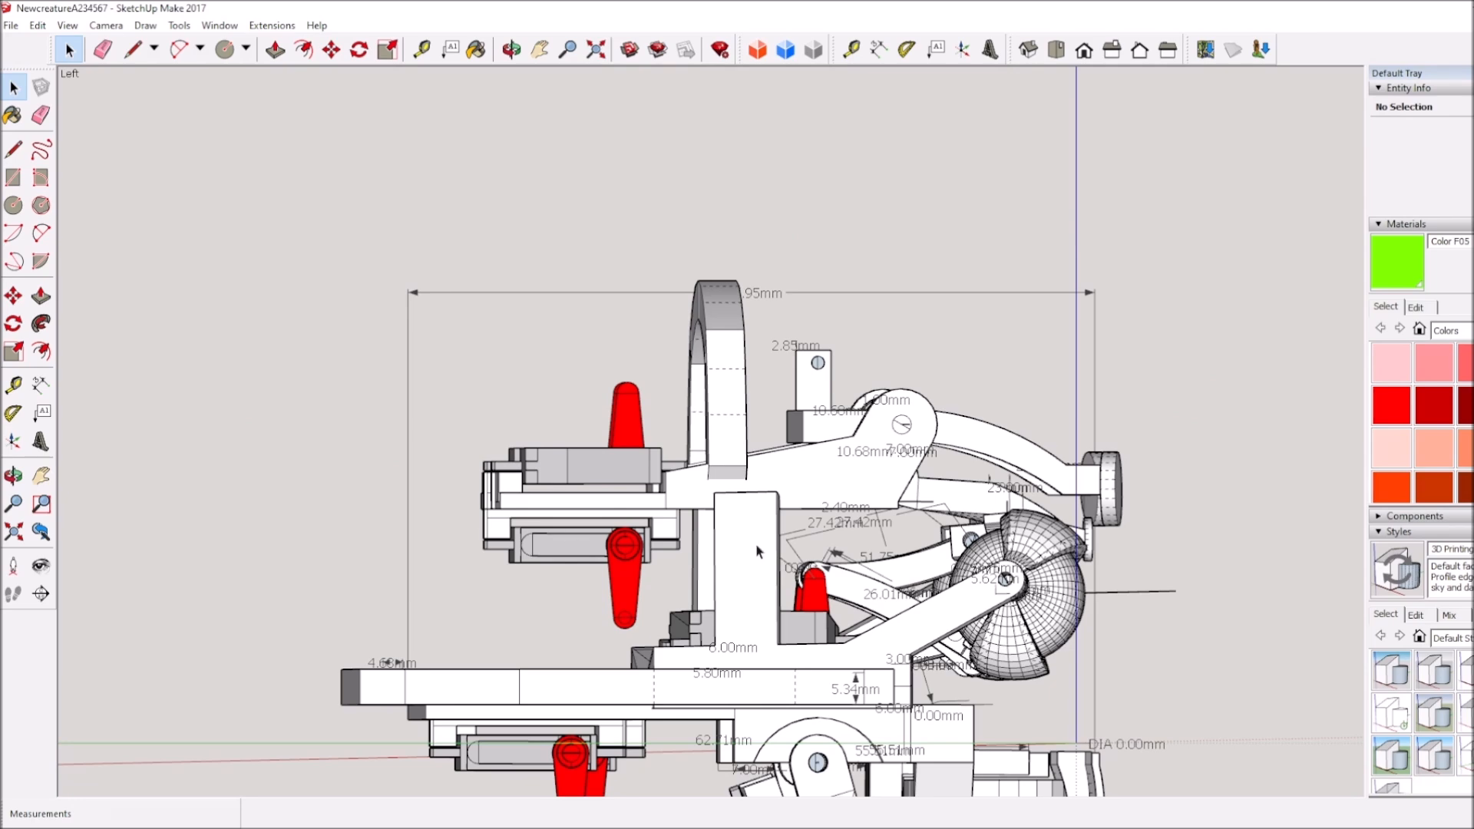
Orbit the head assembly from the front to a three-quarter view.
{"action": "left_click", "coordinate": [511, 49]}
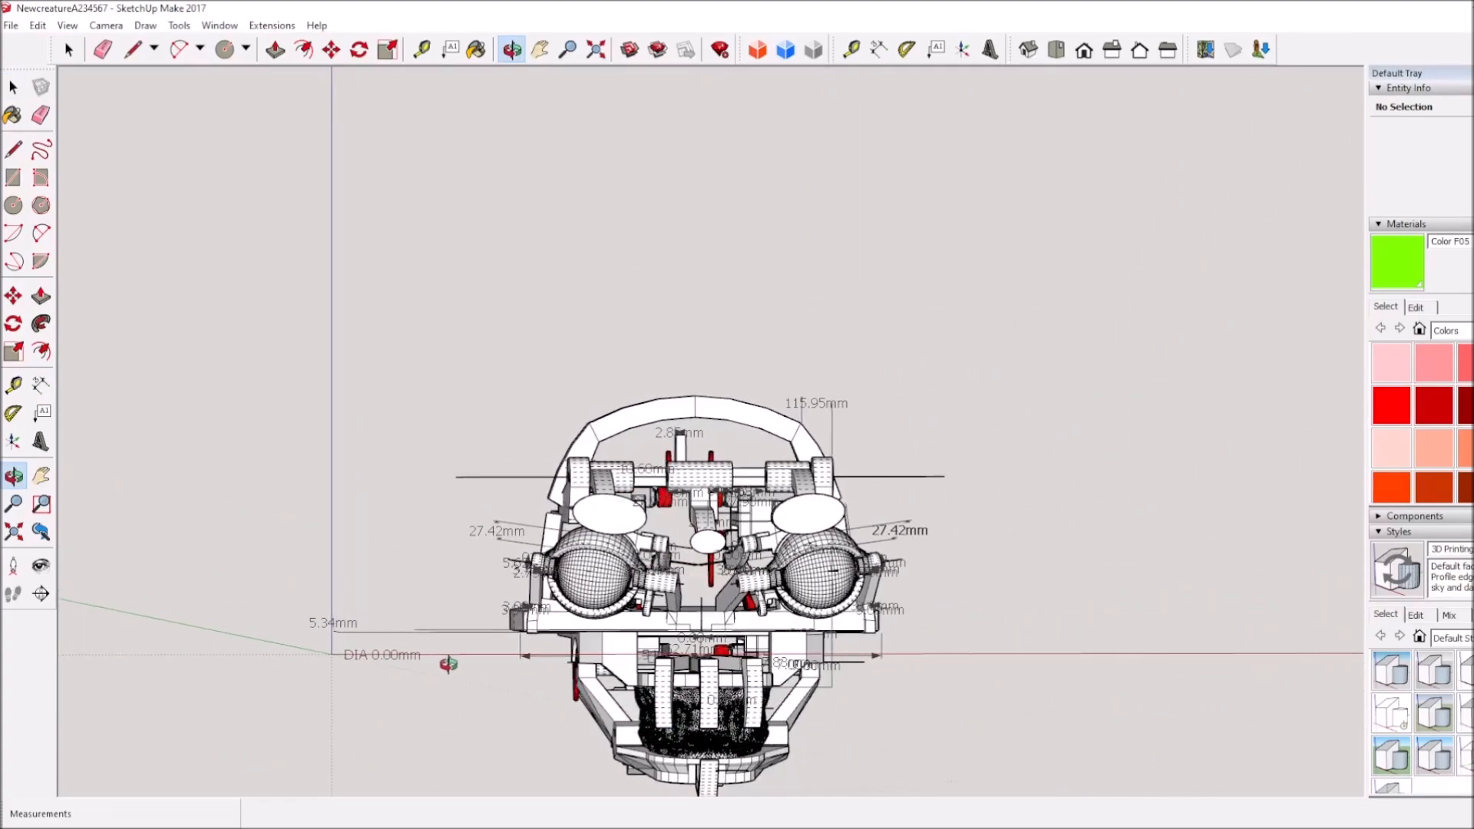
{"action": "left_click_drag", "start_coordinate": [448, 665], "coordinate": [963, 691]}
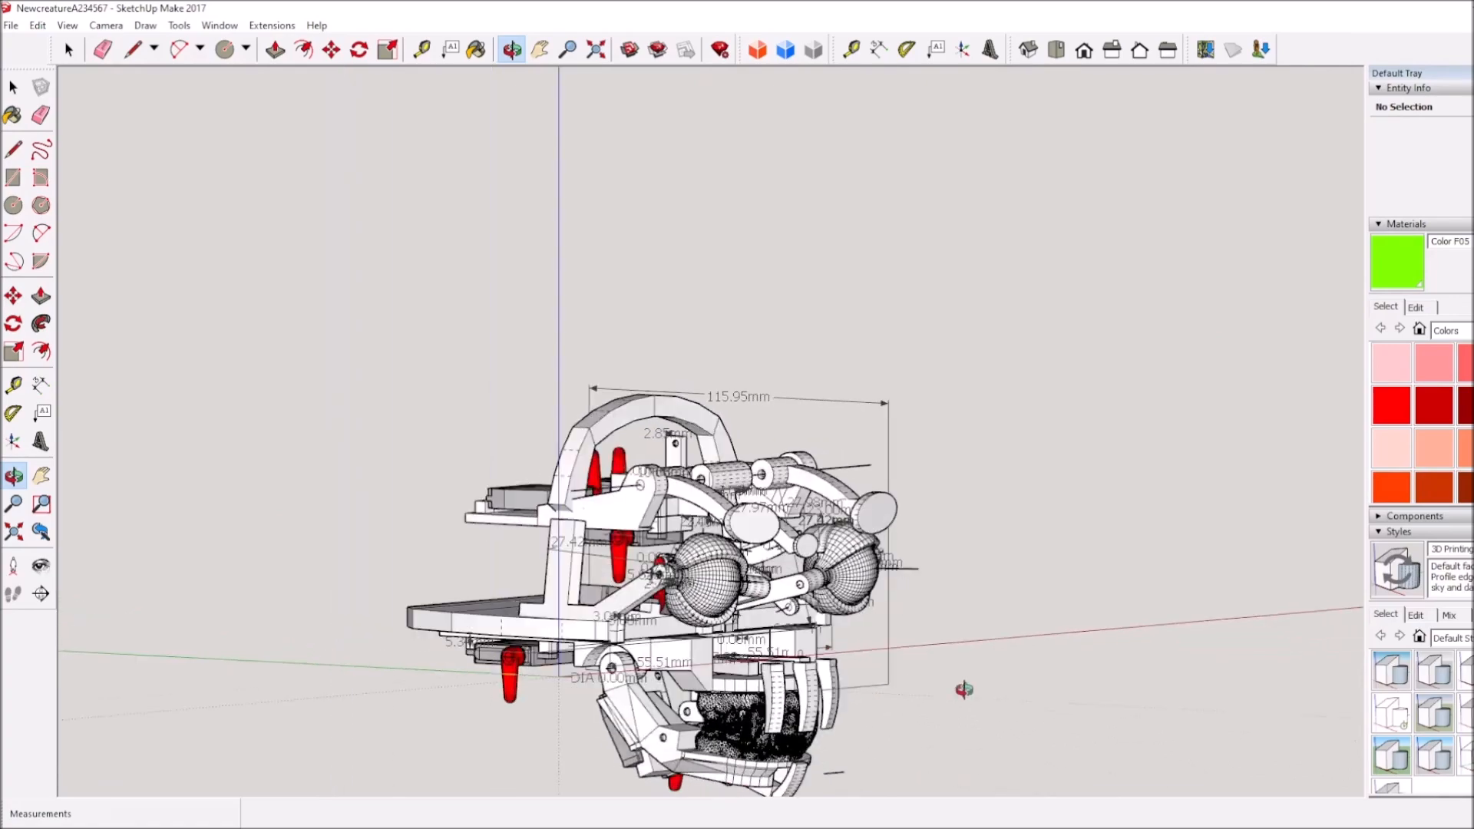
{"action": "left_click_drag", "start_coordinate": [963, 690], "coordinate": [461, 669]}
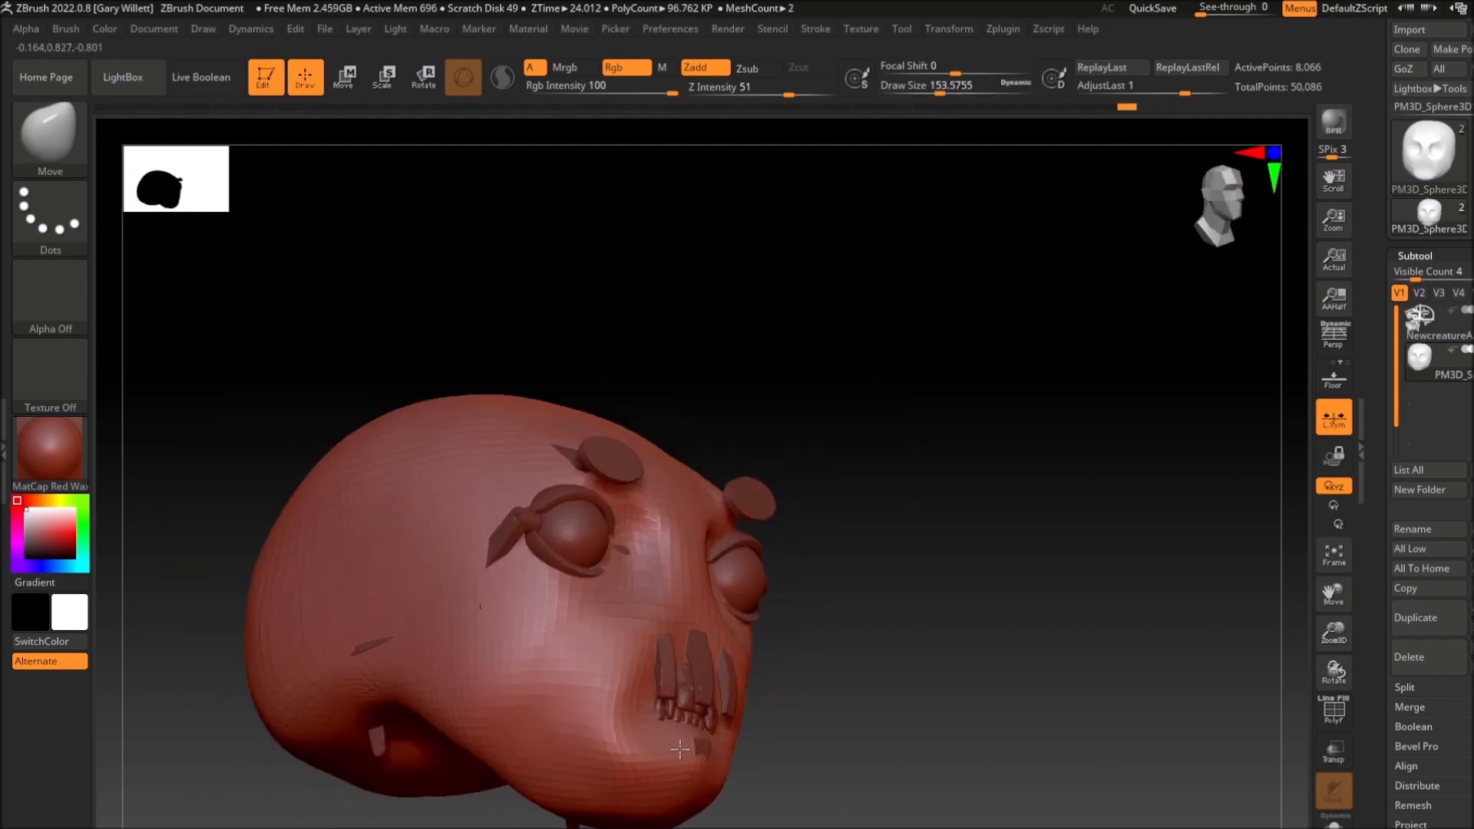
Reshape the nose, pull out the head beside the ear, and reshape the skull top.
{"action": "left_click_drag", "start_coordinate": [679, 750], "coordinate": [715, 367]}
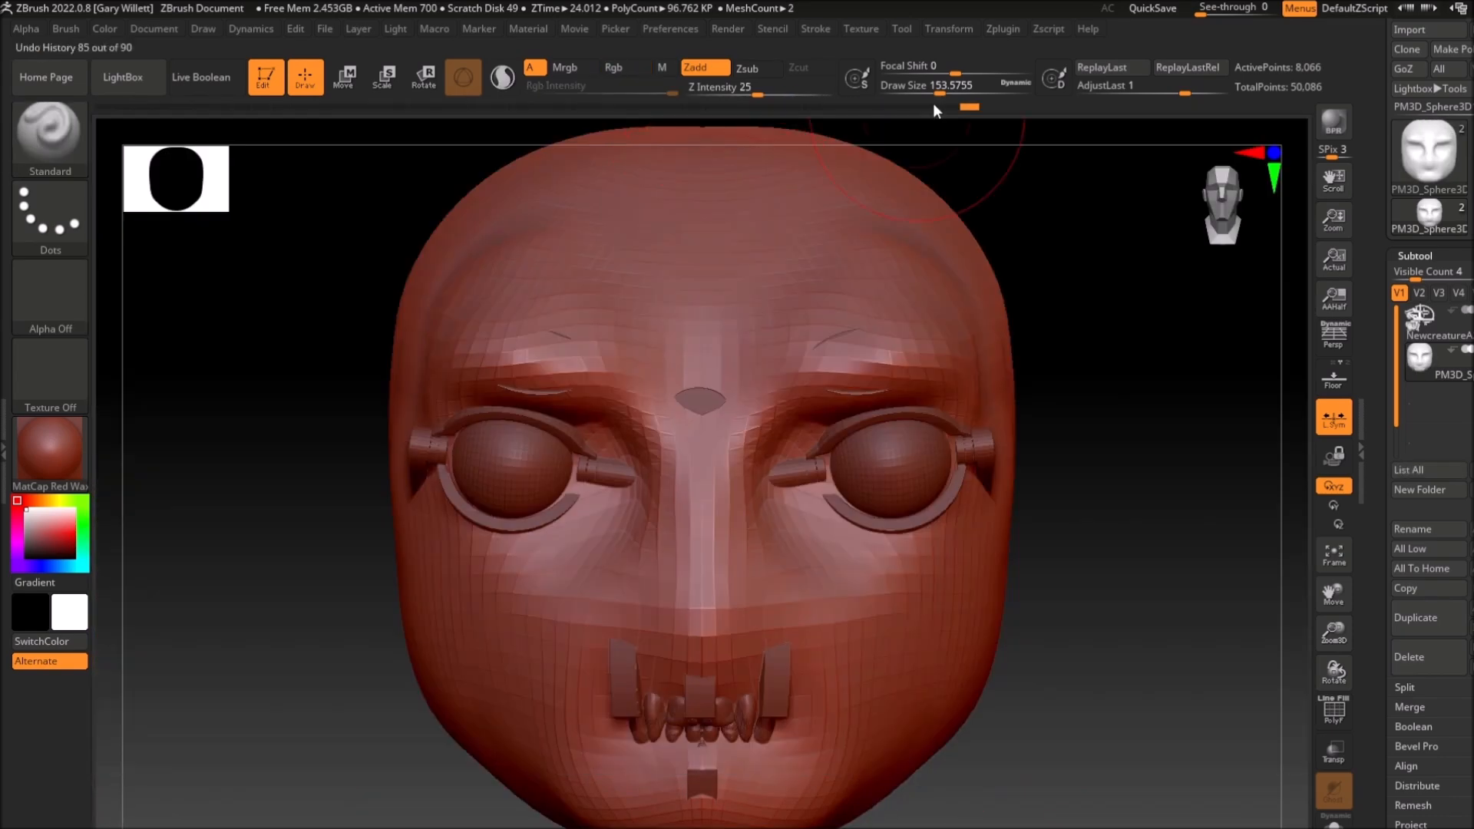
{"action": "left_click", "coordinate": [1419, 191]}
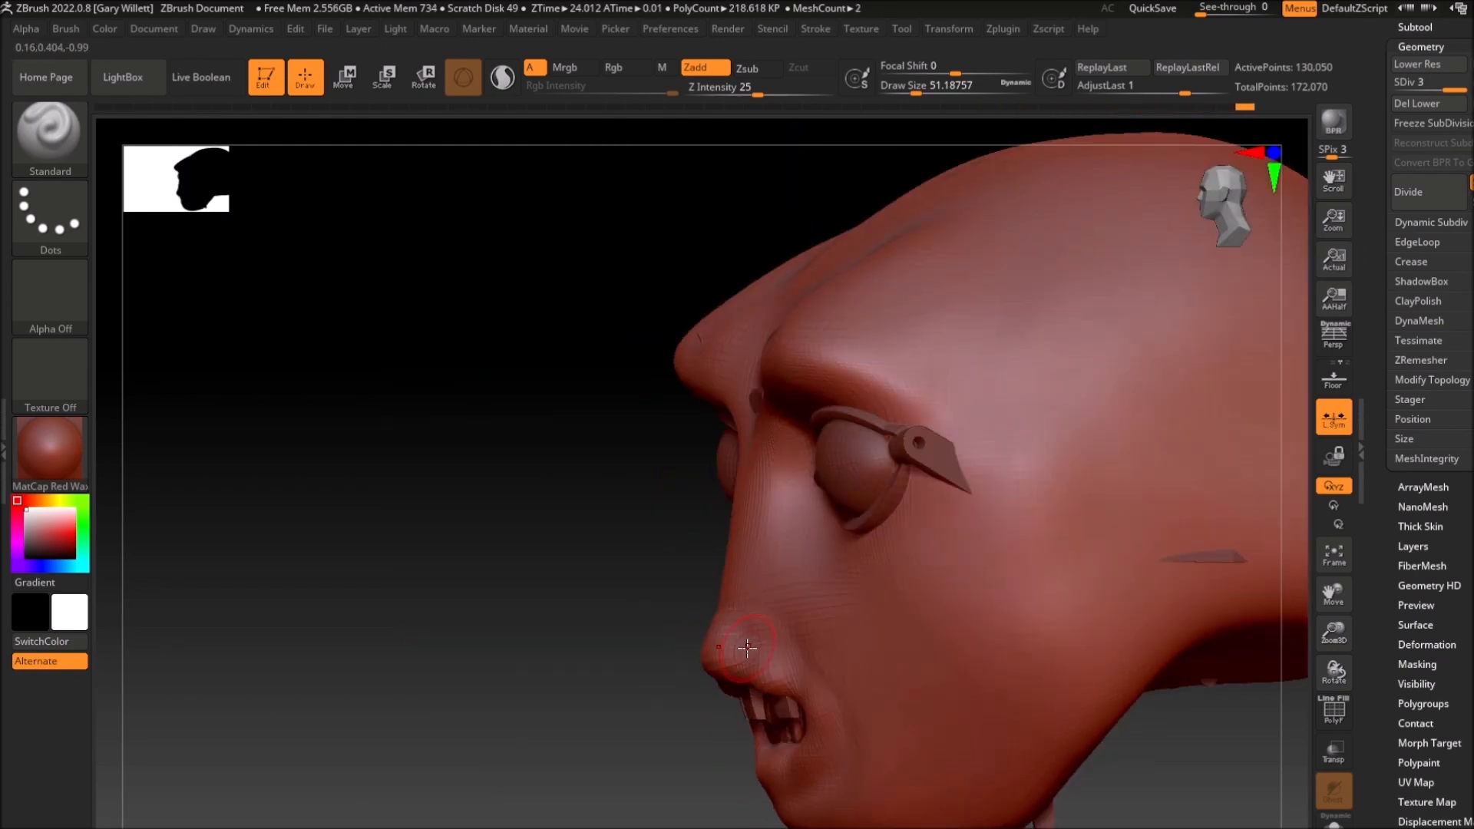
{"action": "left_click_drag", "start_coordinate": [747, 646], "coordinate": [900, 487]}
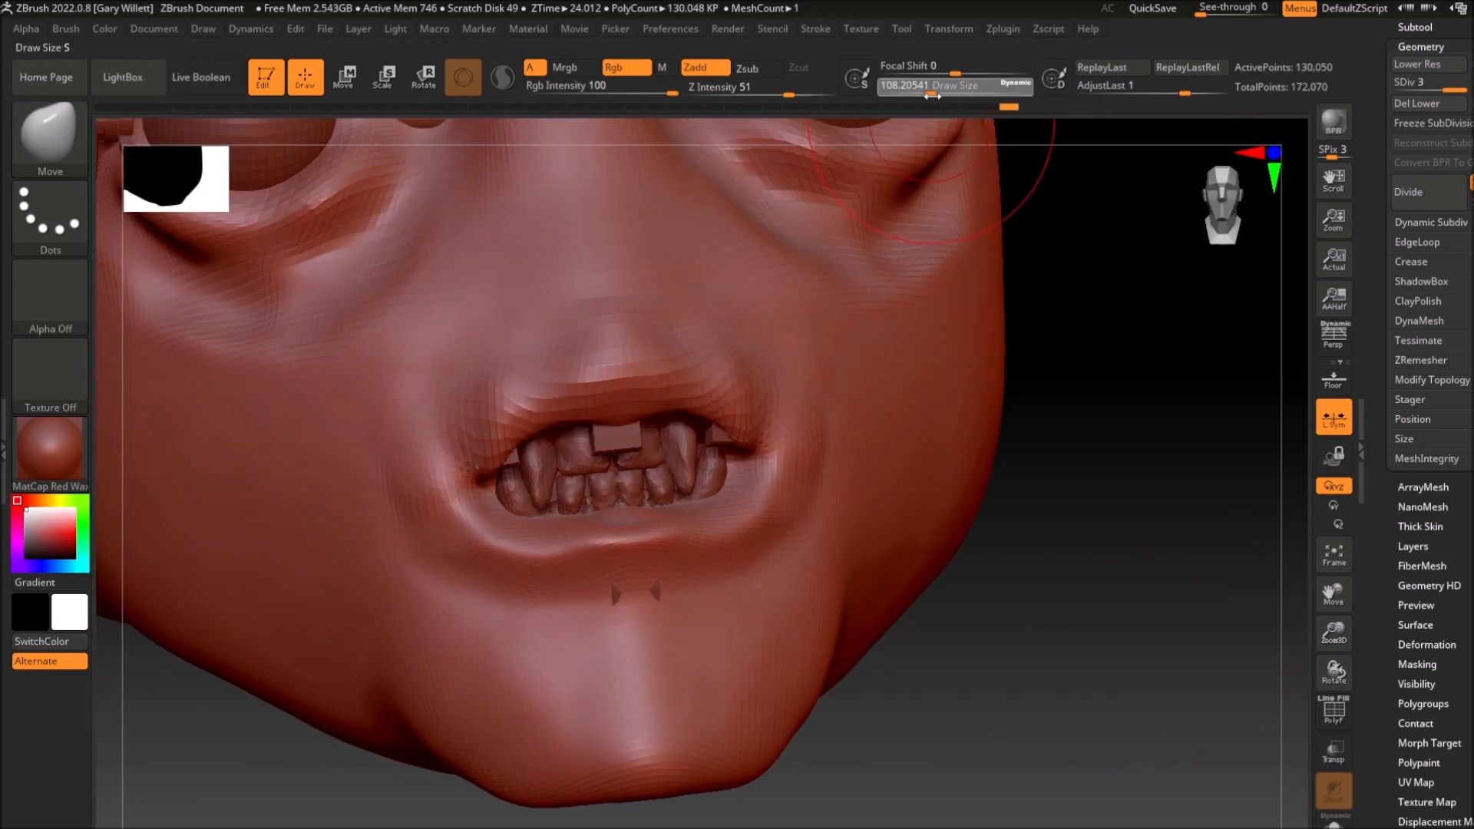
{"action": "left_click", "coordinate": [1409, 192]}
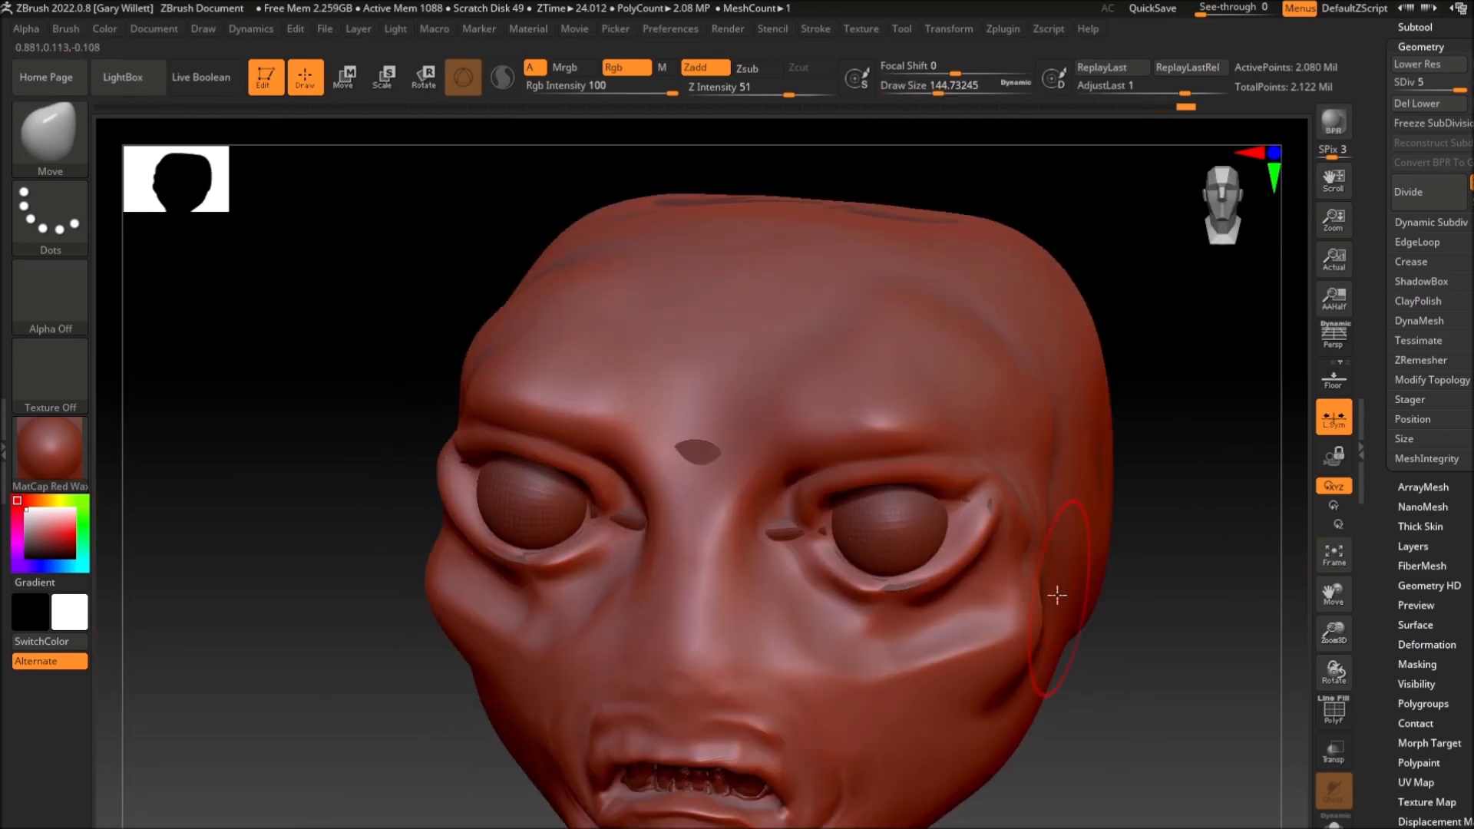
{"action": "left_click_drag", "start_coordinate": [1057, 595], "coordinate": [1265, 469]}
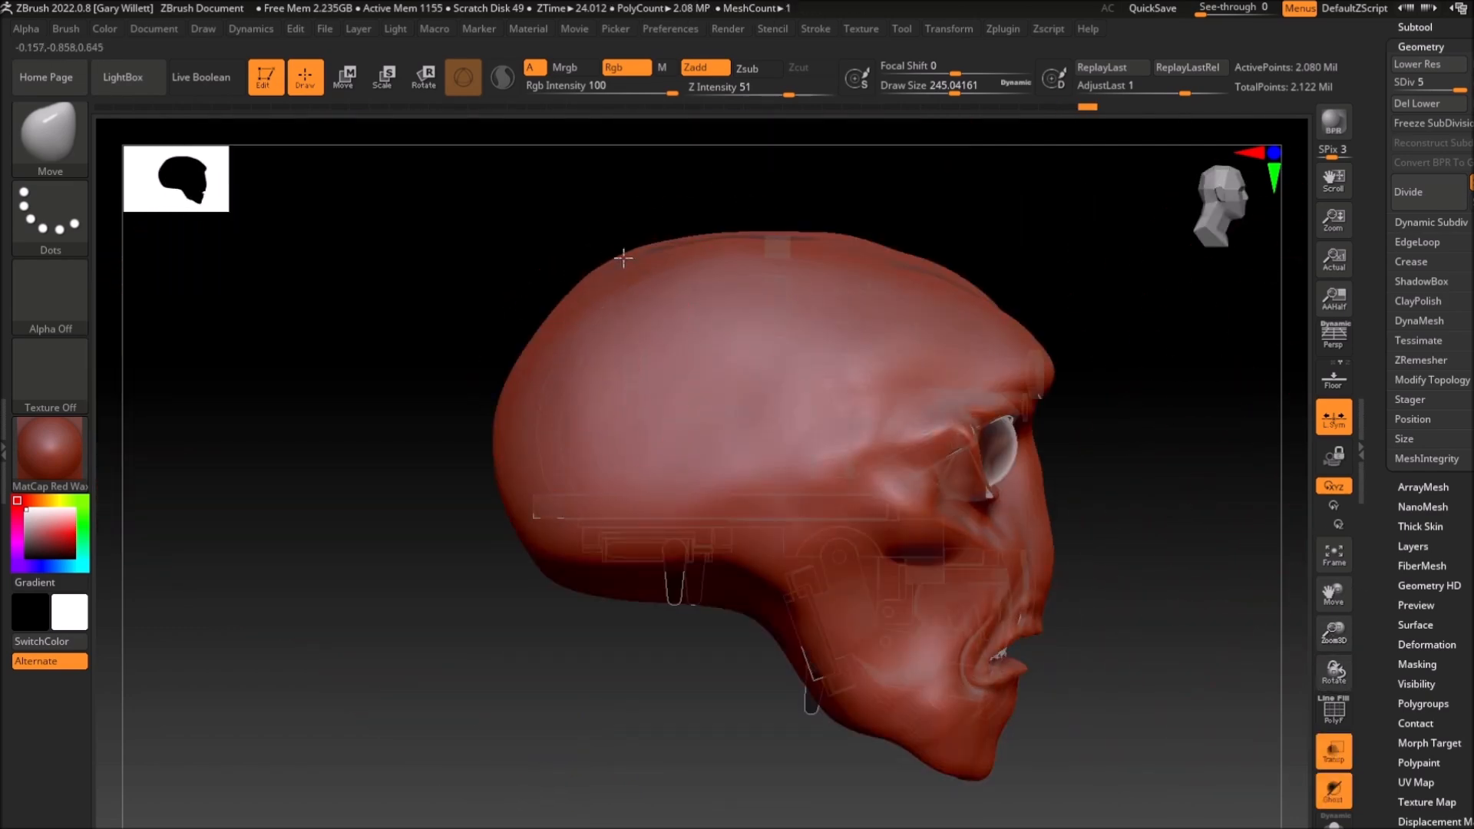
{"action": "left_click_drag", "start_coordinate": [624, 258], "coordinate": [733, 450]}
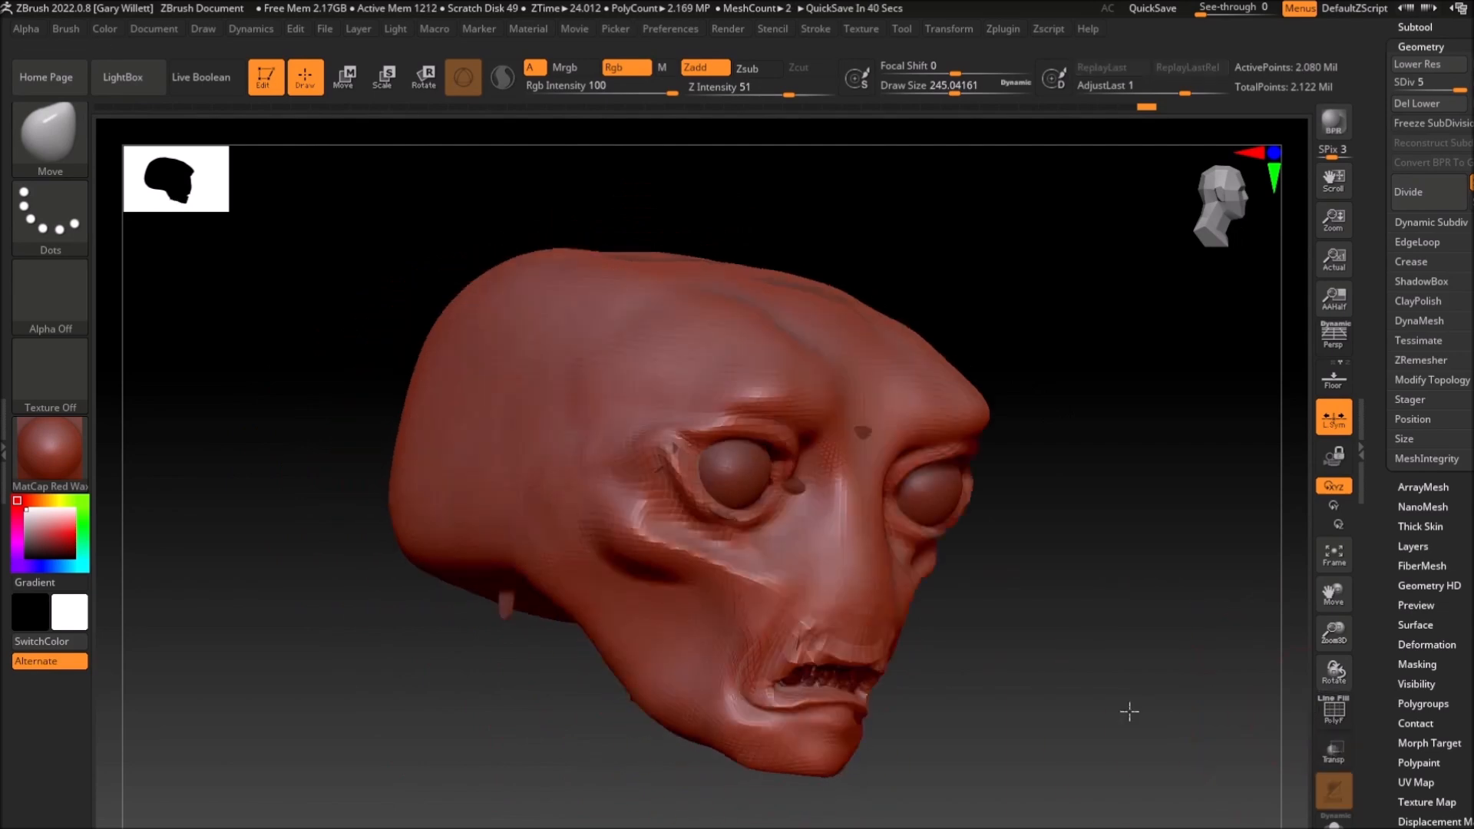
Build brow ridges and push the lower face into shape with the Standard brush.
{"action": "left_click", "coordinate": [1332, 552]}
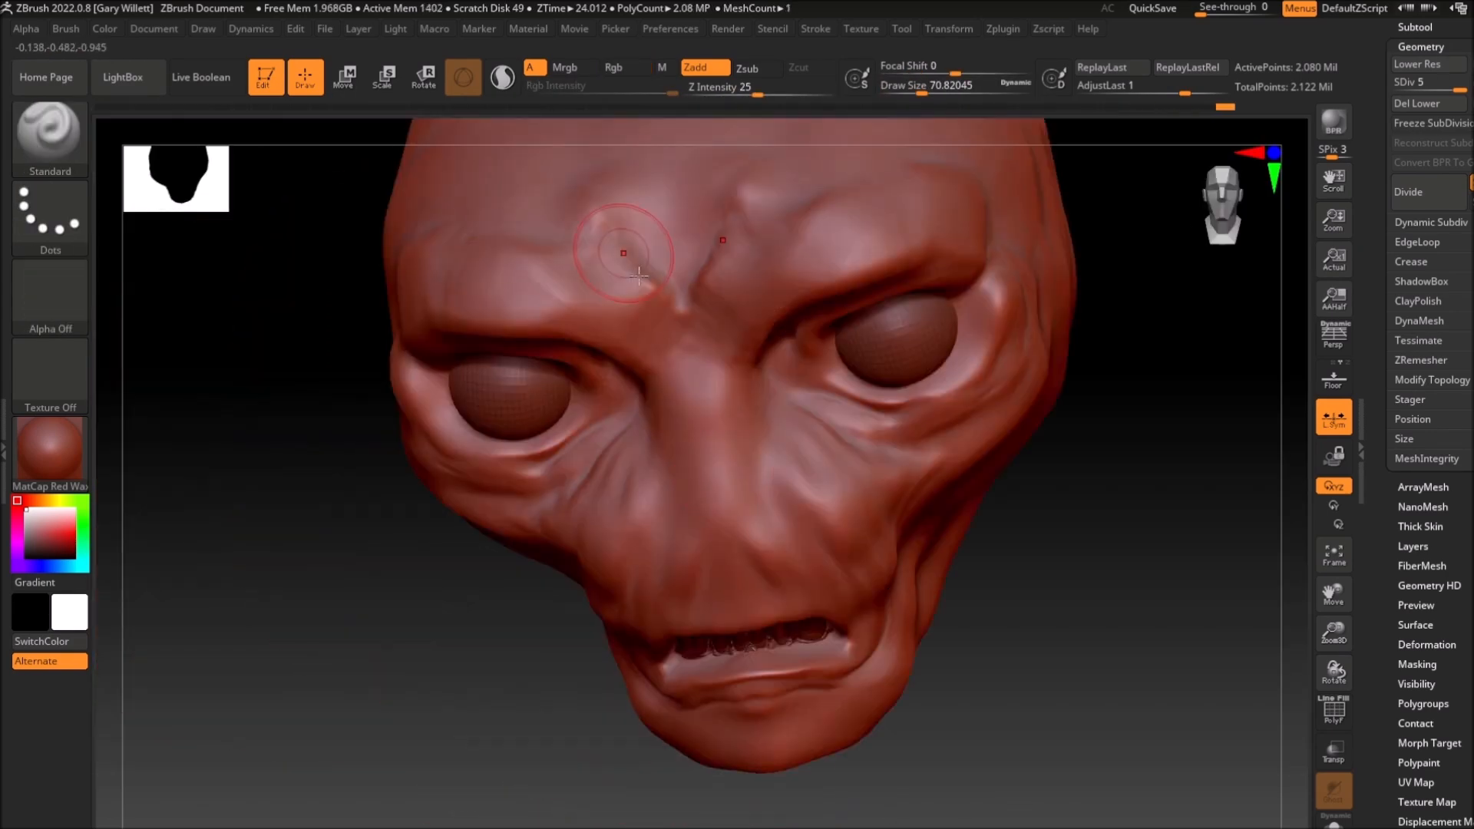
{"action": "left_click_drag", "start_coordinate": [639, 277], "coordinate": [564, 601]}
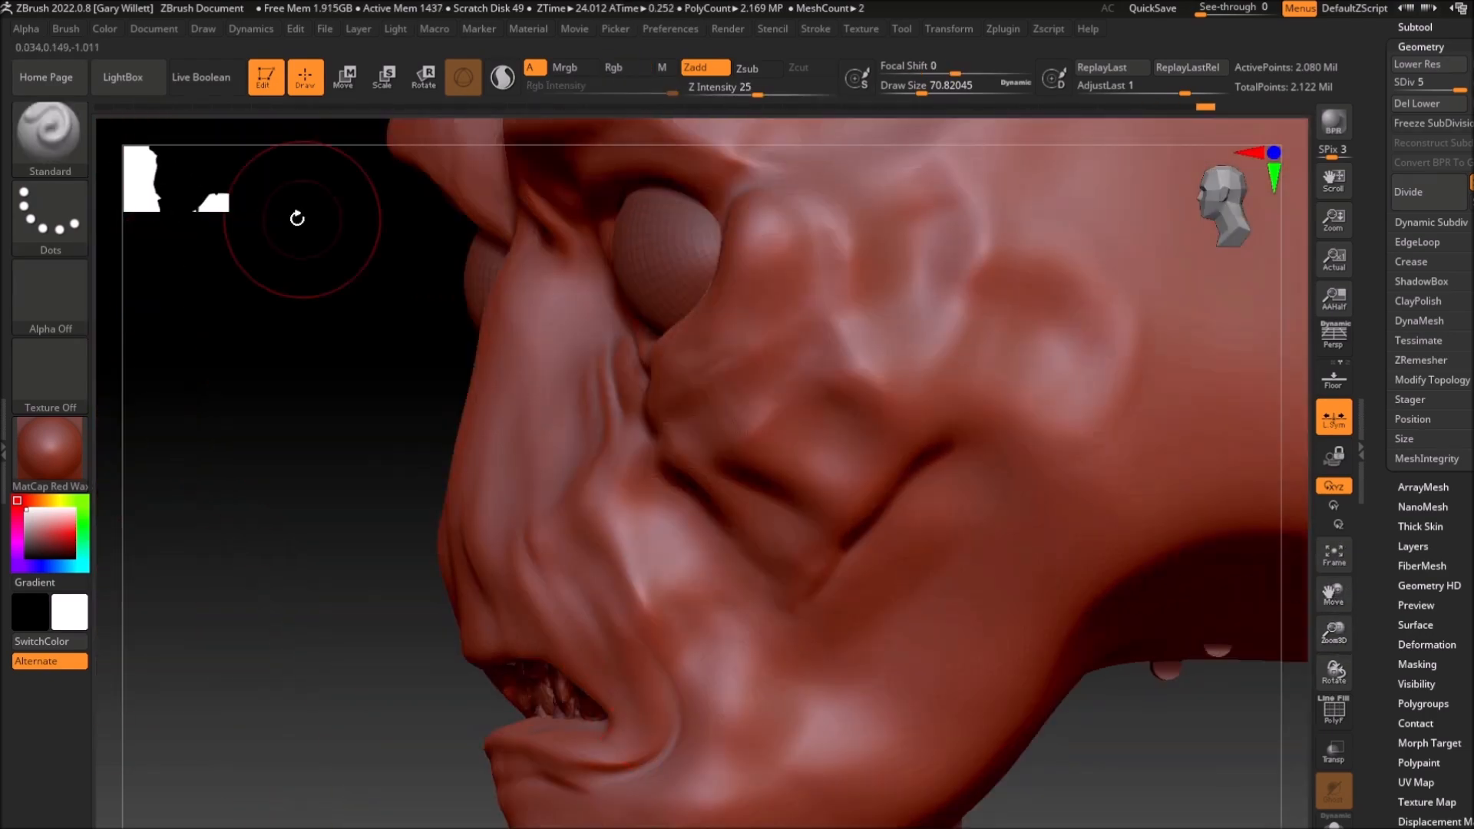
{"action": "left_click_drag", "start_coordinate": [911, 84], "coordinate": [987, 84]}
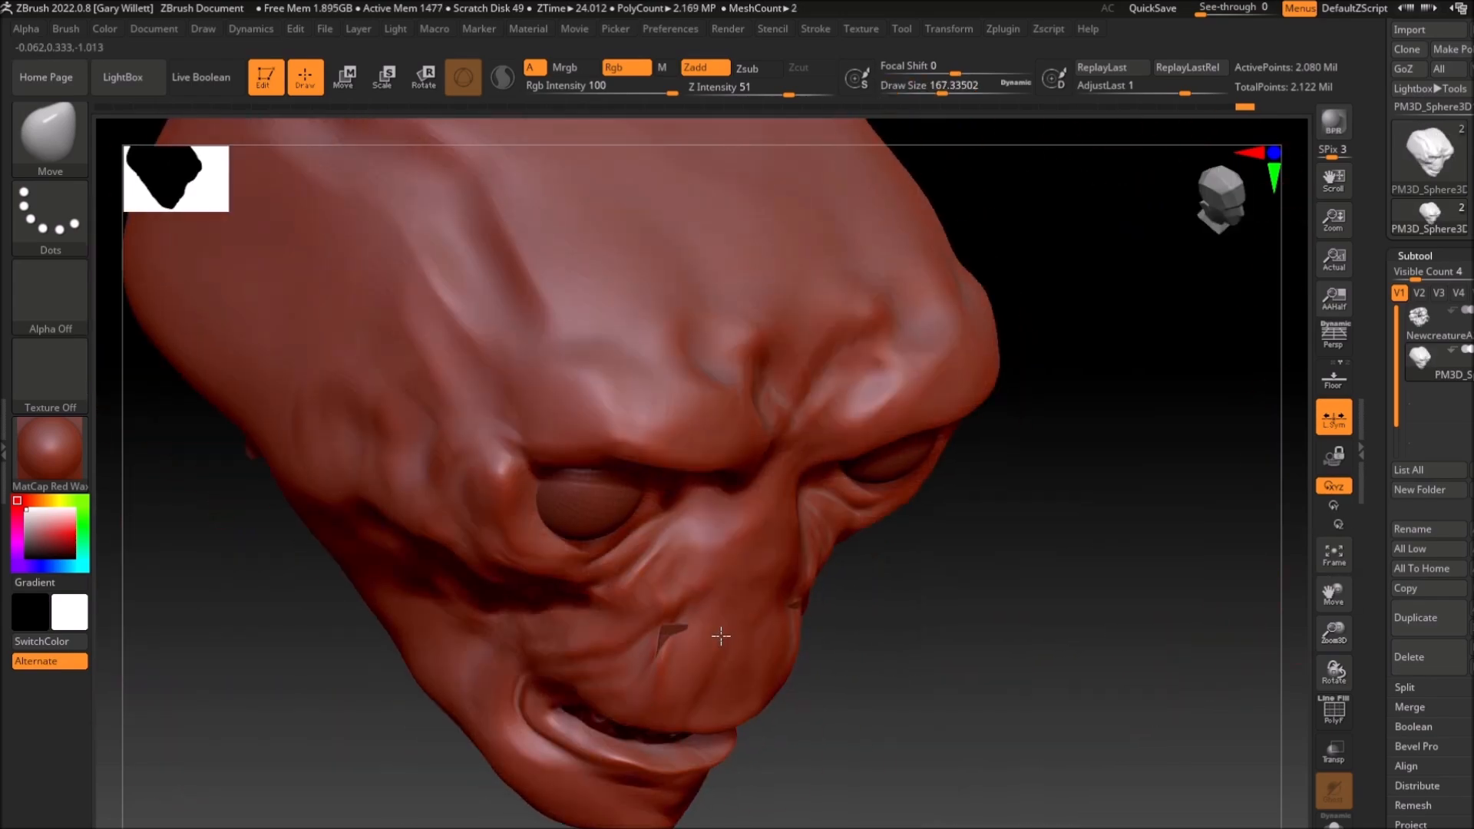
{"action": "left_click_drag", "start_coordinate": [720, 636], "coordinate": [469, 734]}
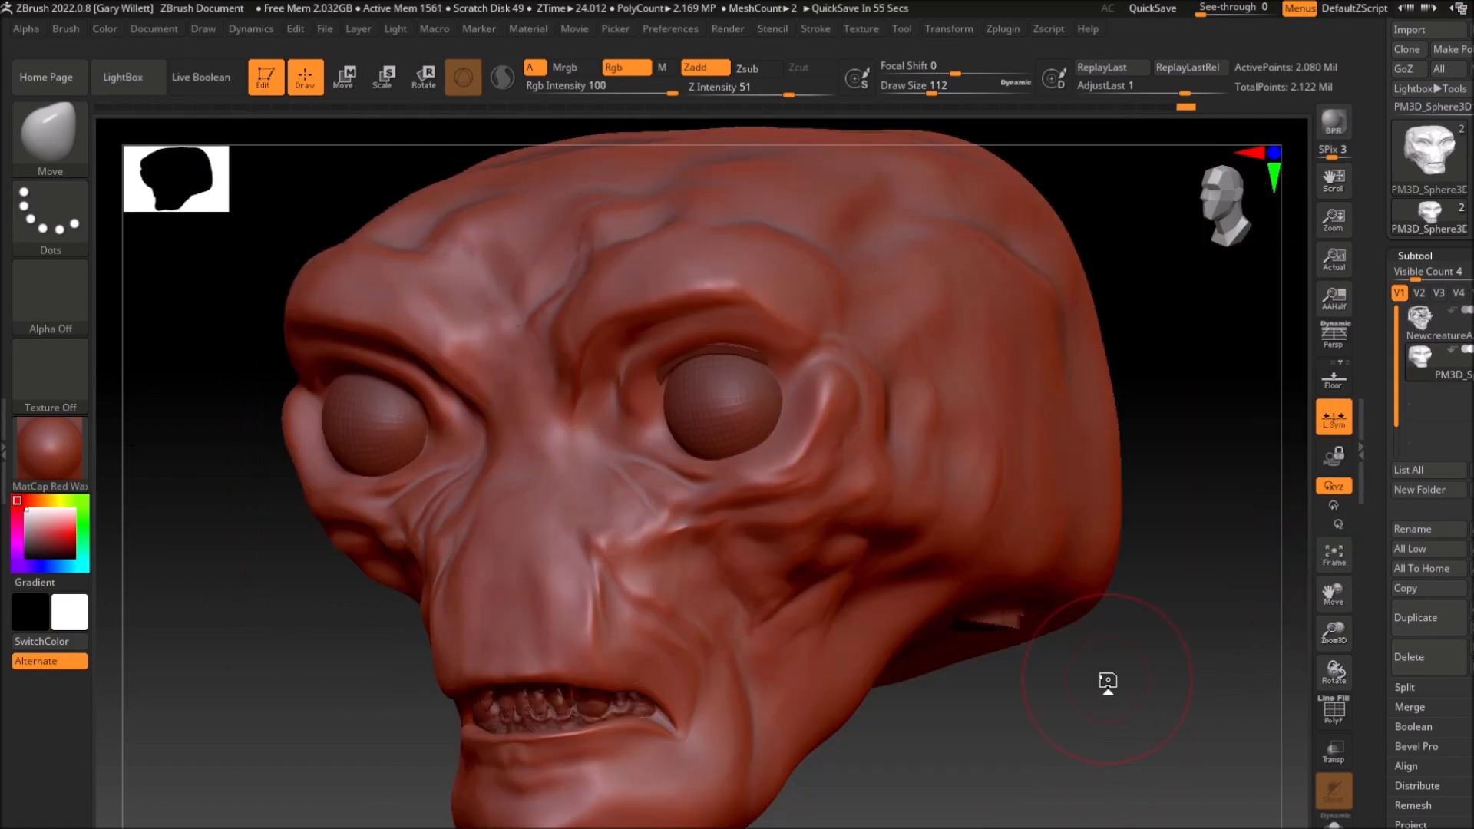
{"action": "left_click_drag", "start_coordinate": [1107, 682], "coordinate": [1148, 561]}
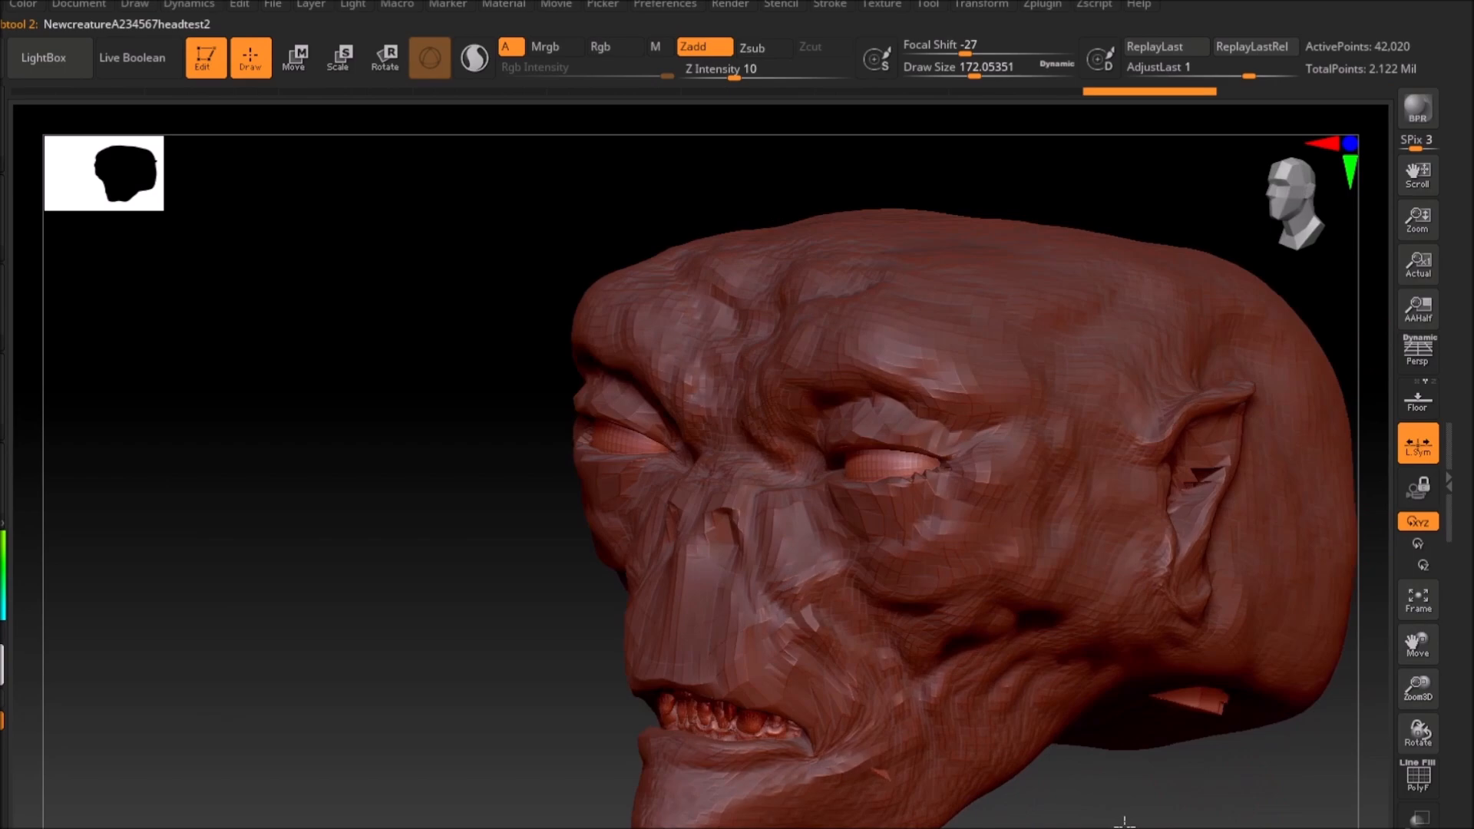
Reposition the mechanism subtools inside the head with Move, then return to Draw mode.
{"action": "left_click", "coordinate": [295, 57]}
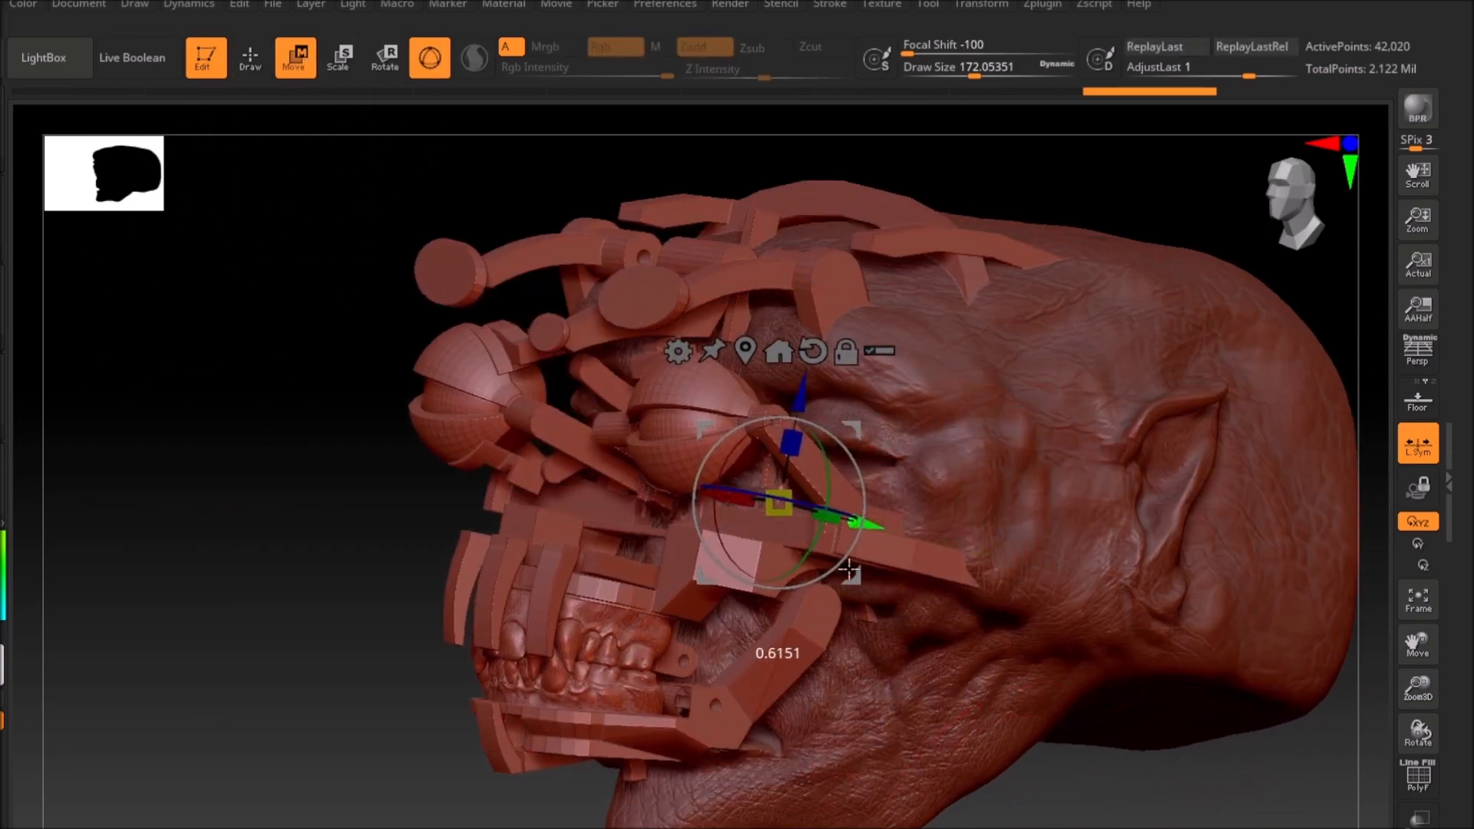
{"action": "left_click_drag", "start_coordinate": [850, 569], "coordinate": [1113, 811]}
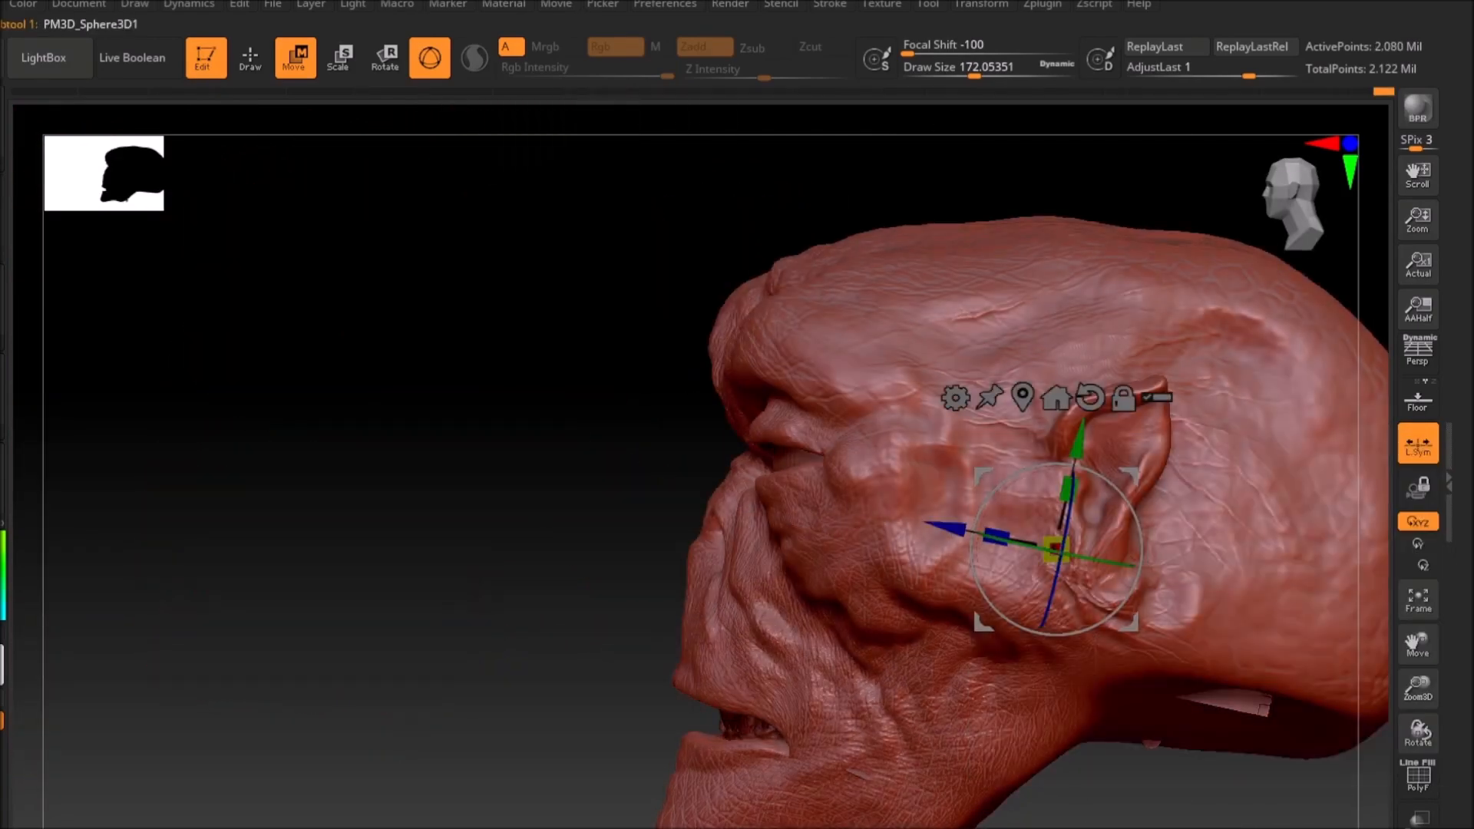
{"action": "left_click", "coordinate": [249, 58]}
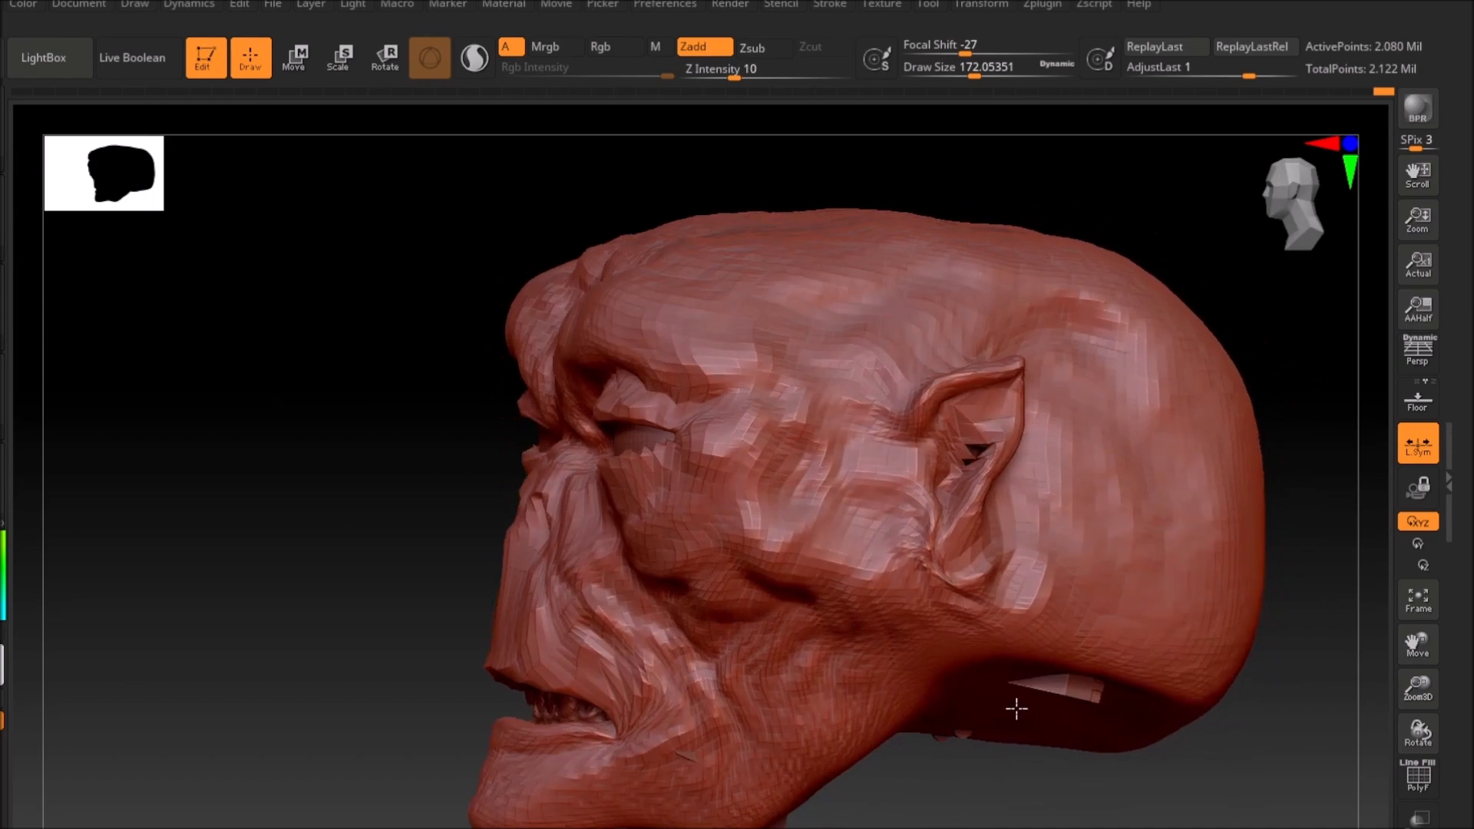
{"action": "left_click_drag", "start_coordinate": [1014, 709], "coordinate": [1142, 745]}
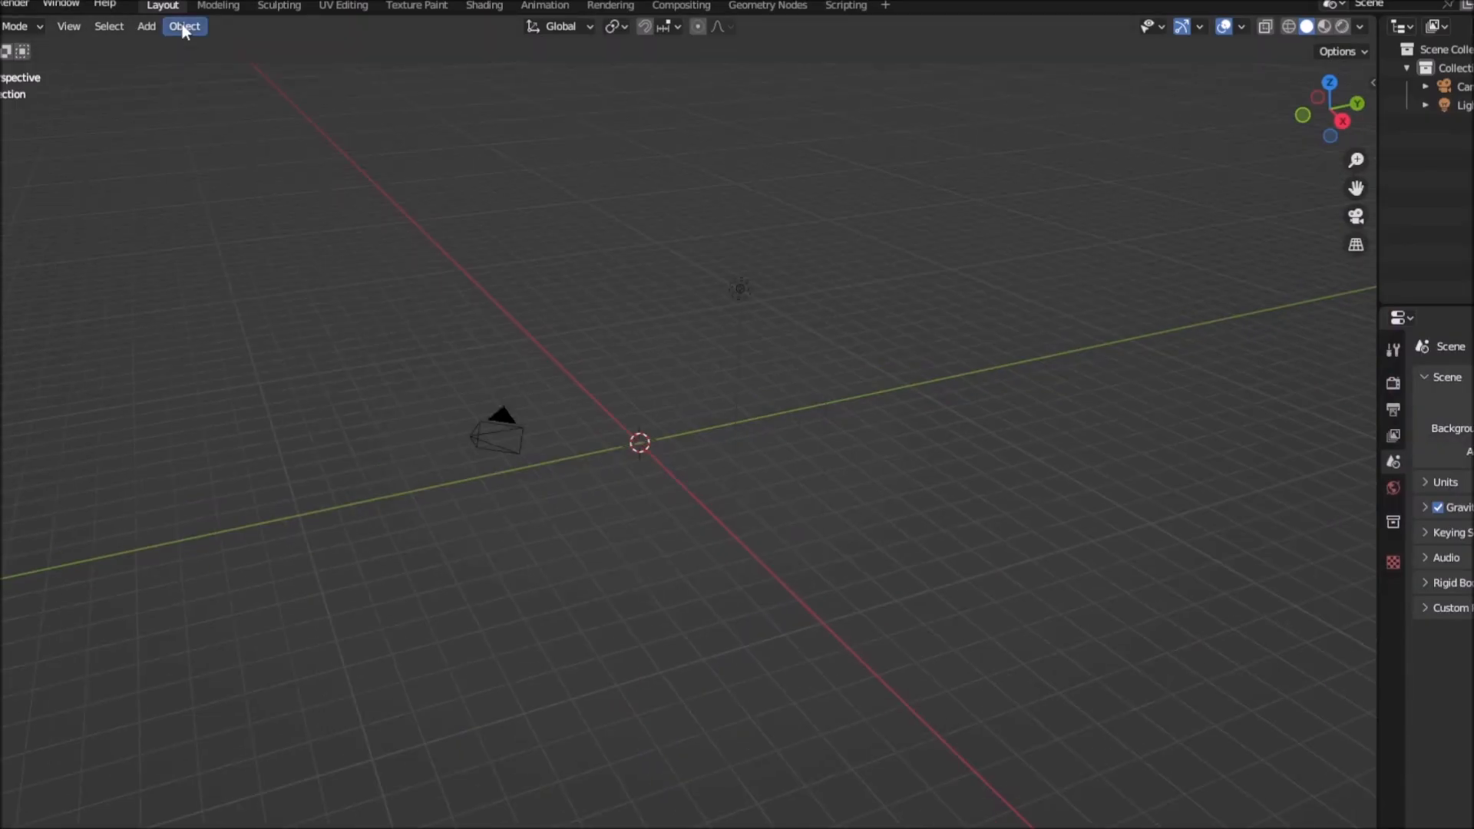
Cut a UV sphere into a half dome, import the animatronic STL, and select the dome.
{"action": "left_click", "coordinate": [146, 26]}
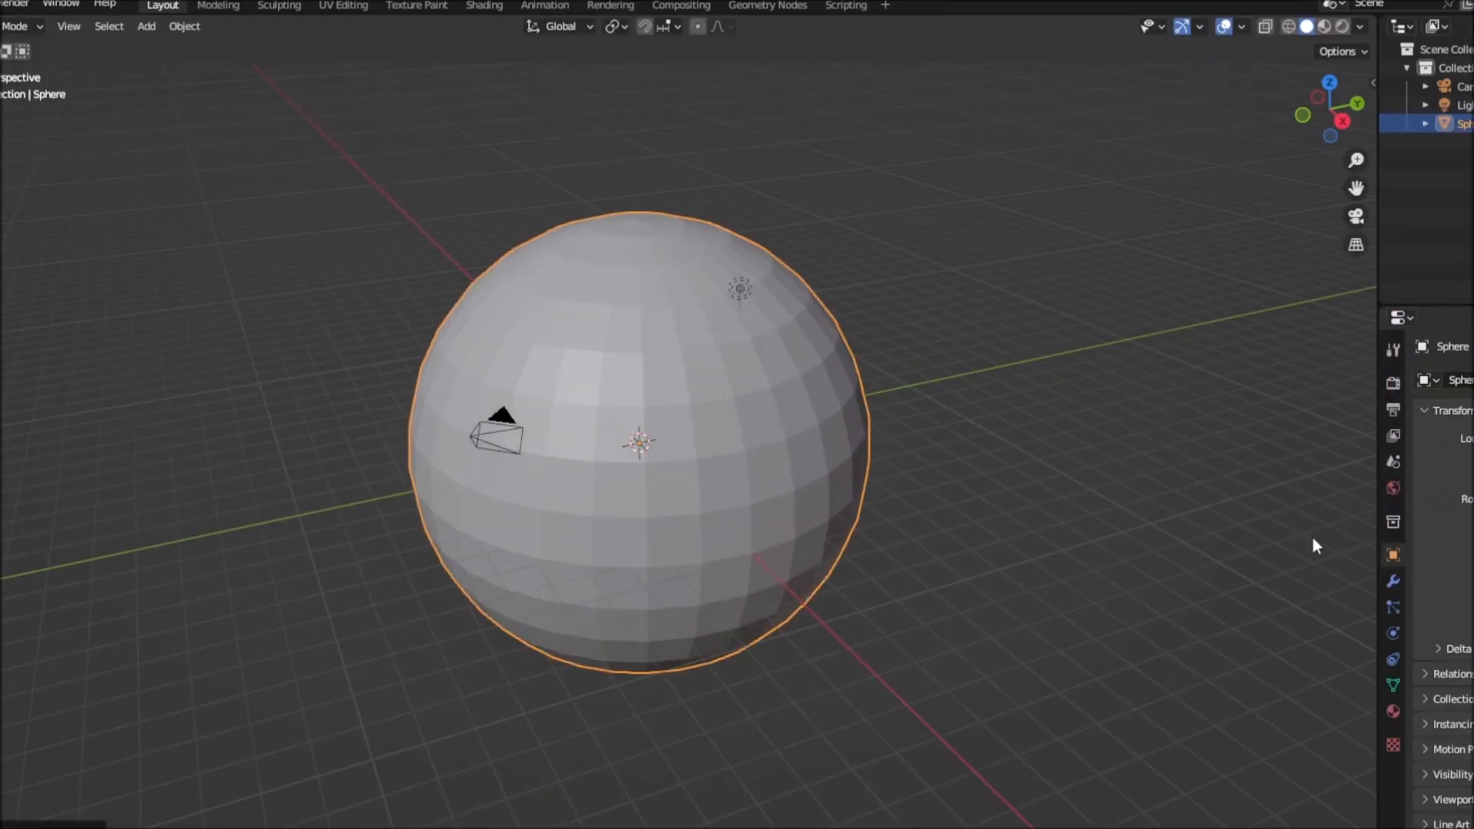
{"action": "key", "text": "Tab"}
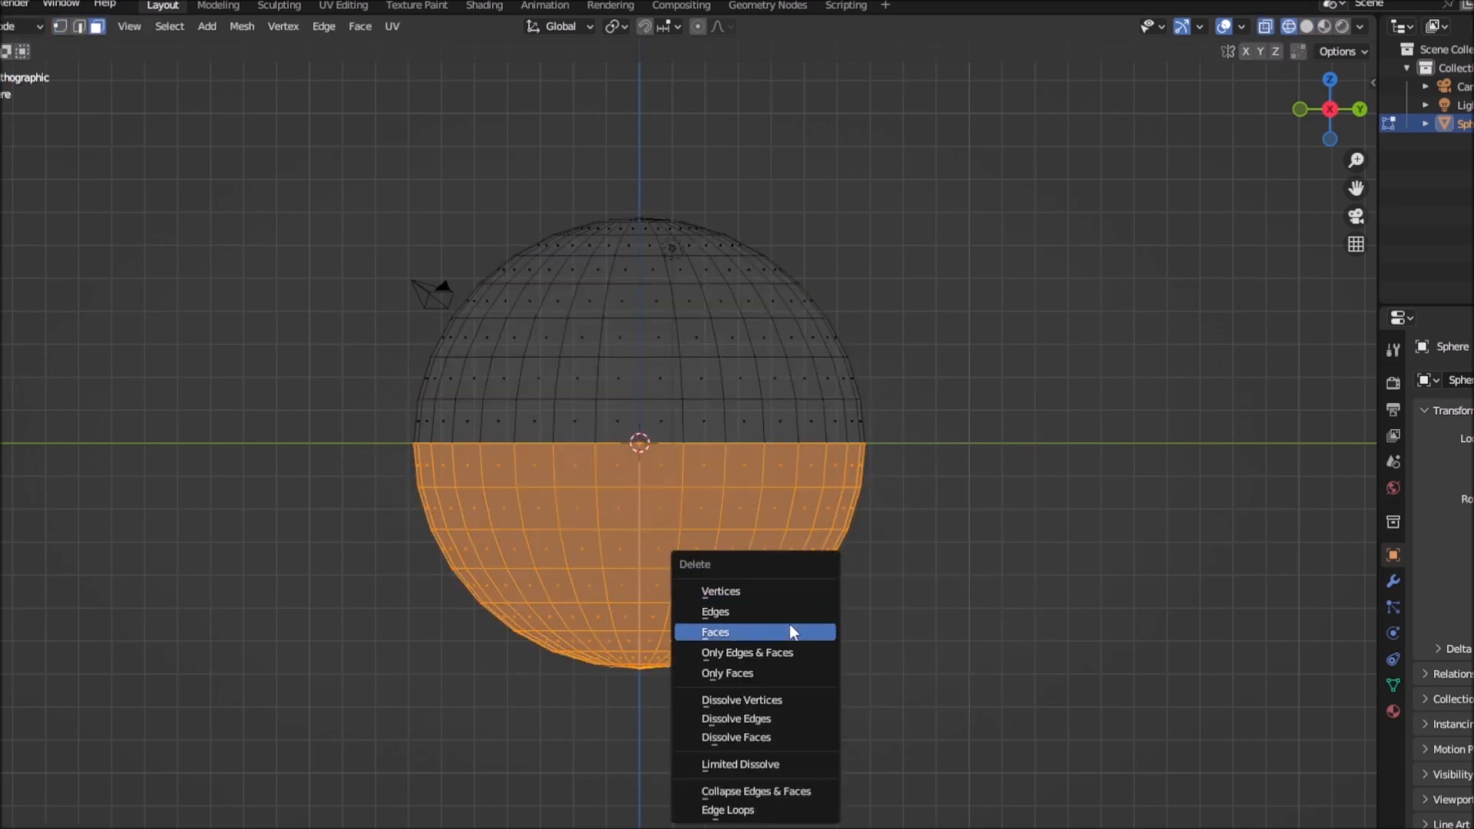
{"action": "left_click", "coordinate": [715, 632]}
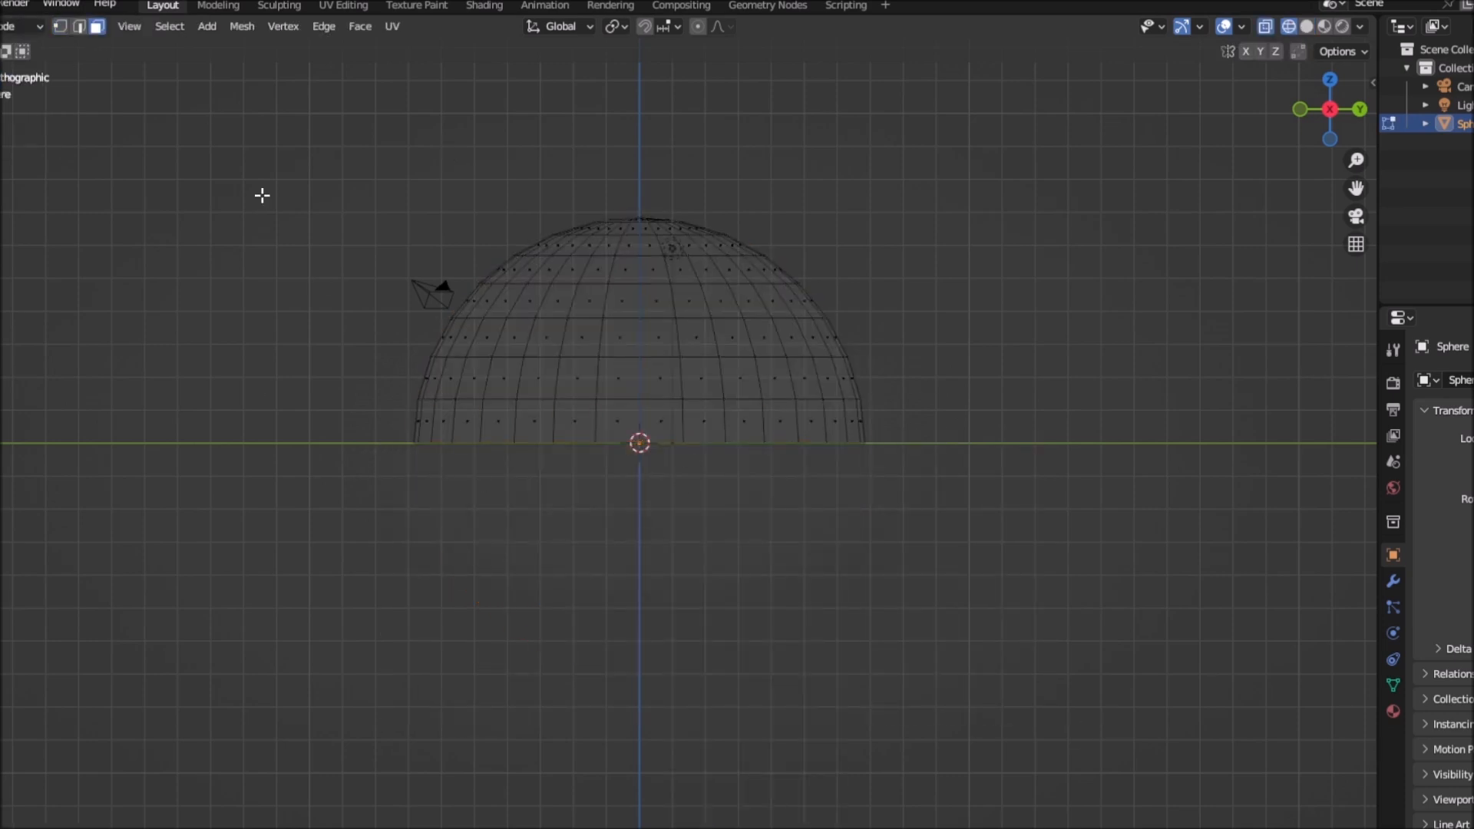
{"action": "key", "text": "Tab"}
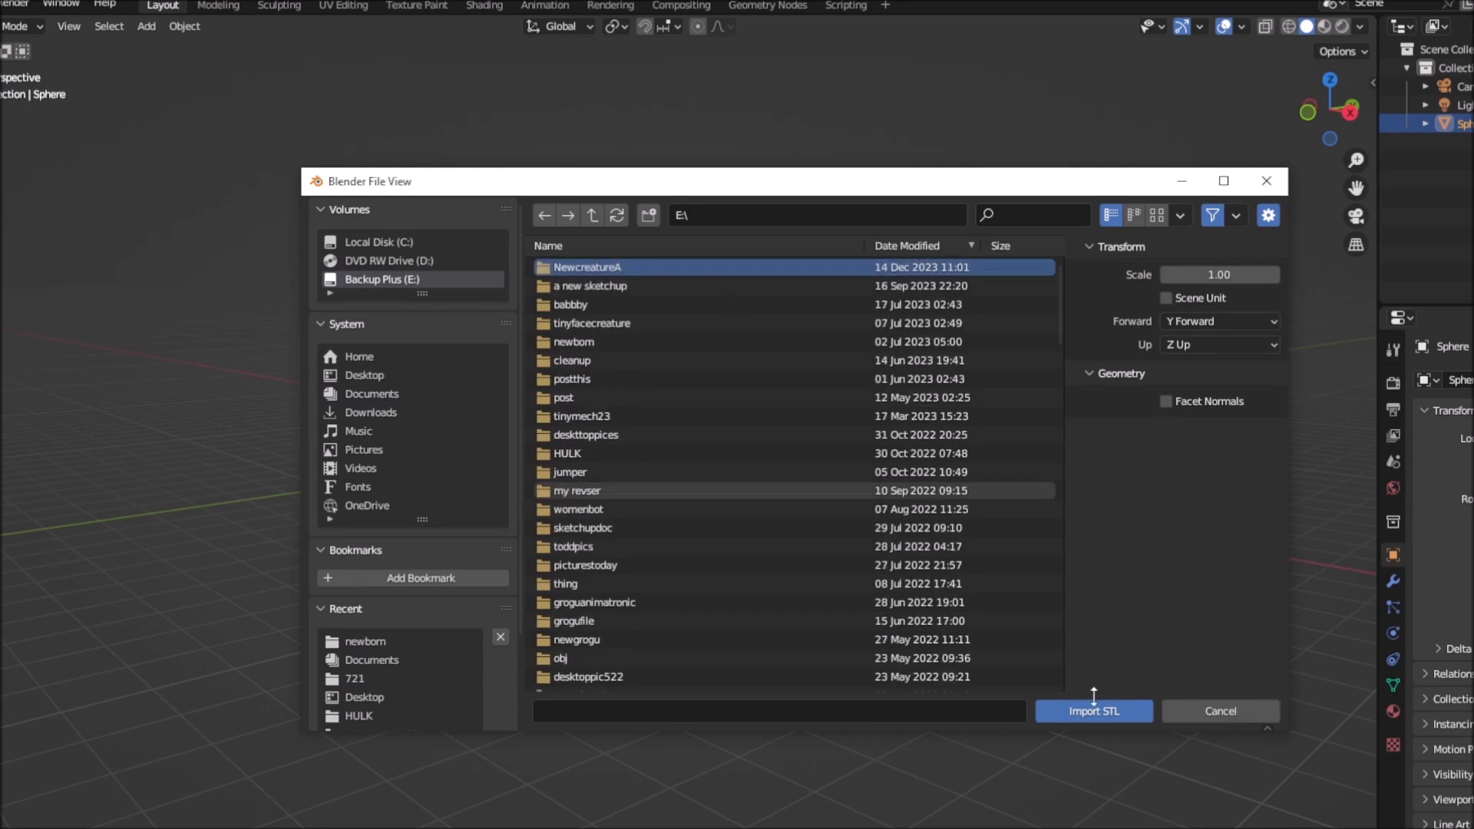
{"action": "left_click", "coordinate": [1093, 711]}
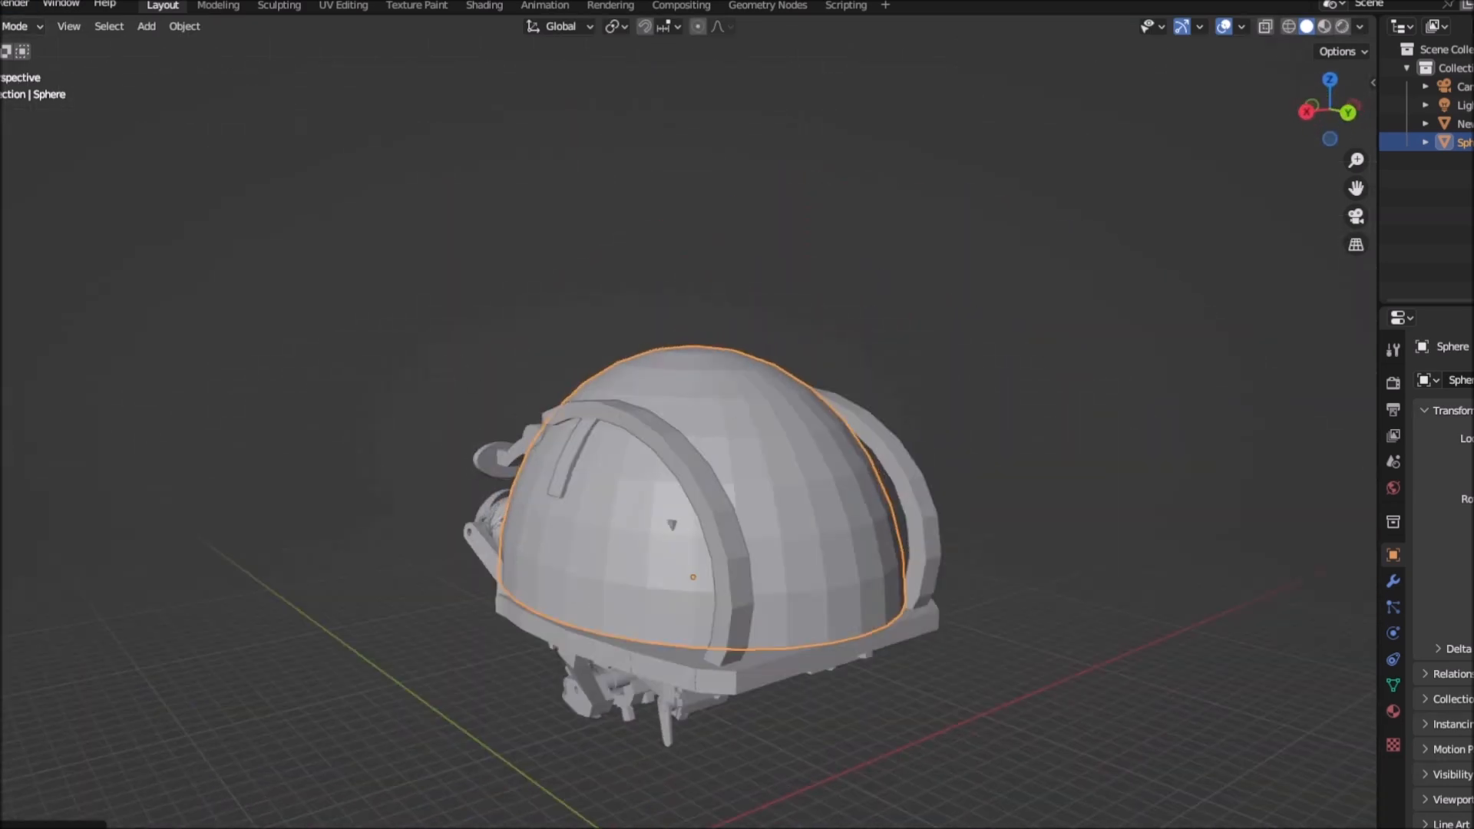
{"action": "left_click", "coordinate": [18, 25]}
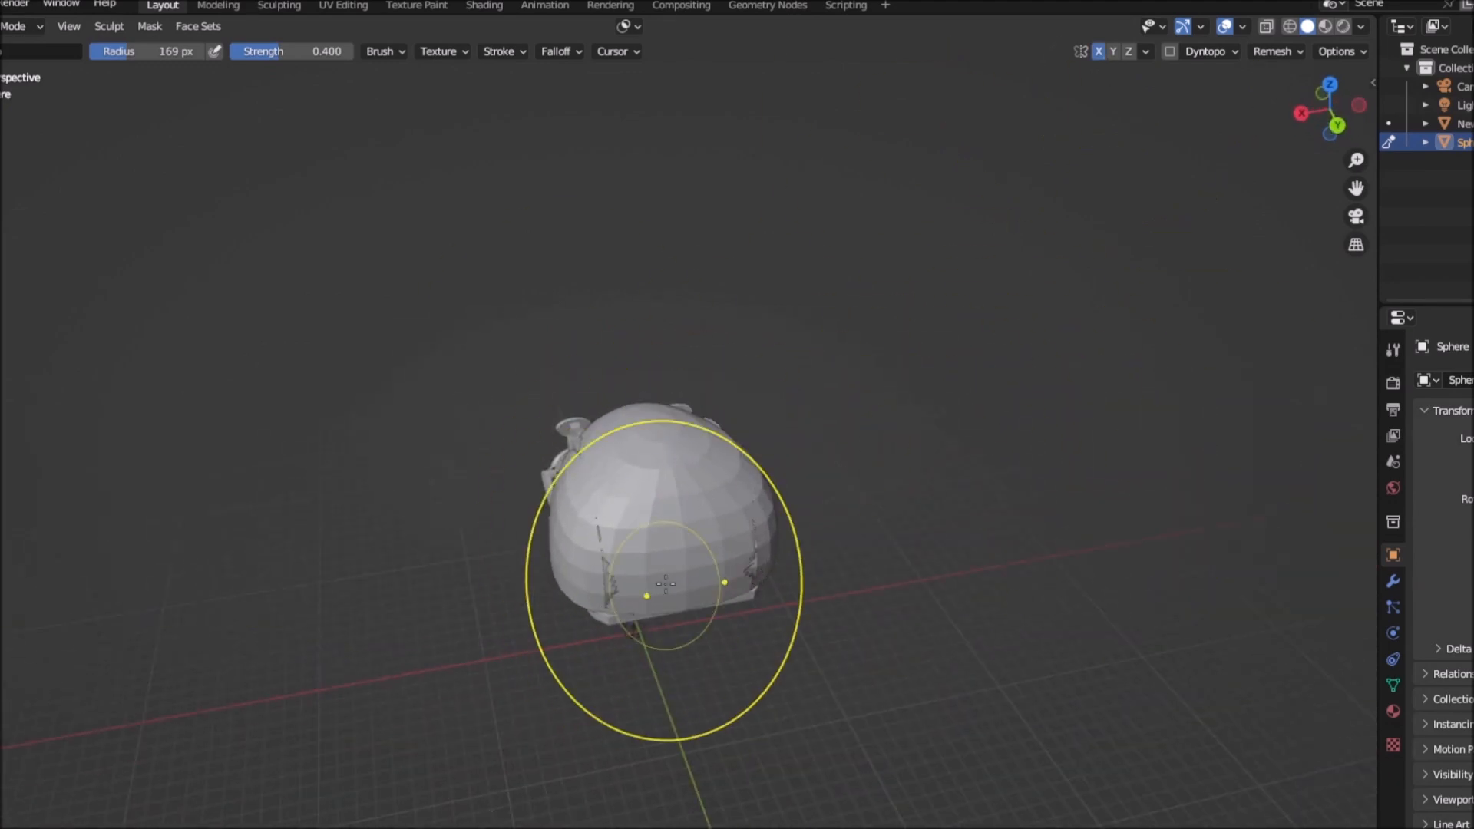
Grab-sculpt the dome broader, pulling its edge out over the animatronic frame.
{"action": "left_click_drag", "start_coordinate": [667, 583], "coordinate": [799, 319]}
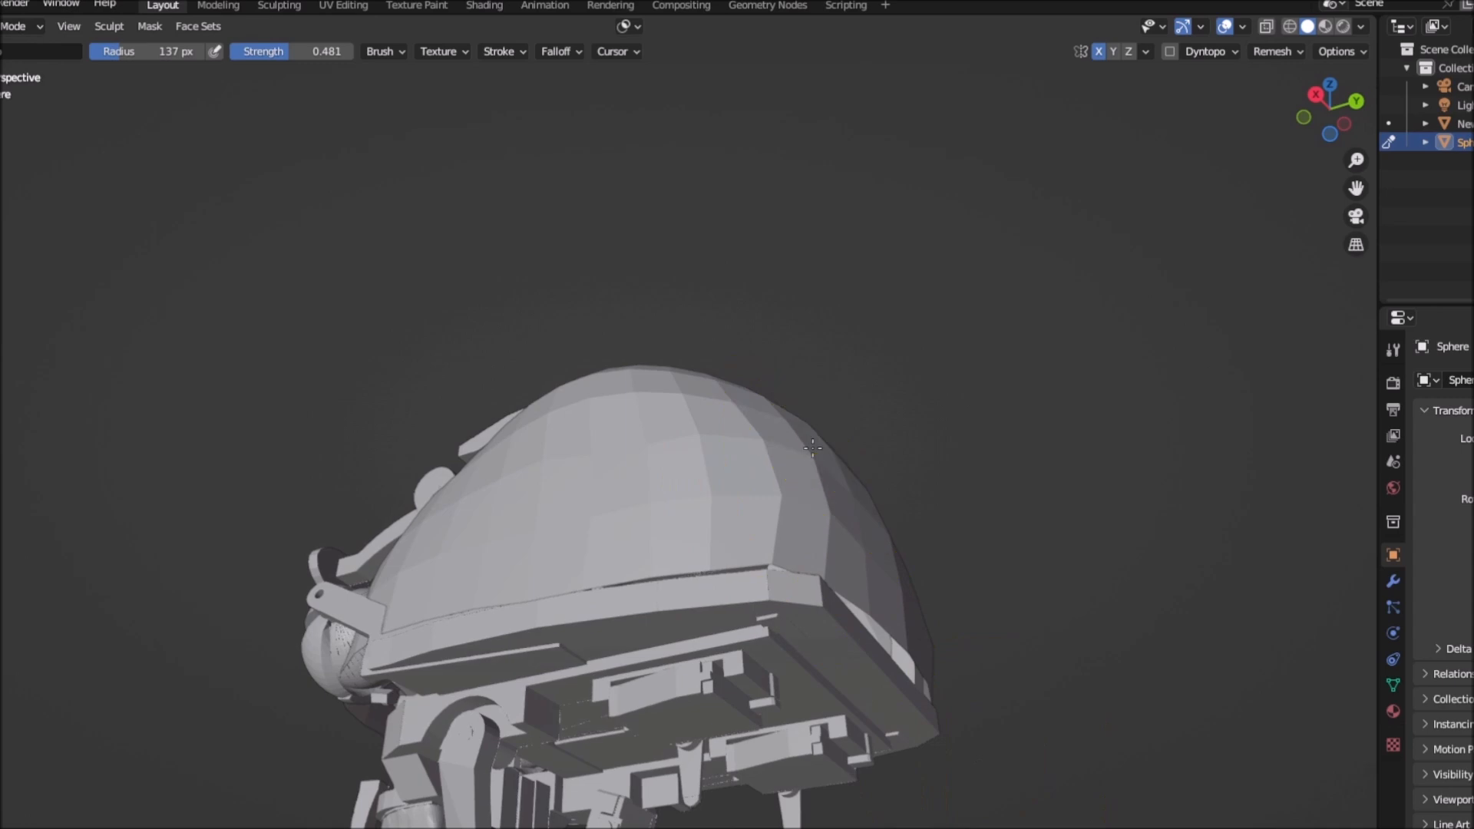
{"action": "left_click_drag", "start_coordinate": [808, 447], "coordinate": [658, 485]}
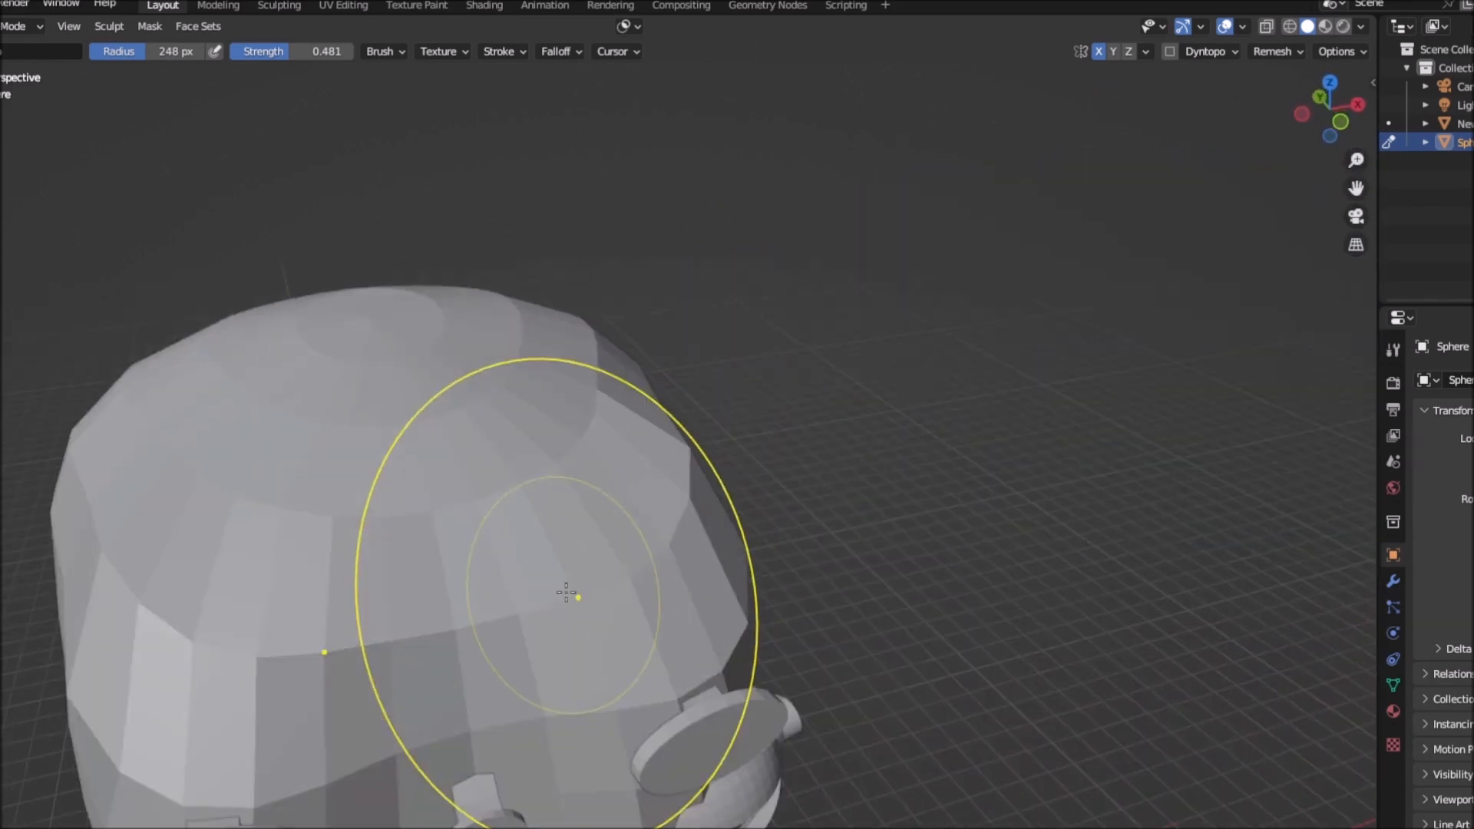
Reshape the sphere's sides around the eye mechanism and switch the Sphere into Sculpt Mode.
{"action": "left_click_drag", "start_coordinate": [565, 592], "coordinate": [447, 405]}
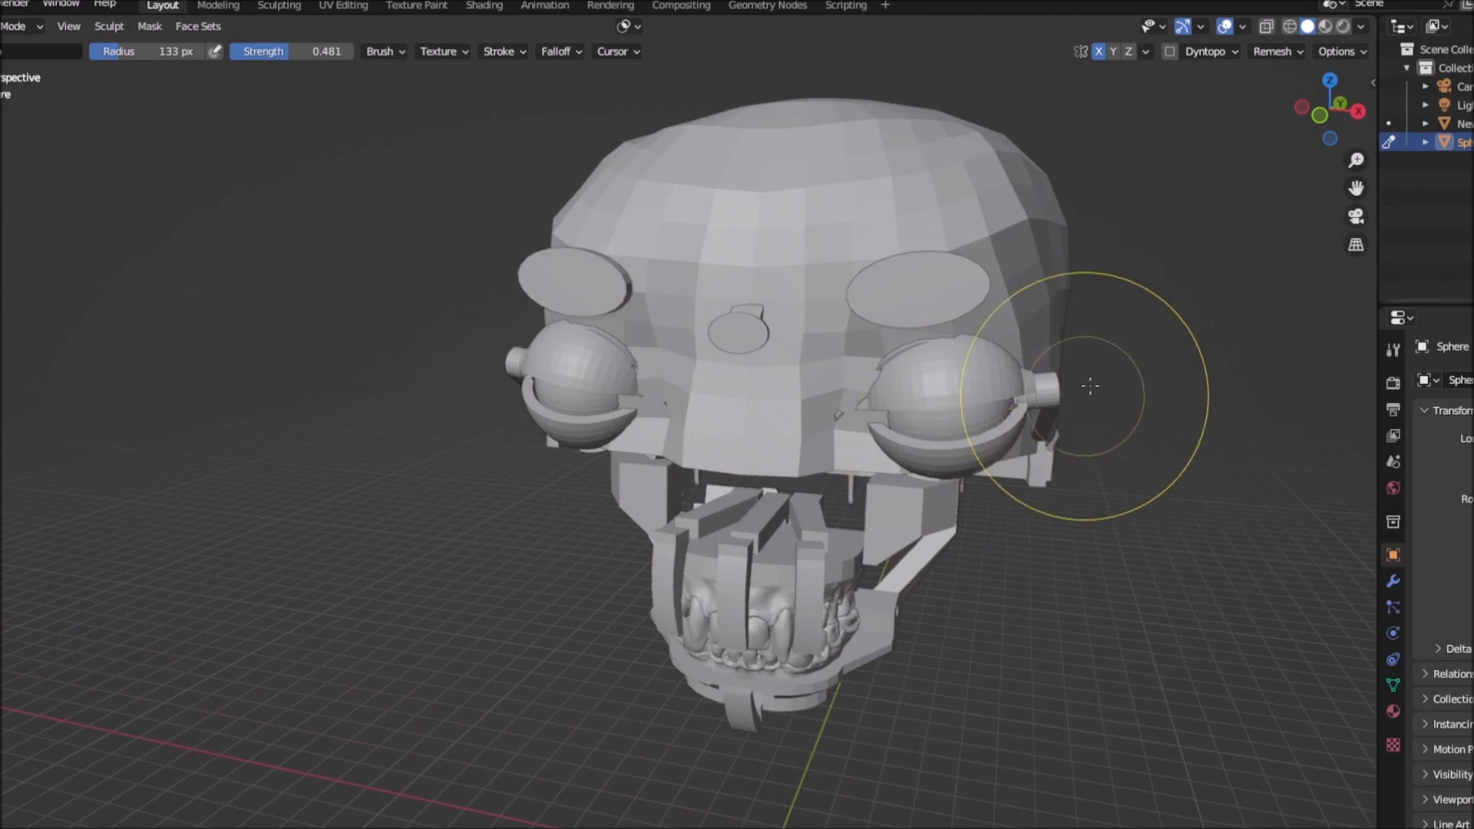
{"action": "left_click_drag", "start_coordinate": [1090, 385], "coordinate": [1218, 644]}
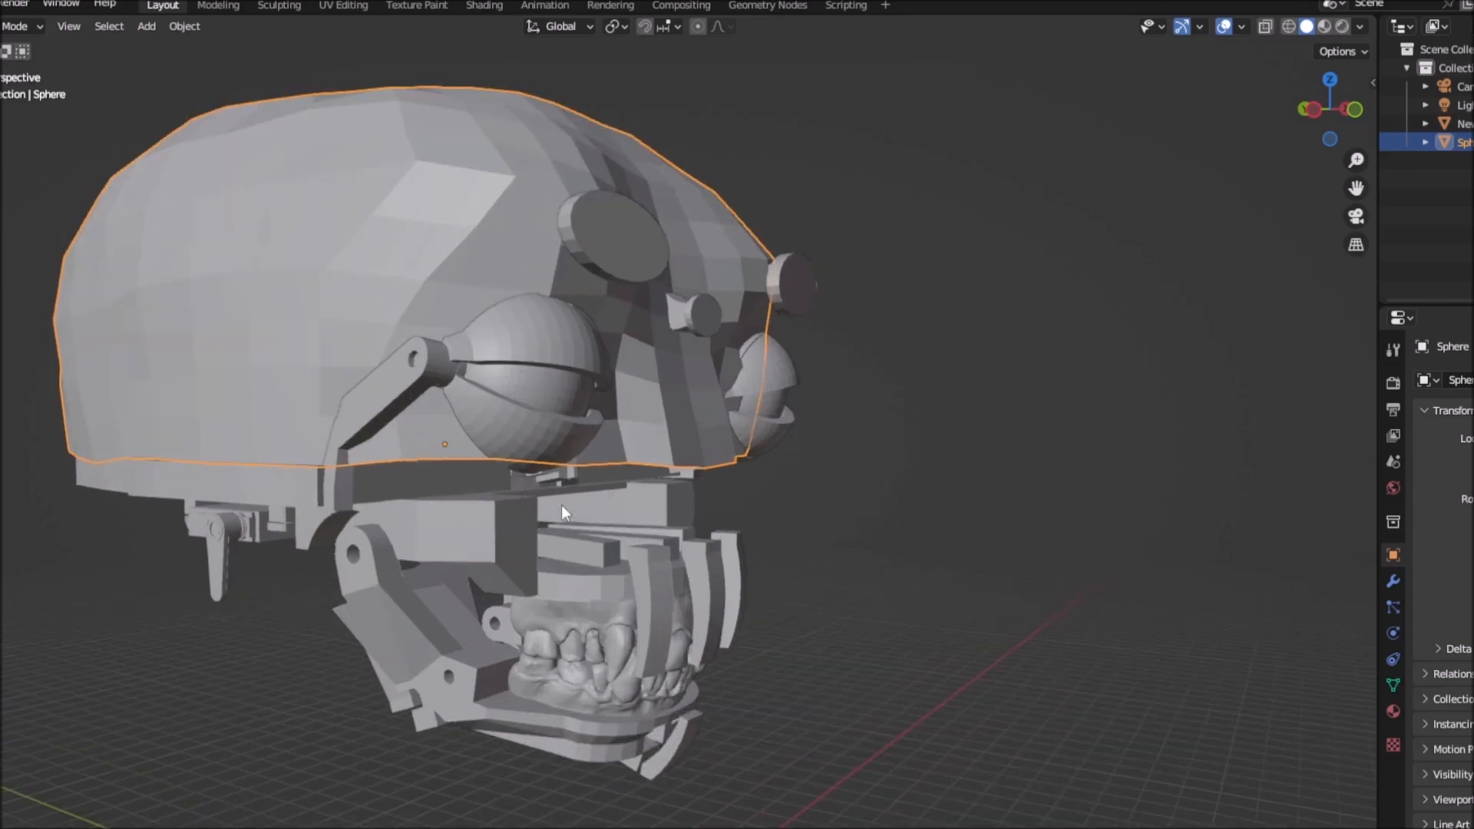
{"action": "scroll", "scroll_direction": "down", "scroll_amount": 3}
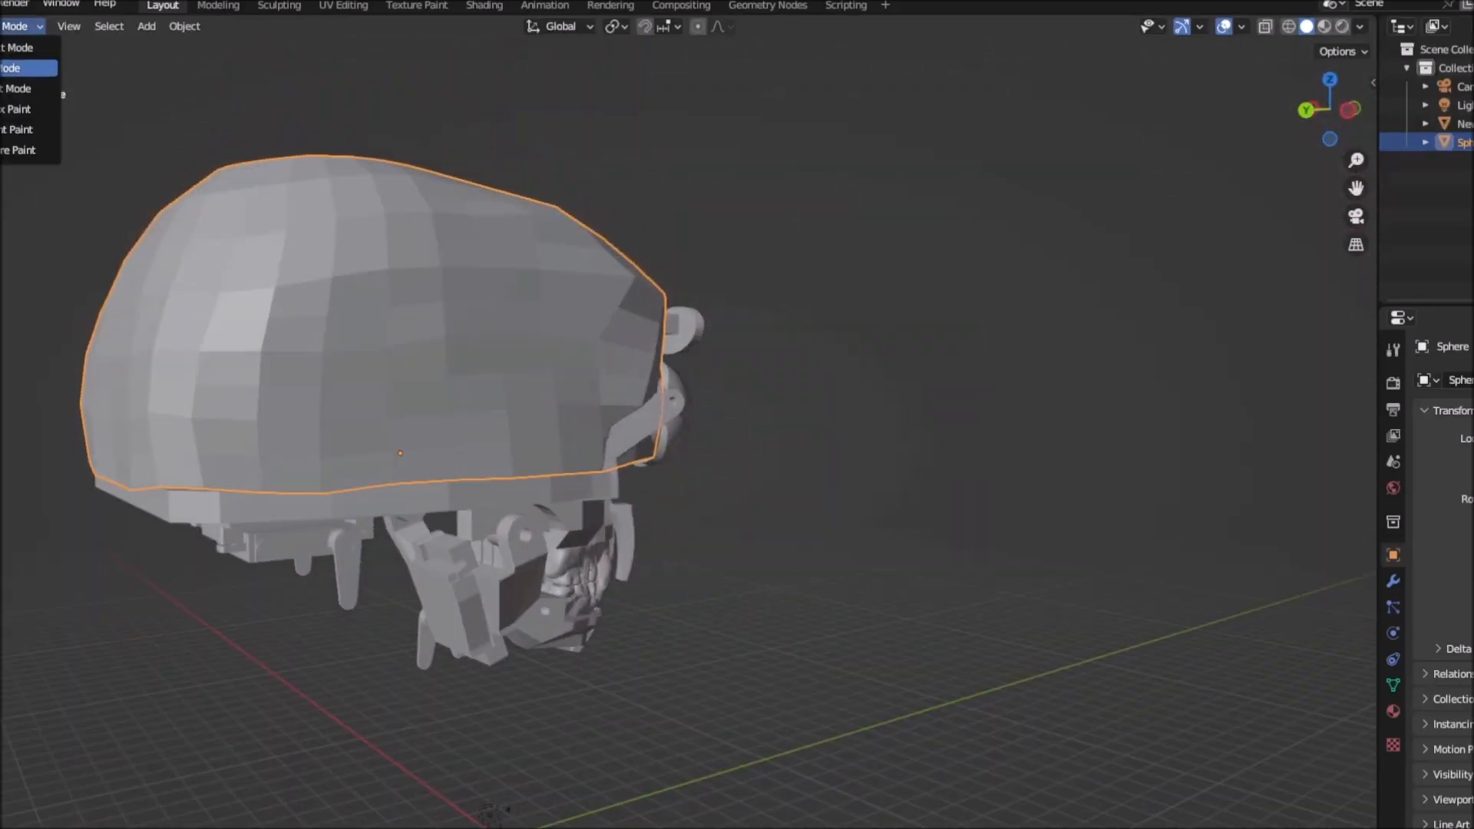
{"action": "left_click", "coordinate": [14, 67]}
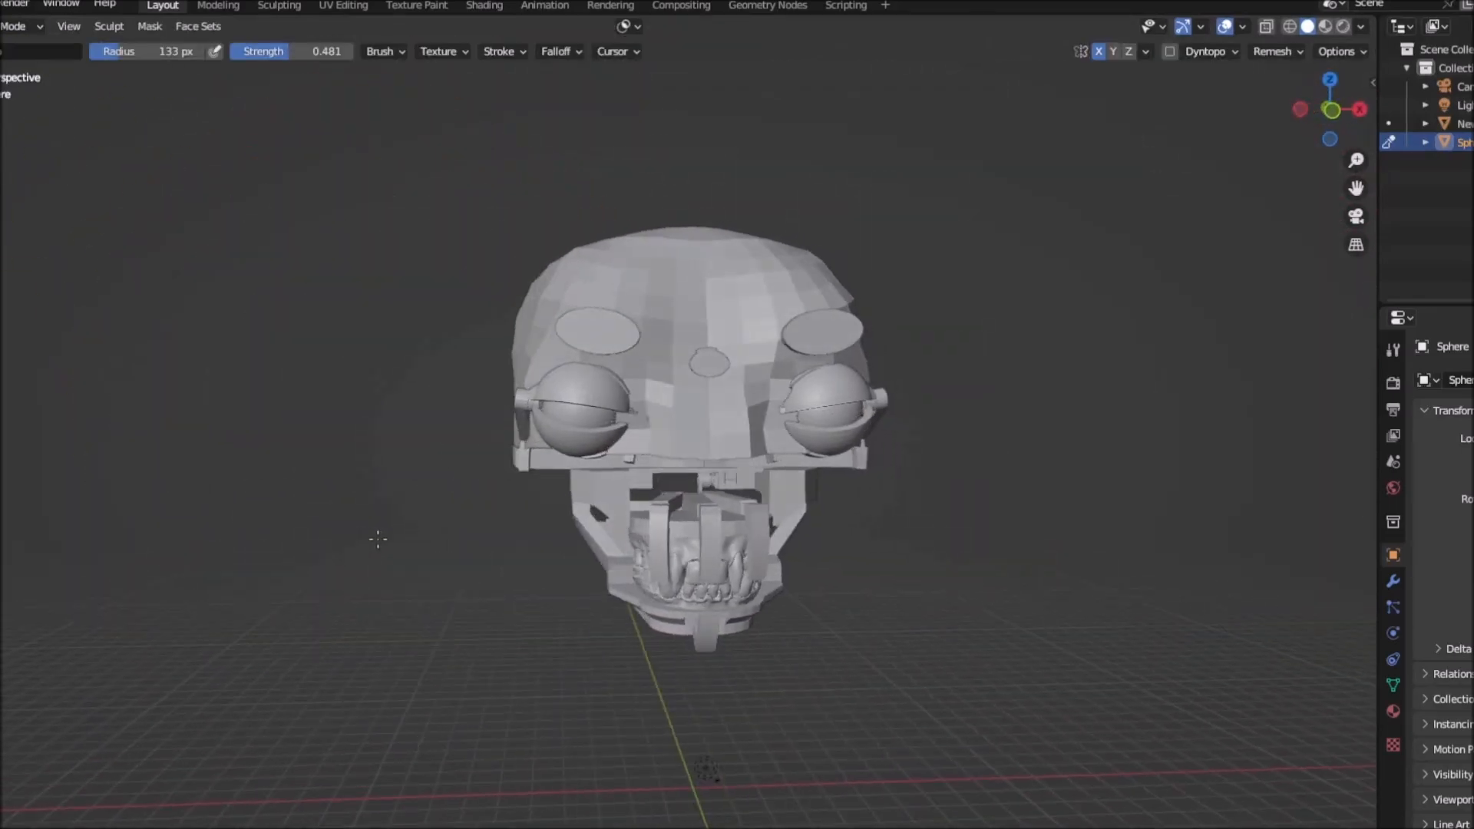
{"action": "scroll", "scroll_direction": "up", "scroll_amount": 3}
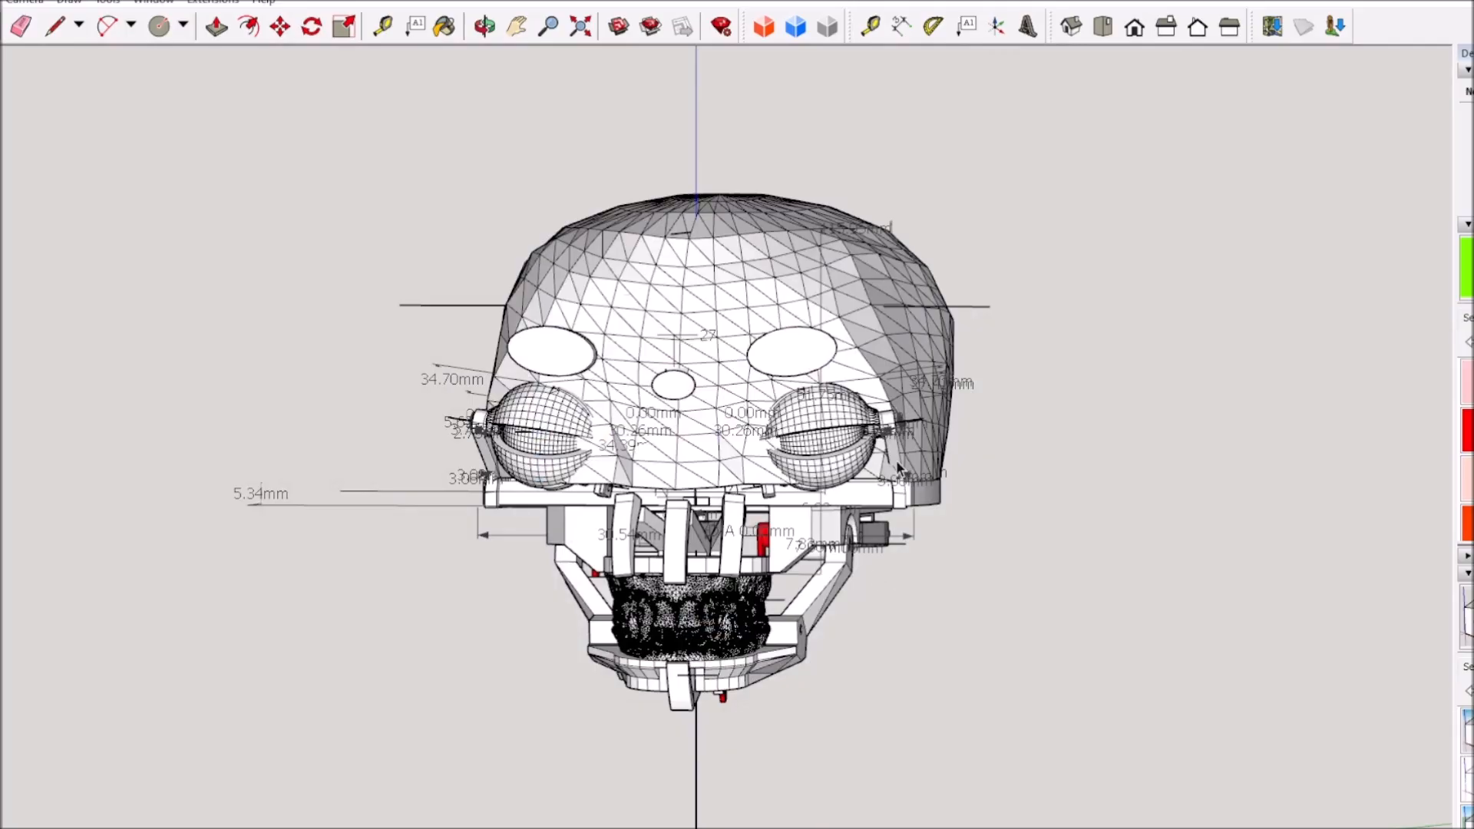
Import skullparttest.stl from the NewcreatureA folder into the head model.
{"action": "left_click", "coordinate": [484, 26]}
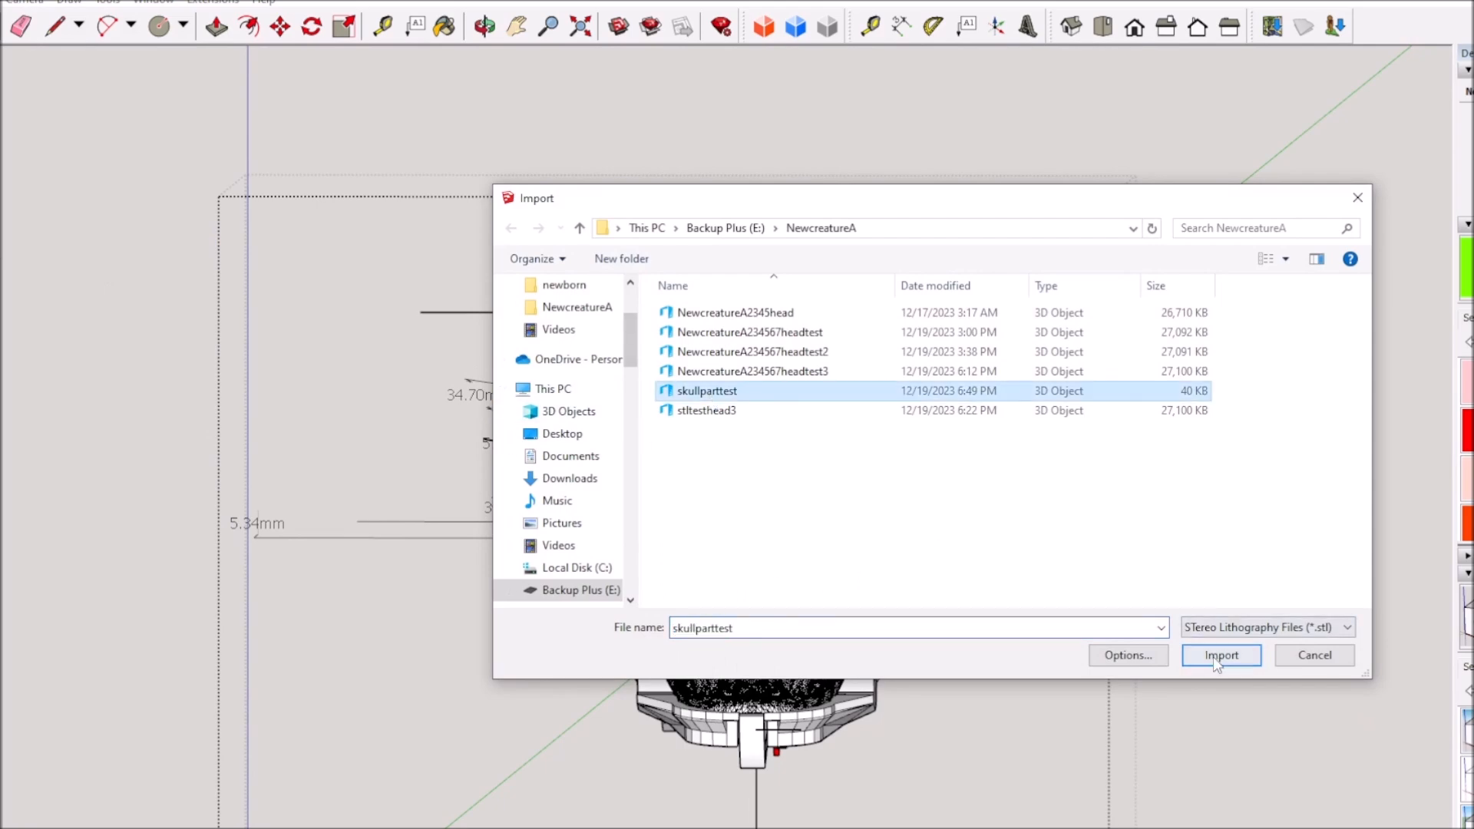
{"action": "left_click", "coordinate": [1222, 655]}
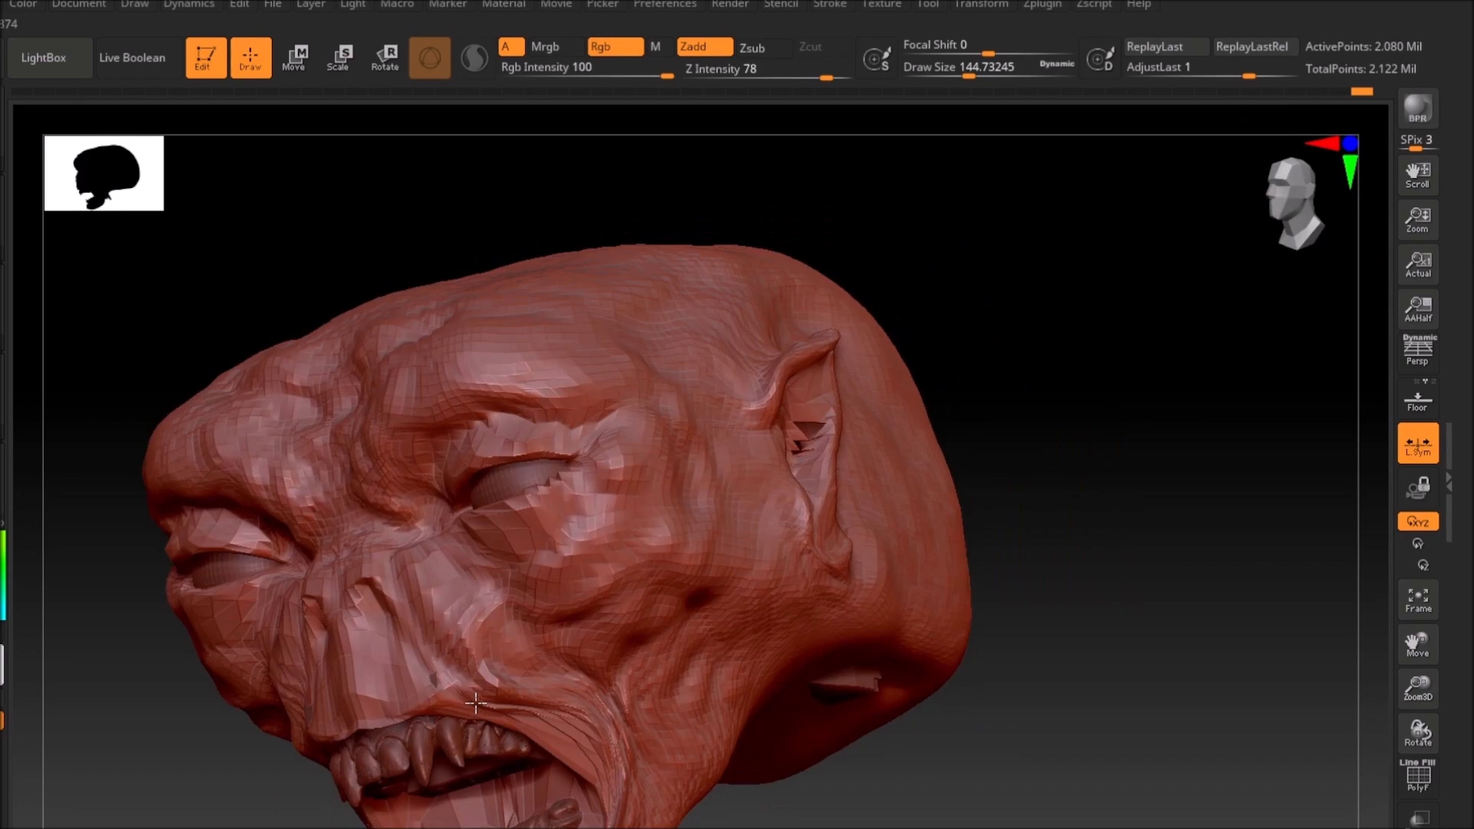
Zoom to the eye, sculpt upper eyelid detail, adjust Z Intensity, then rotate to review.
{"action": "left_click_drag", "start_coordinate": [475, 703], "coordinate": [240, 167]}
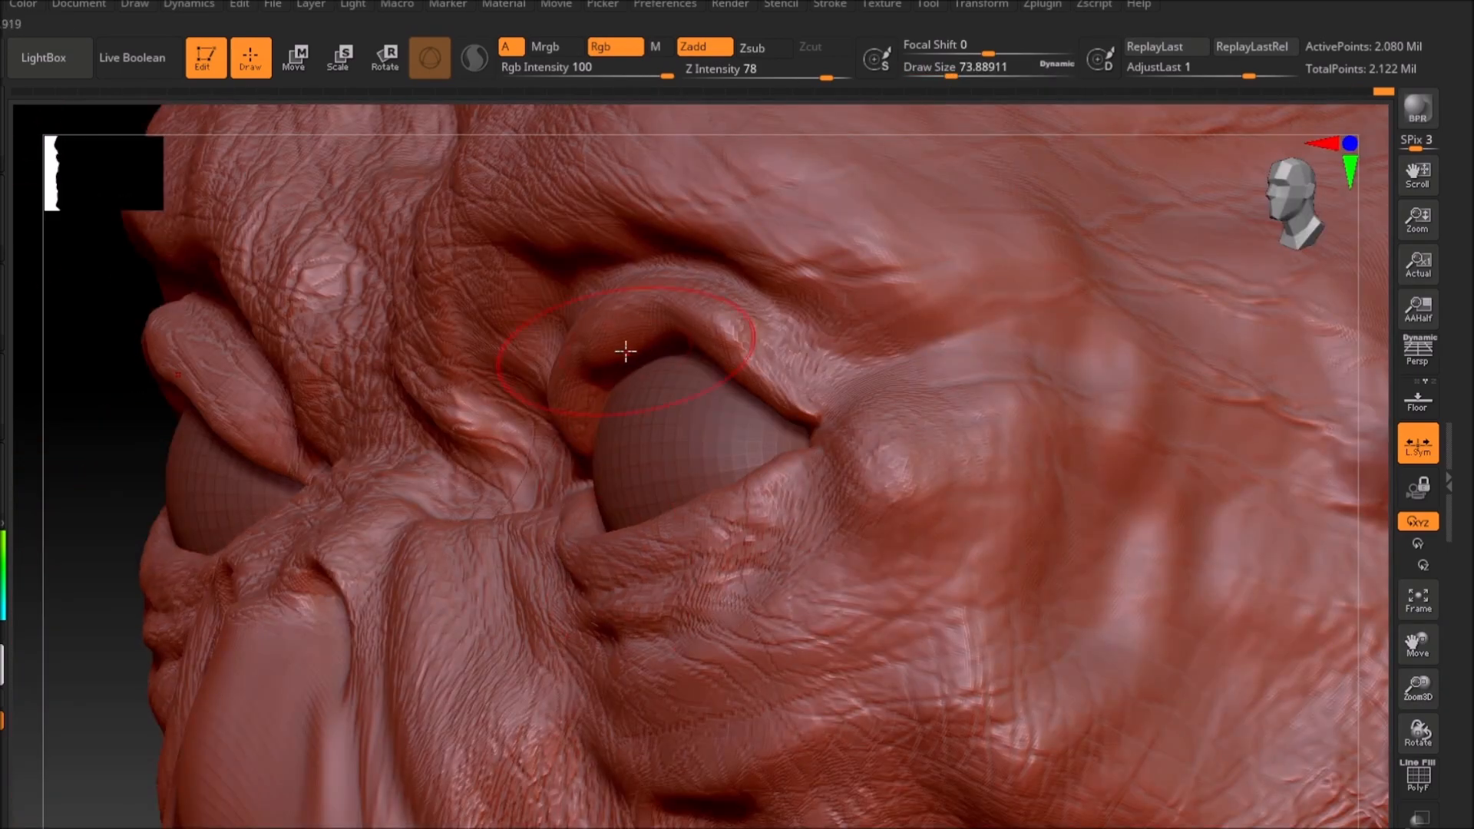
{"action": "left_click", "coordinate": [1416, 599]}
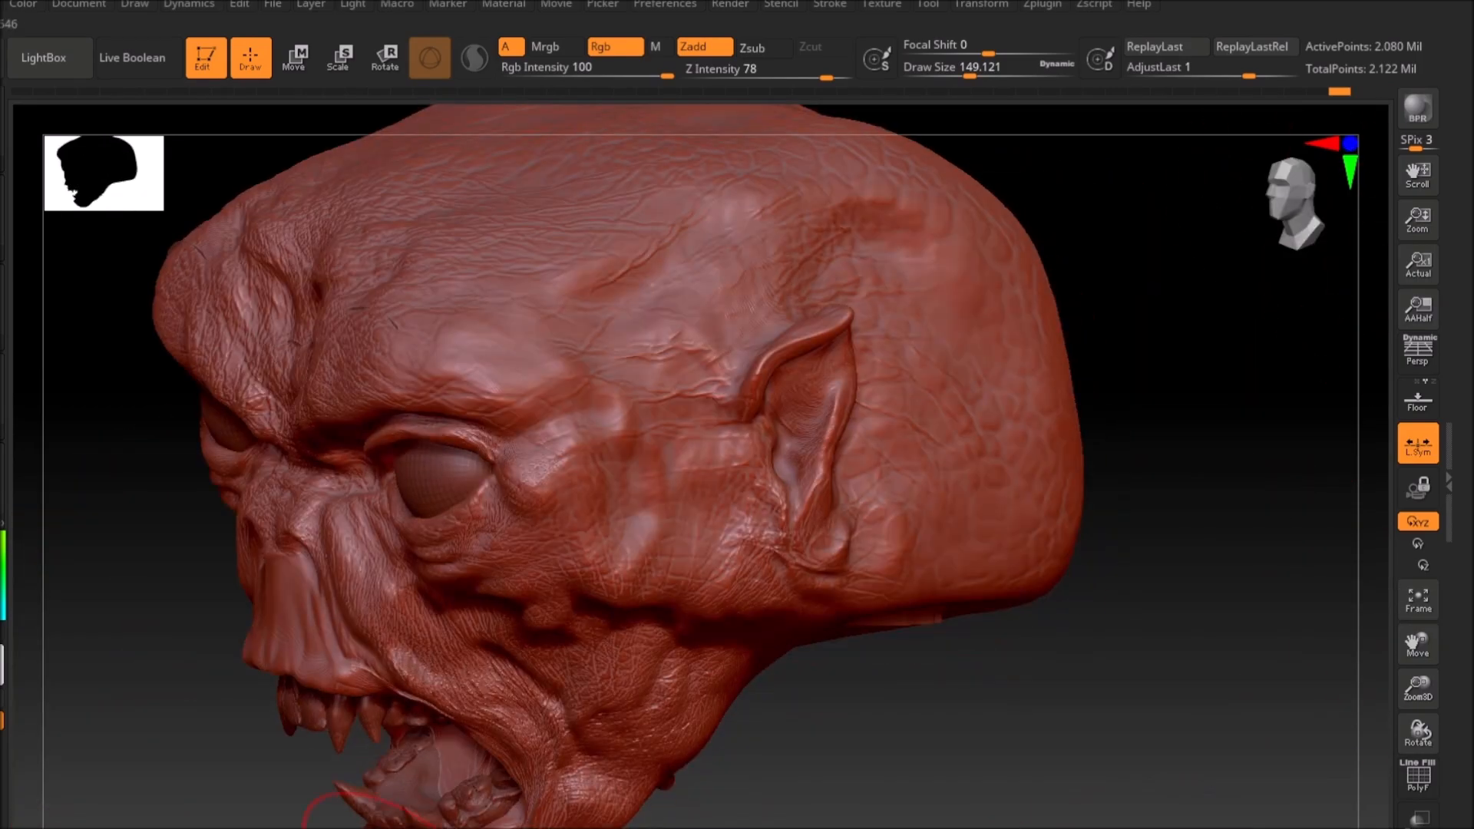
{"action": "left_click", "coordinate": [430, 58]}
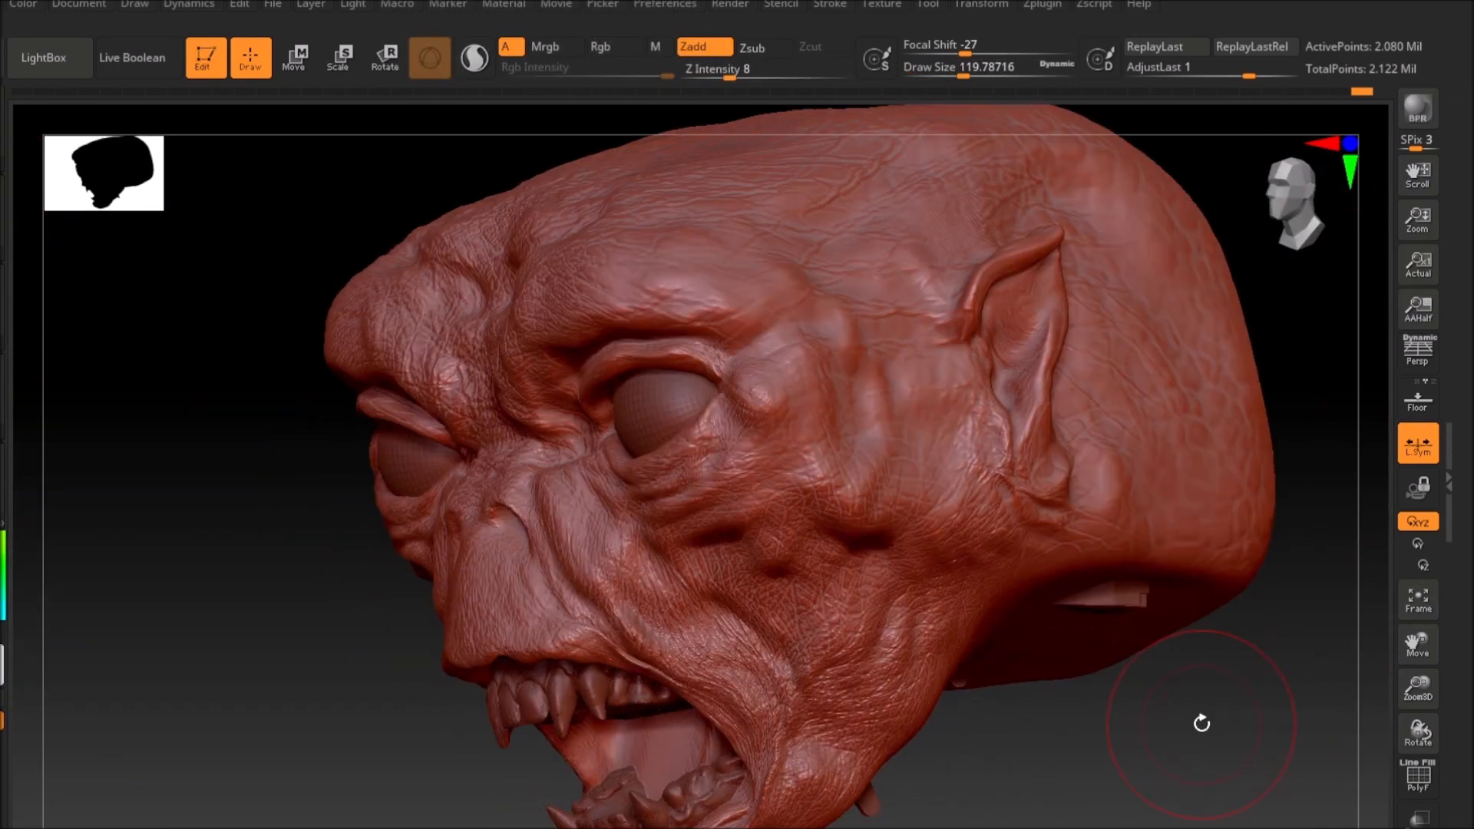
{"action": "left_click_drag", "start_coordinate": [1201, 722], "coordinate": [1316, 148]}
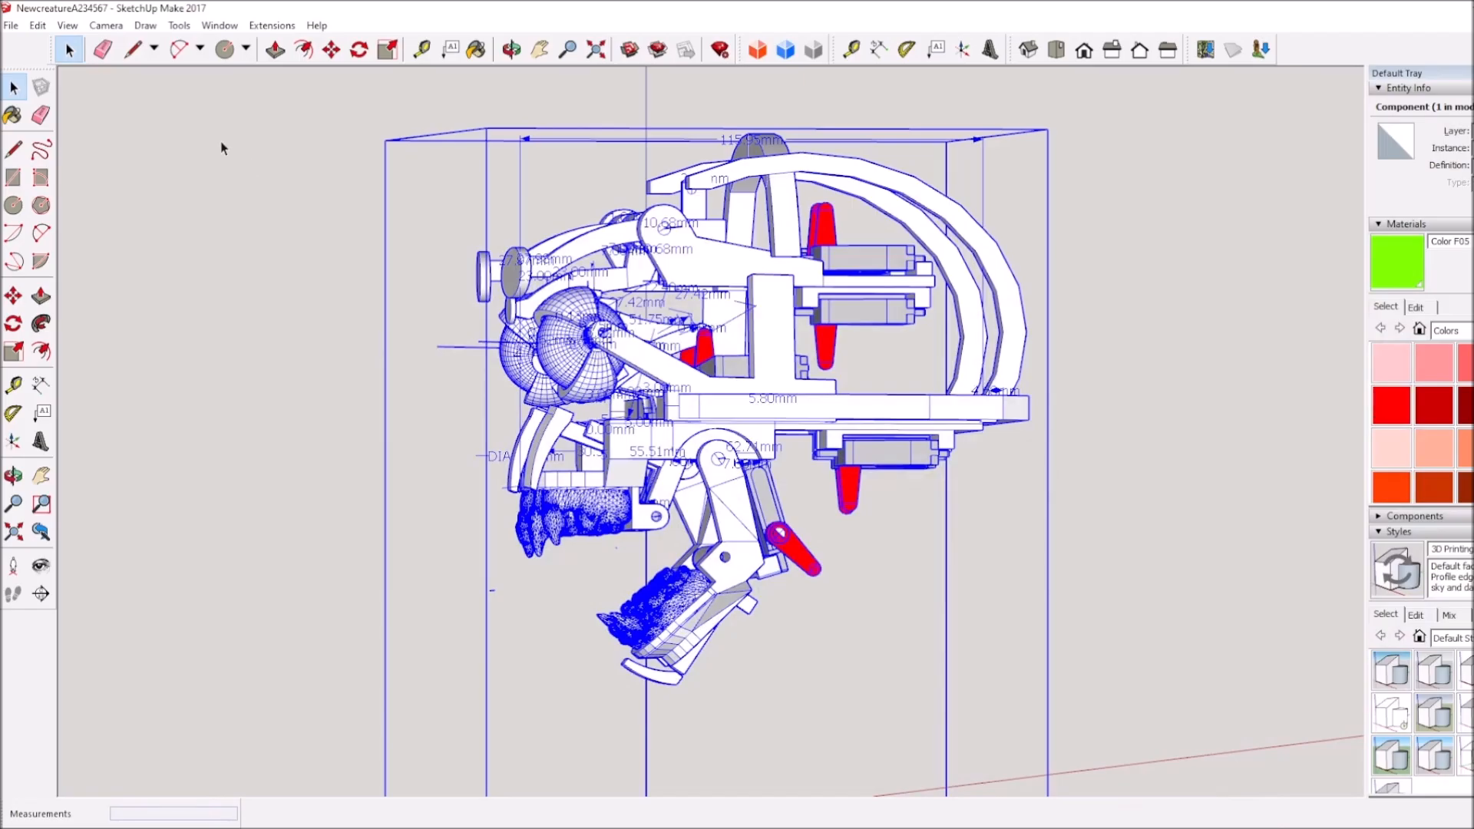
Undo the component creation and the previous action from the Edit menu.
{"action": "left_click", "coordinate": [38, 25]}
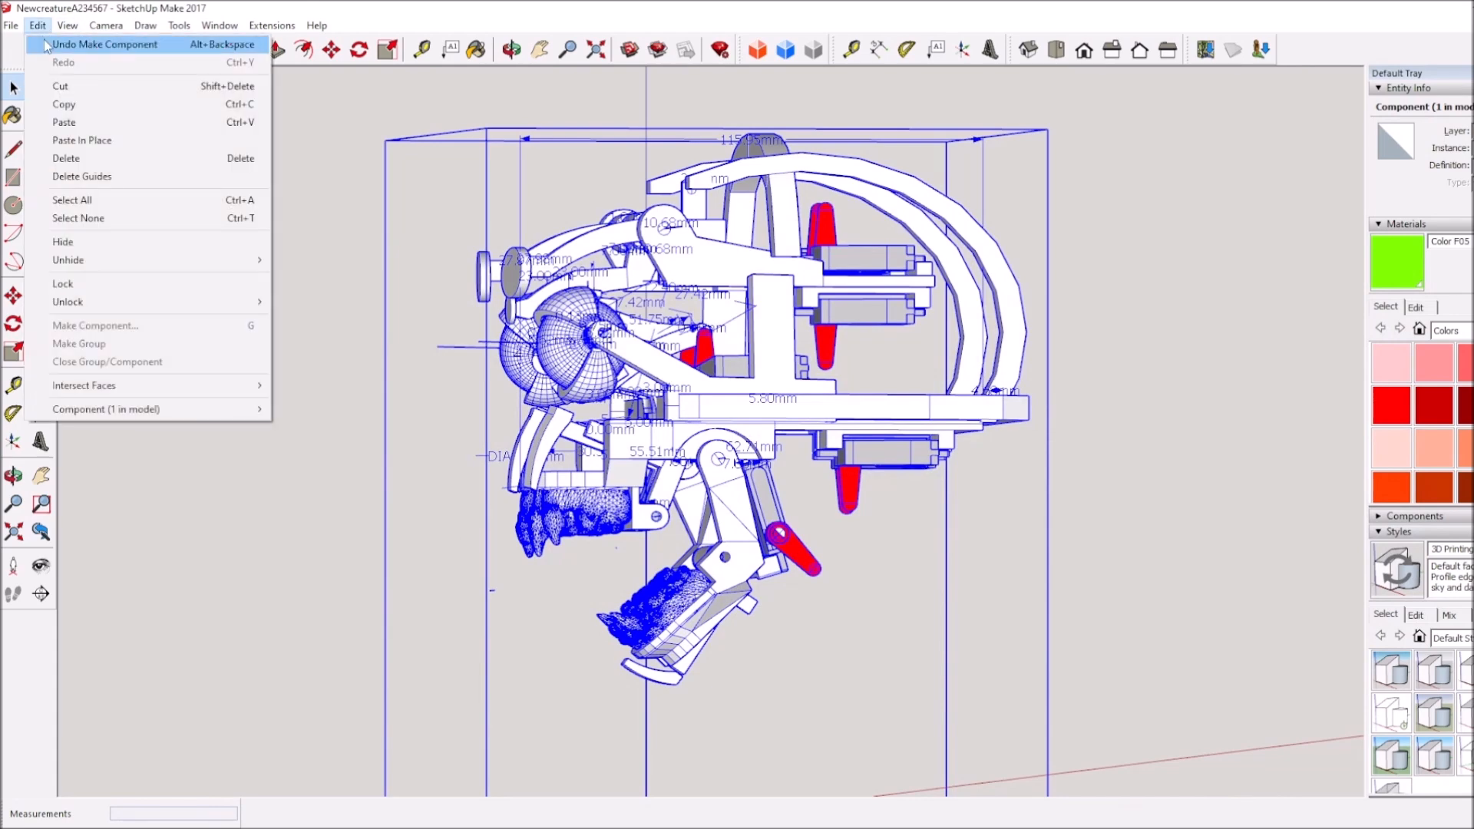
{"action": "left_click", "coordinate": [105, 44]}
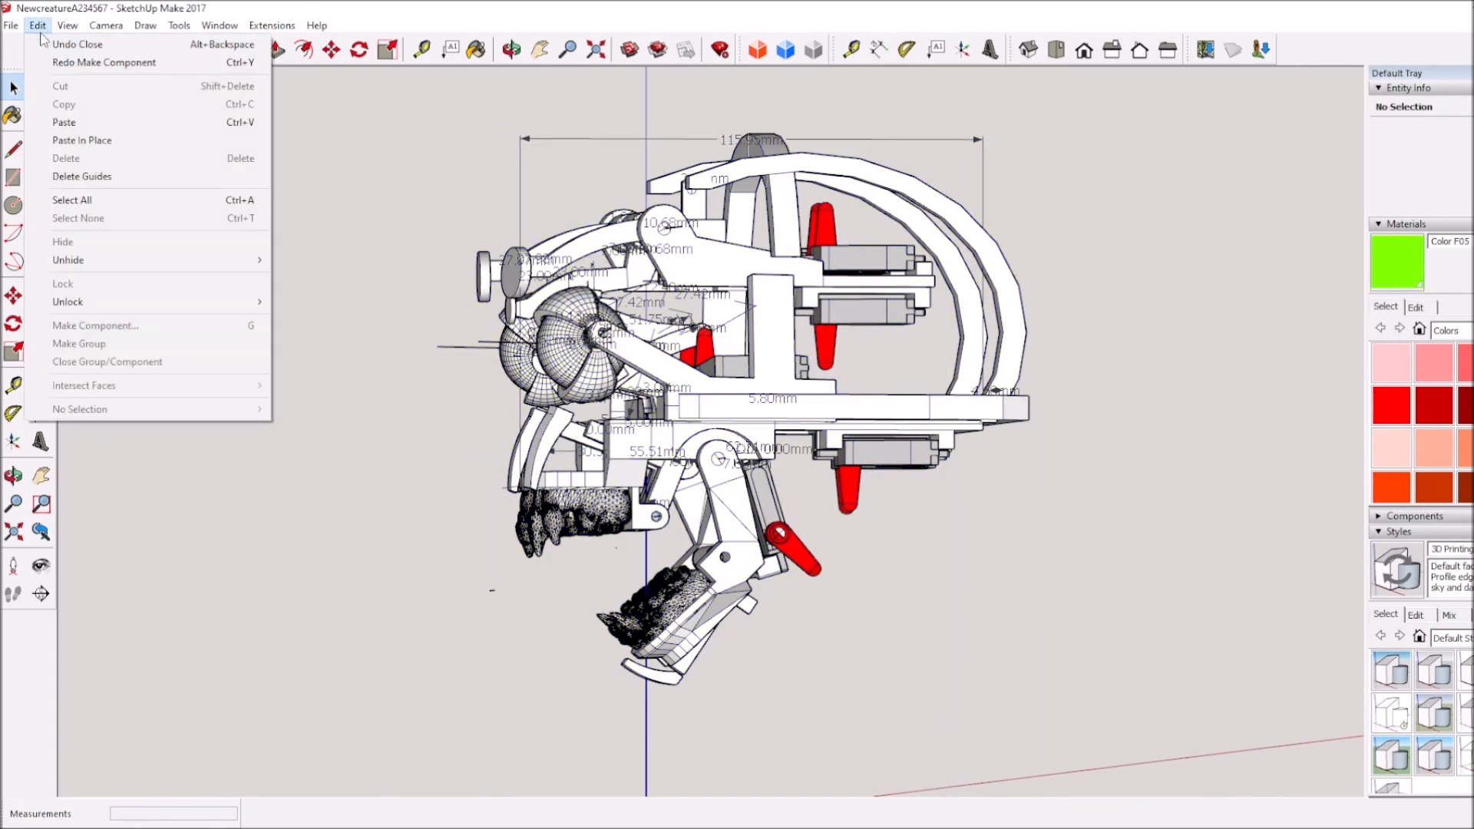
{"action": "left_click", "coordinate": [78, 45]}
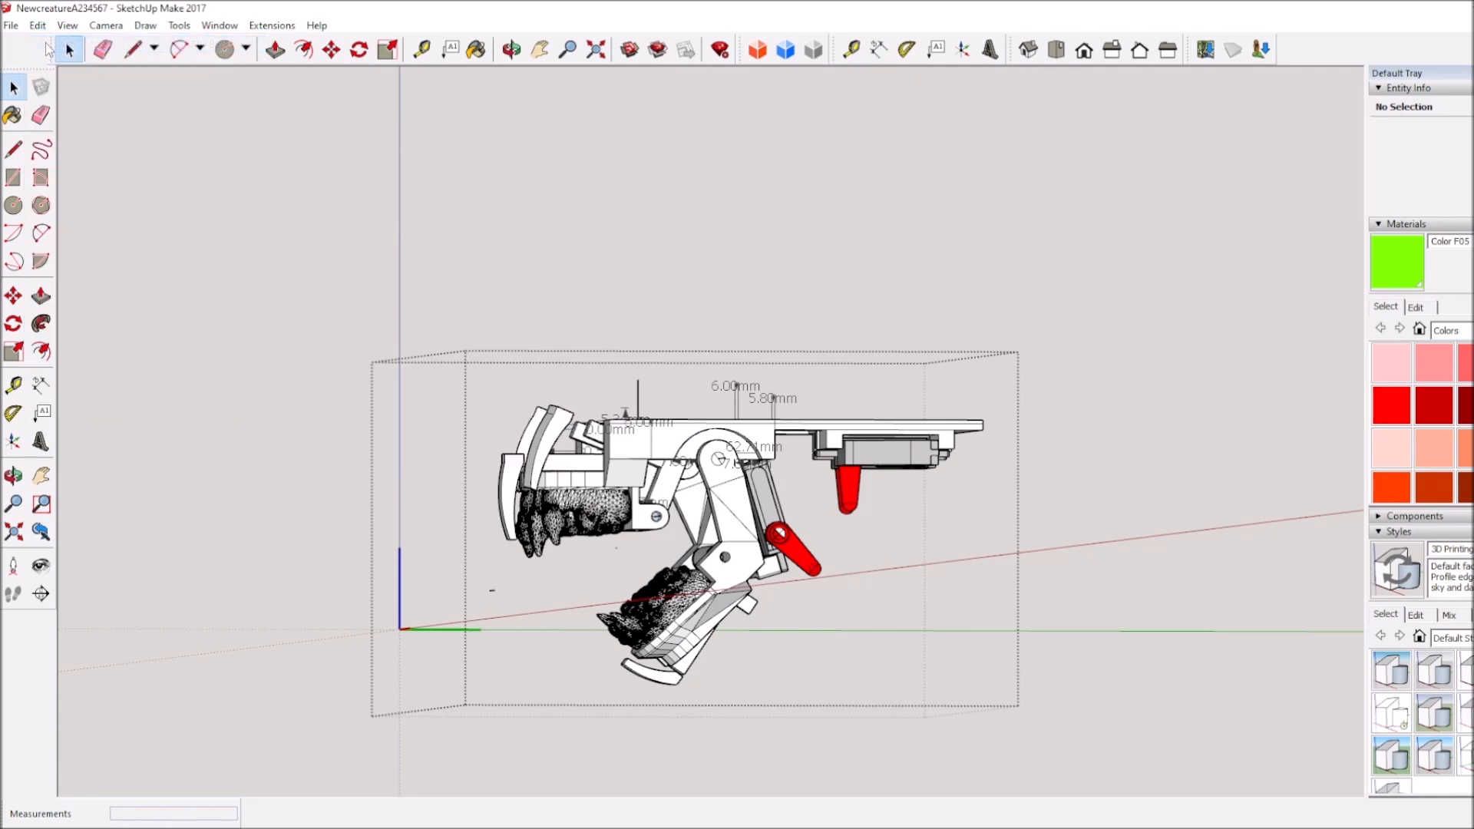
{"action": "left_click", "coordinate": [37, 25]}
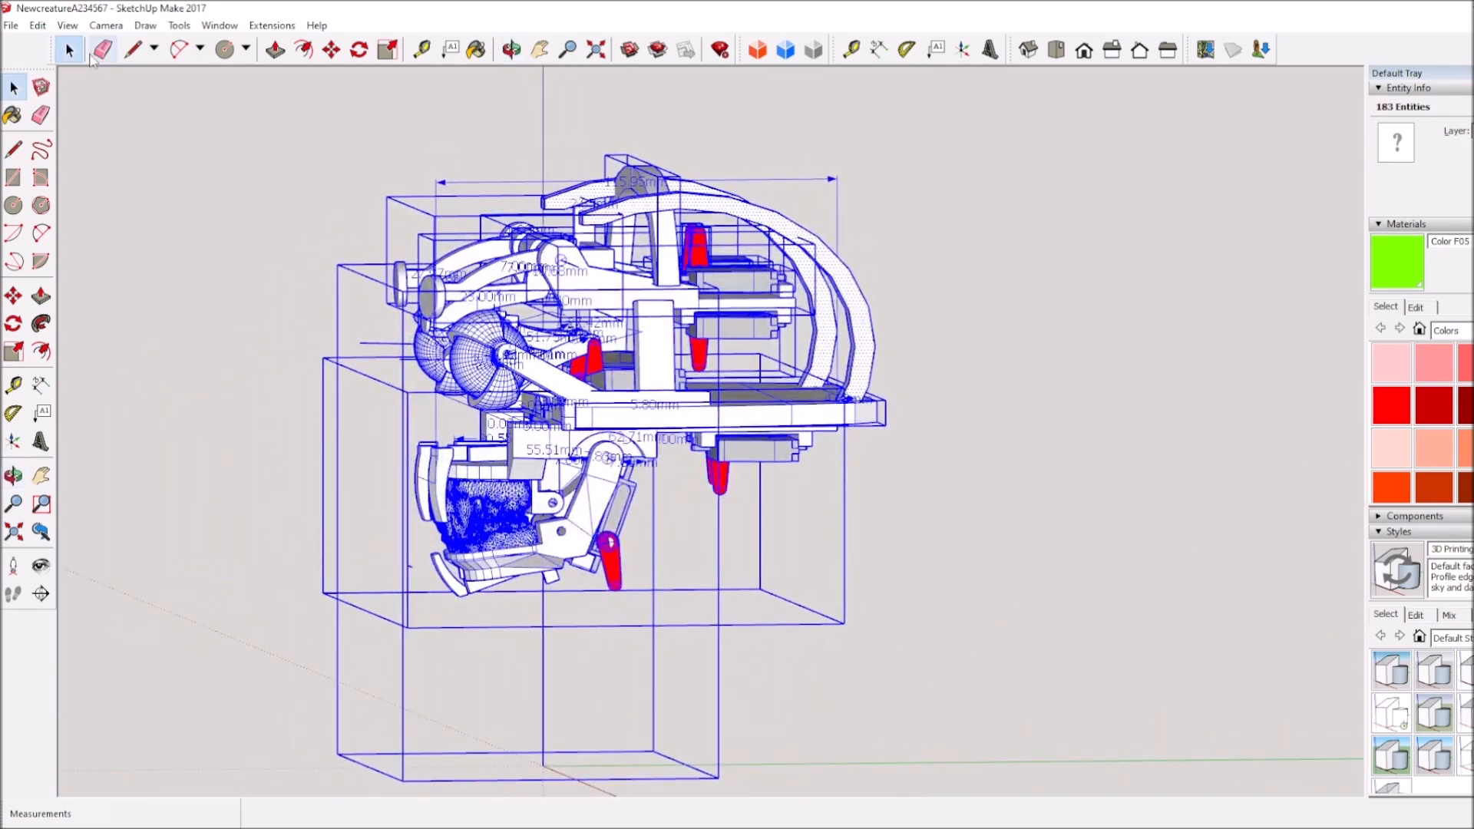
Select the head assembly and export it as an STL file.
{"action": "left_click", "coordinate": [37, 25]}
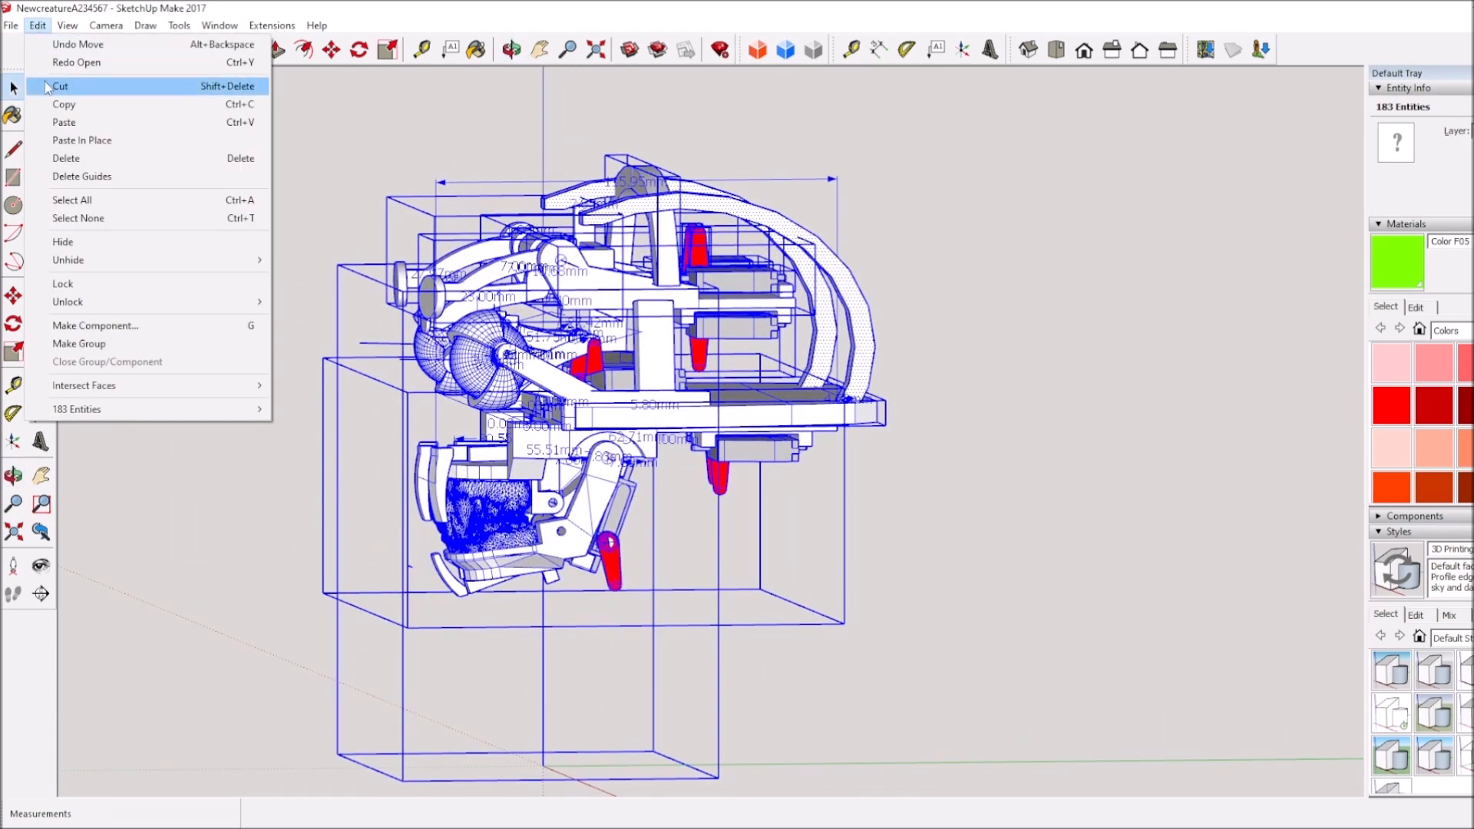
{"action": "right_click", "coordinate": [705, 212]}
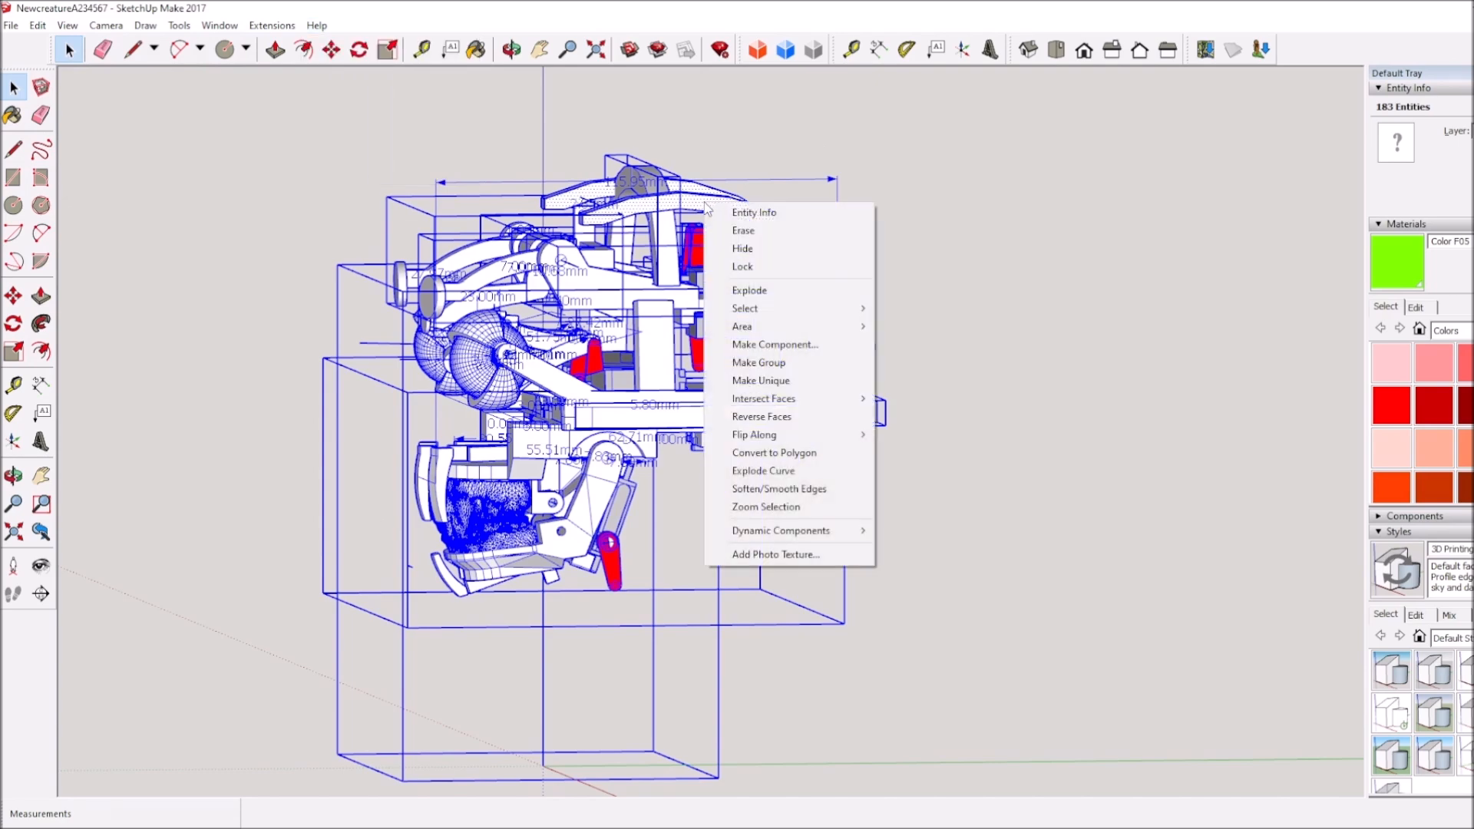
{"action": "mouse_move", "coordinate": [770, 348]}
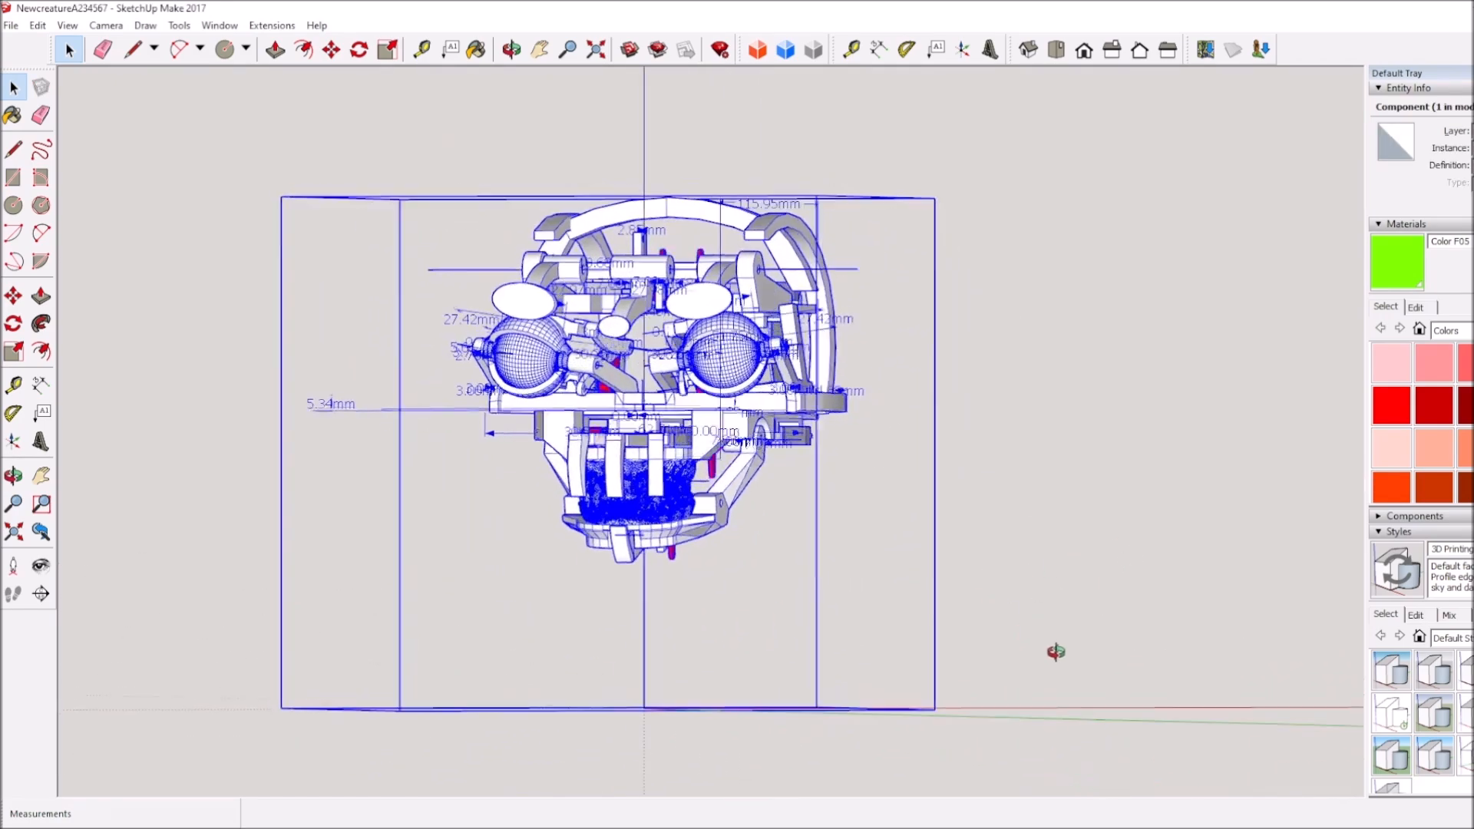
{"action": "left_click", "coordinate": [10, 25]}
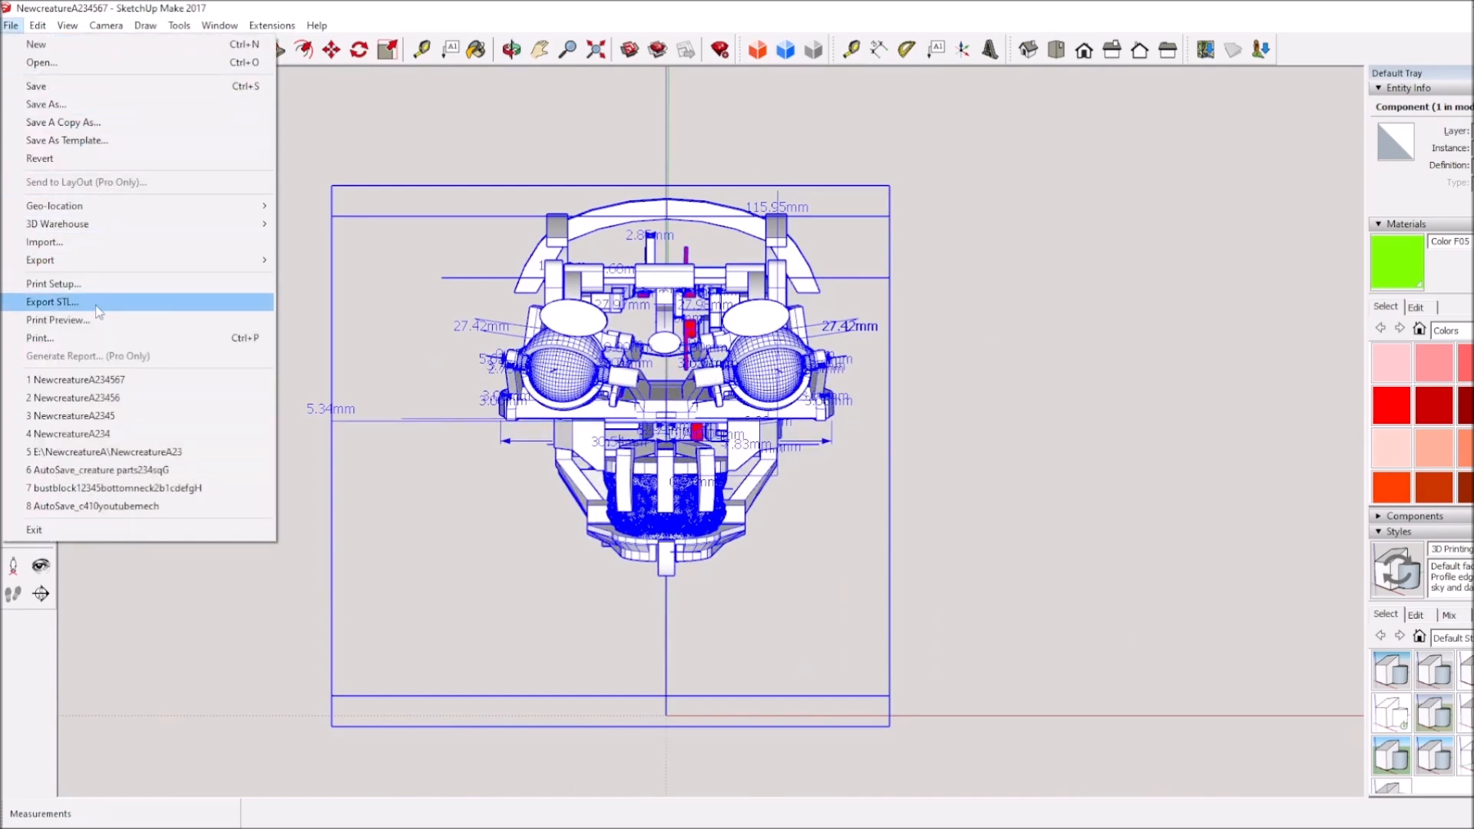
{"action": "left_click", "coordinate": [49, 302]}
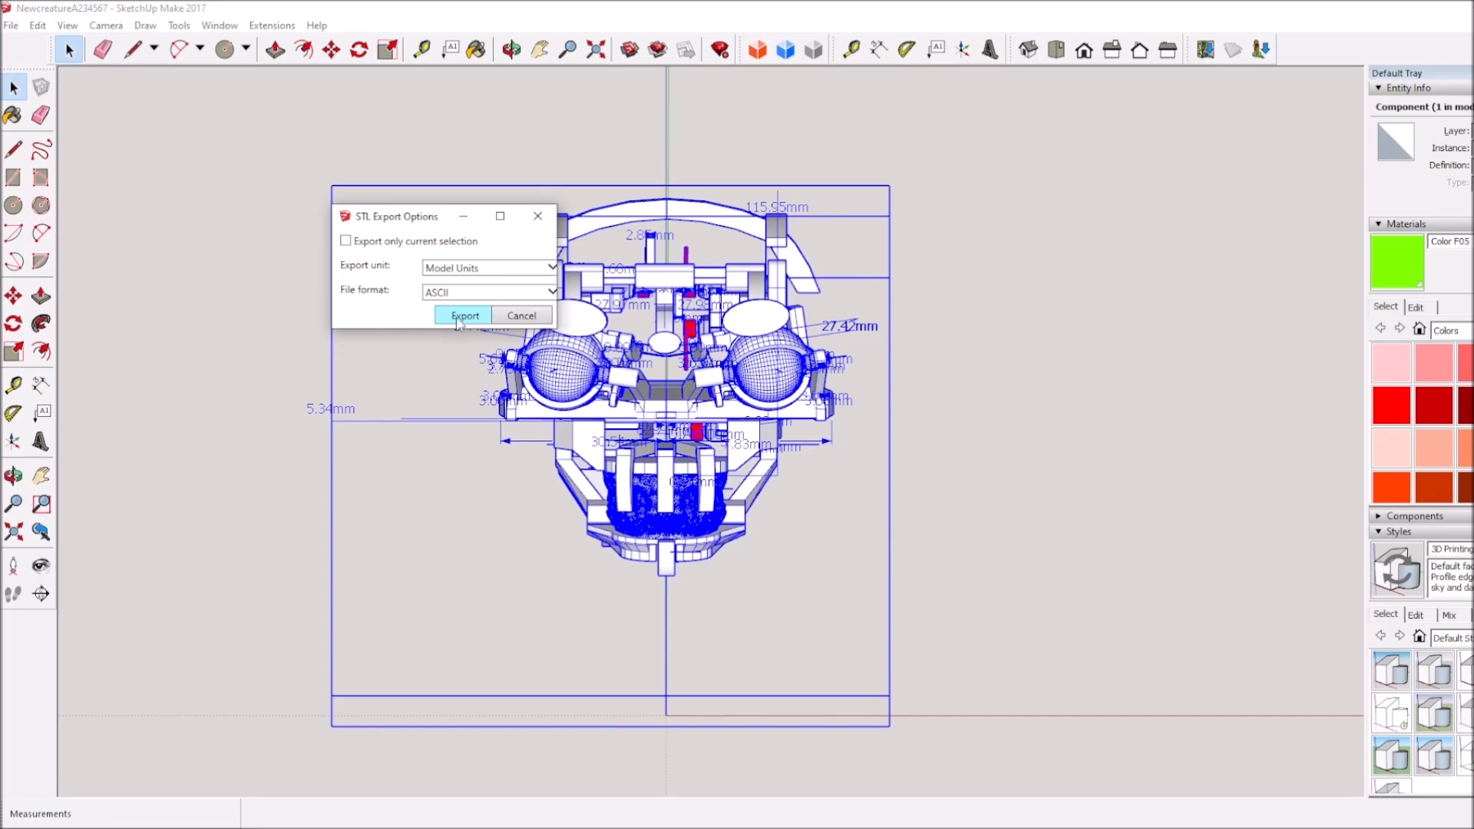
{"action": "left_click", "coordinate": [463, 315]}
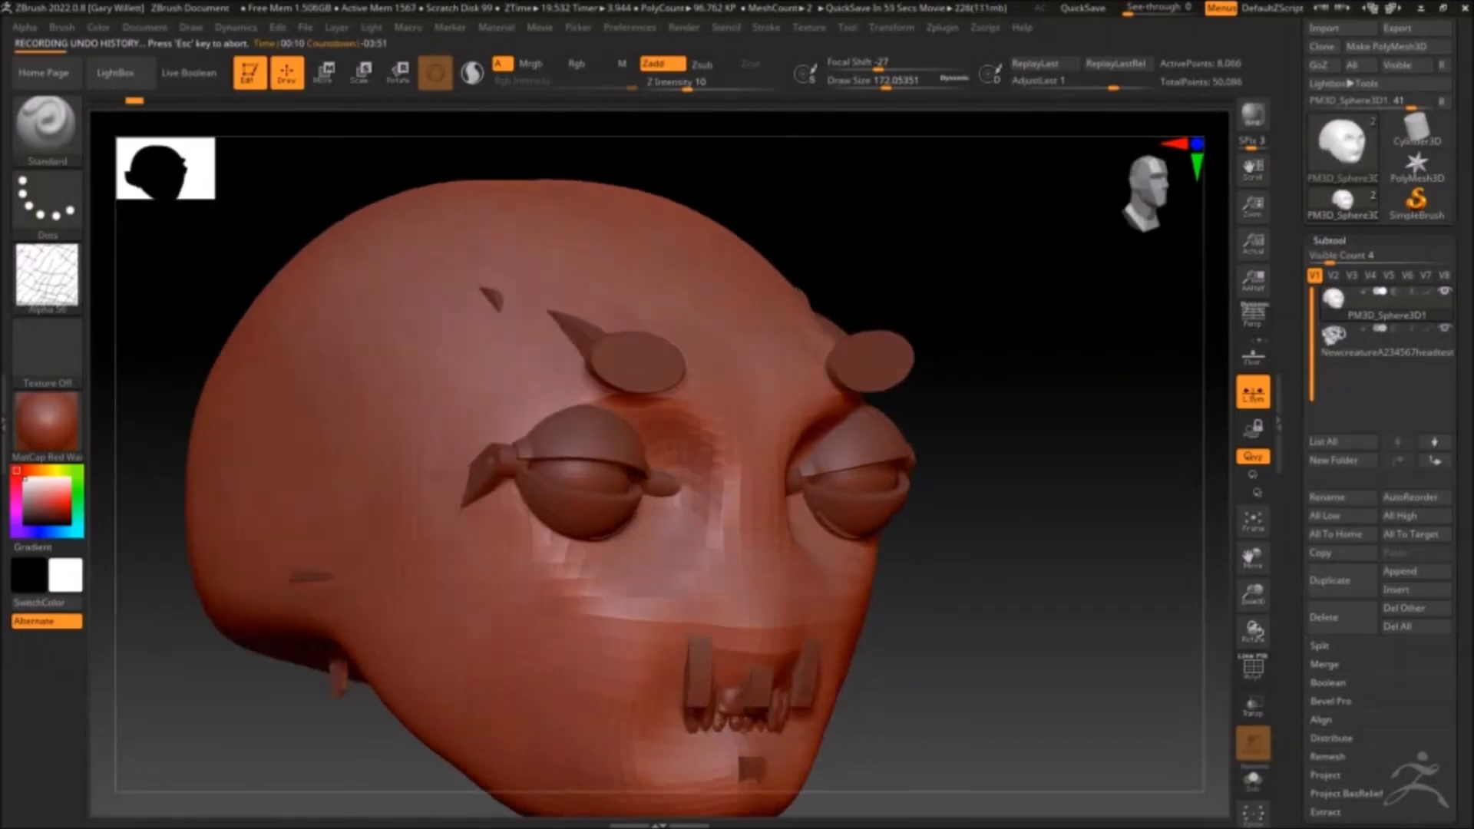